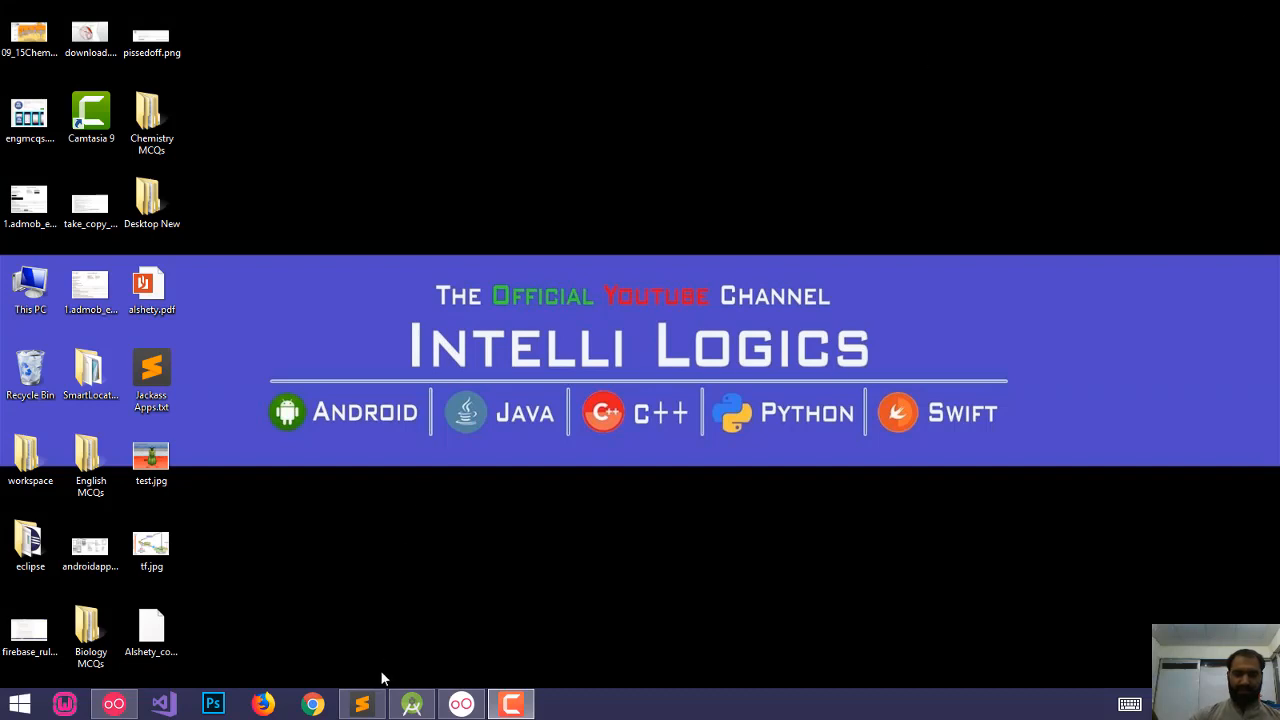
# Step: Bring up the Sublime Text topic notes and highlight a topic line
pyautogui.click(360, 704)
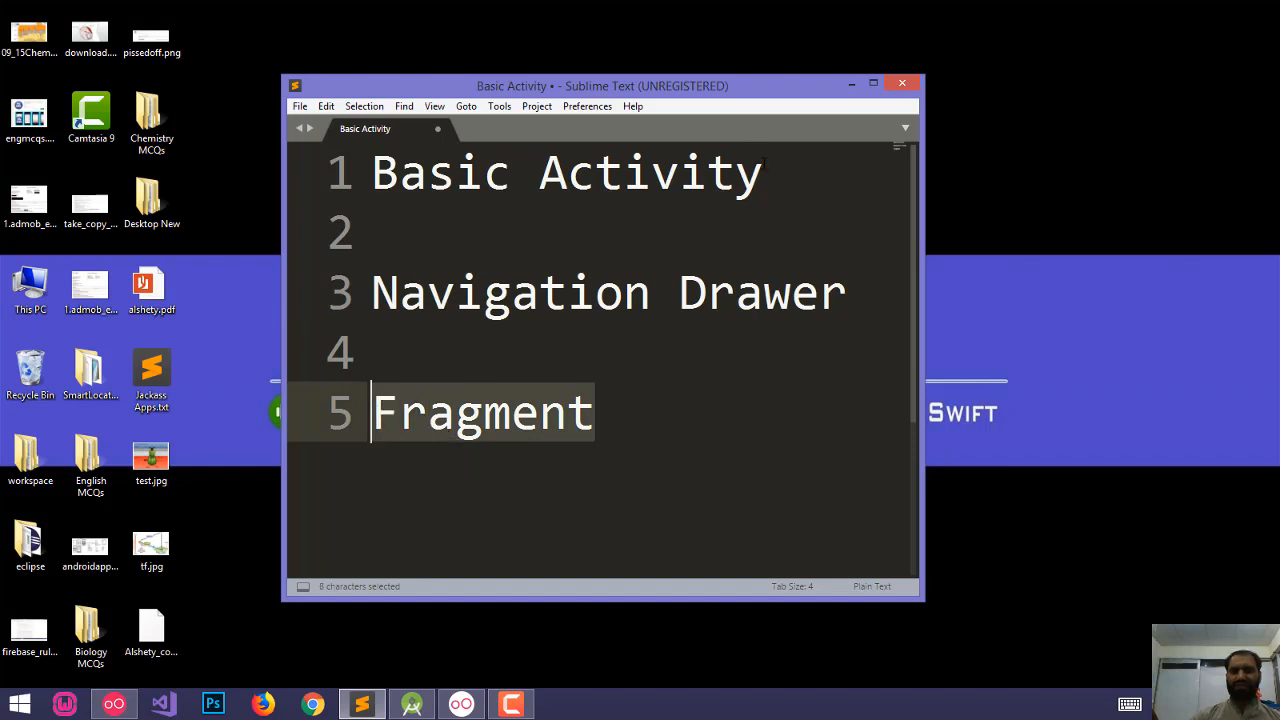
pyautogui.click(764, 172)
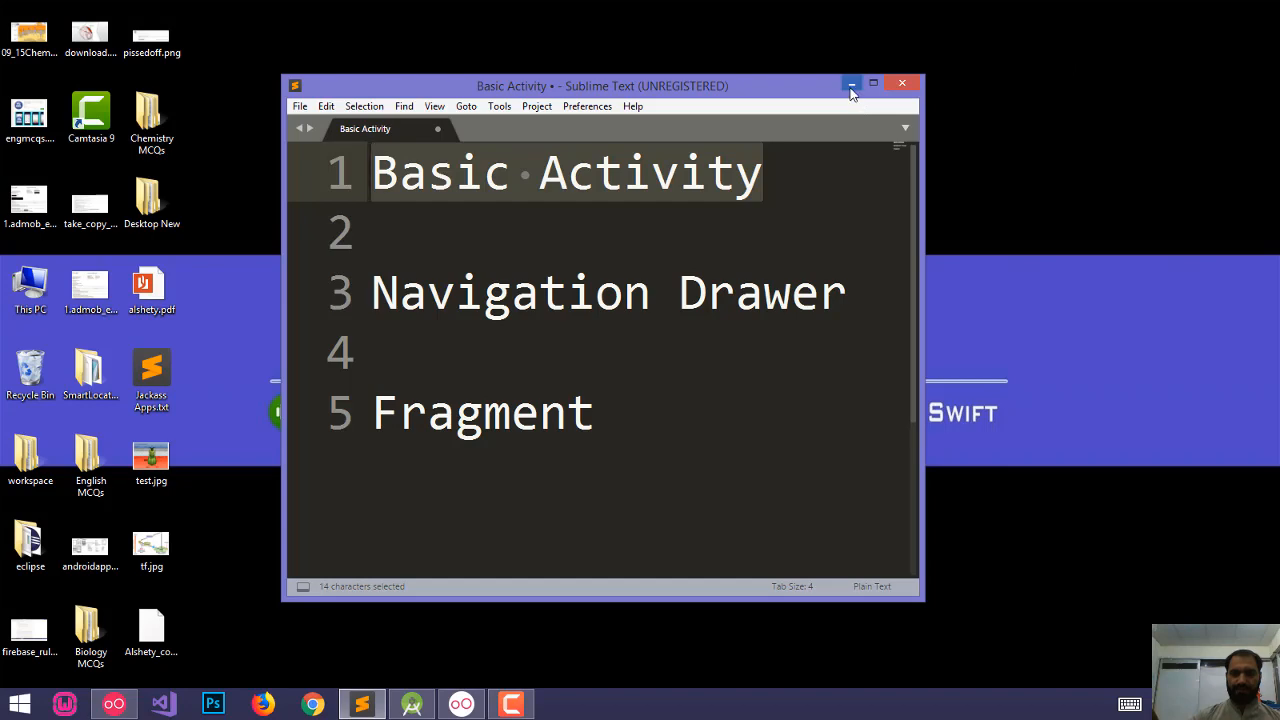
# Step: Start a new project named Basic Activity Demo, keeping the default minimum SDK
pyautogui.click(412, 704)
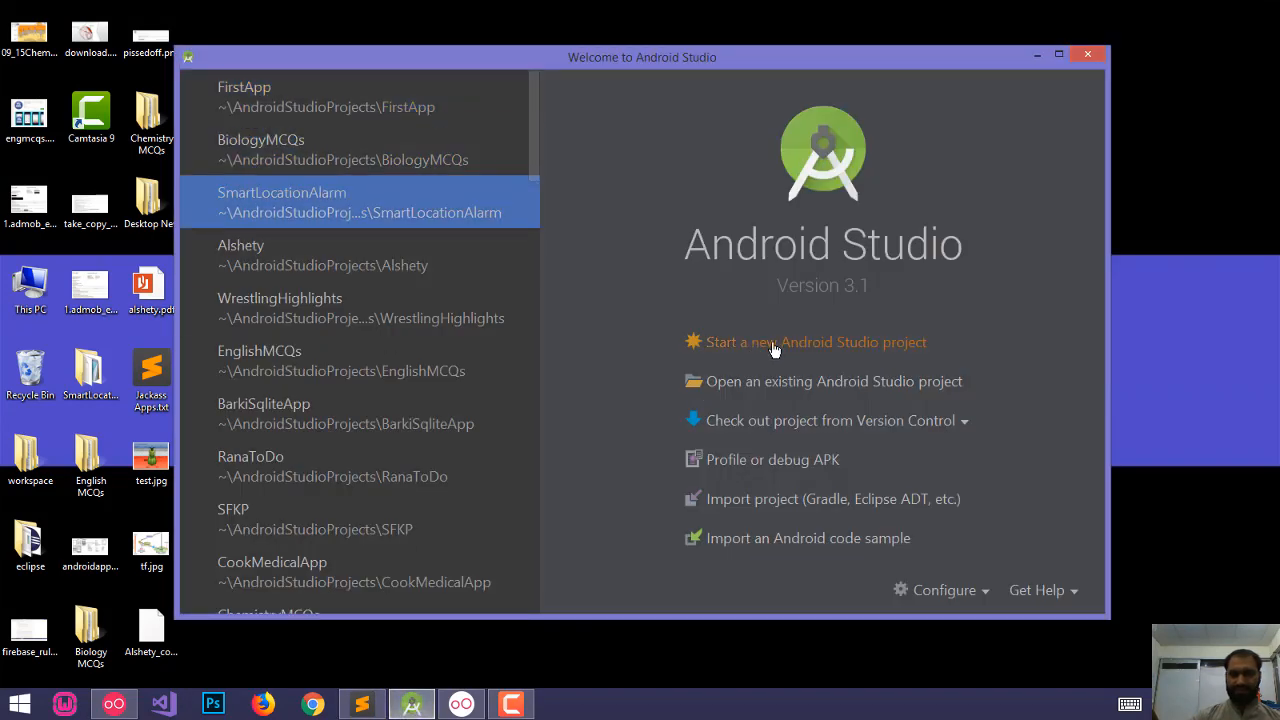
pyautogui.click(816, 340)
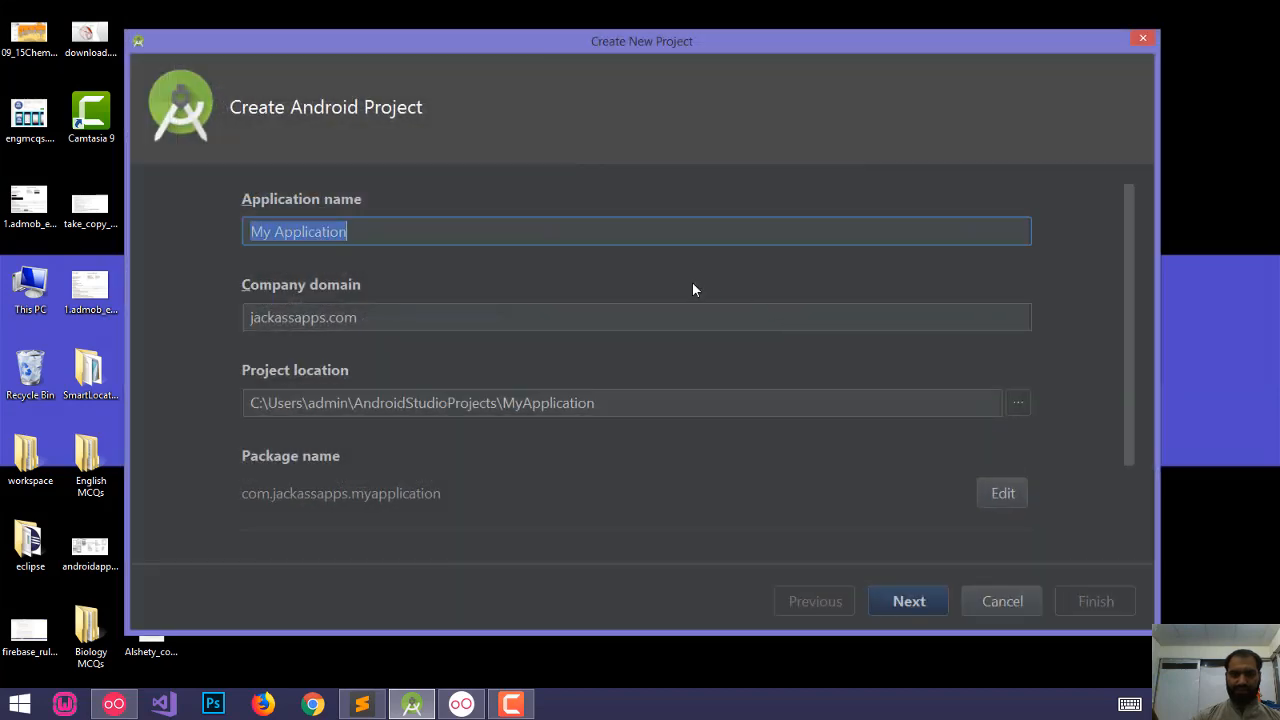
pyautogui.write('B')
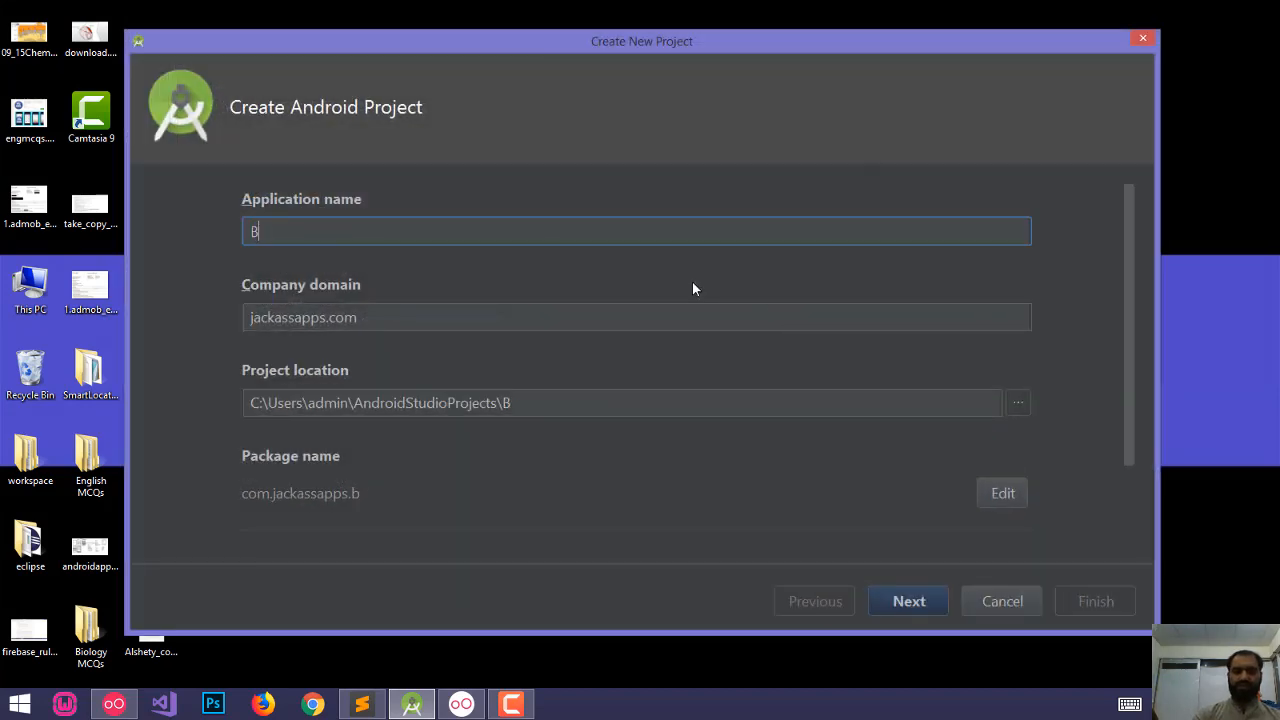
pyautogui.write('asic Activity D')
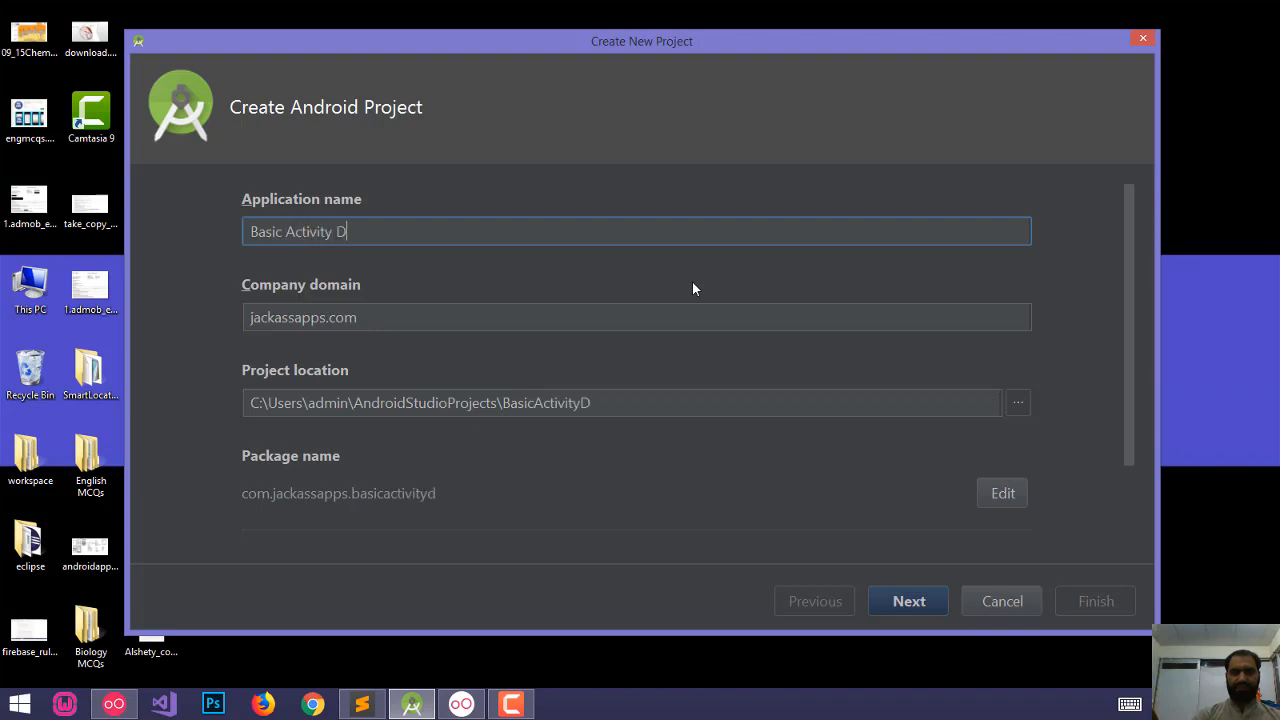
pyautogui.write('emo')
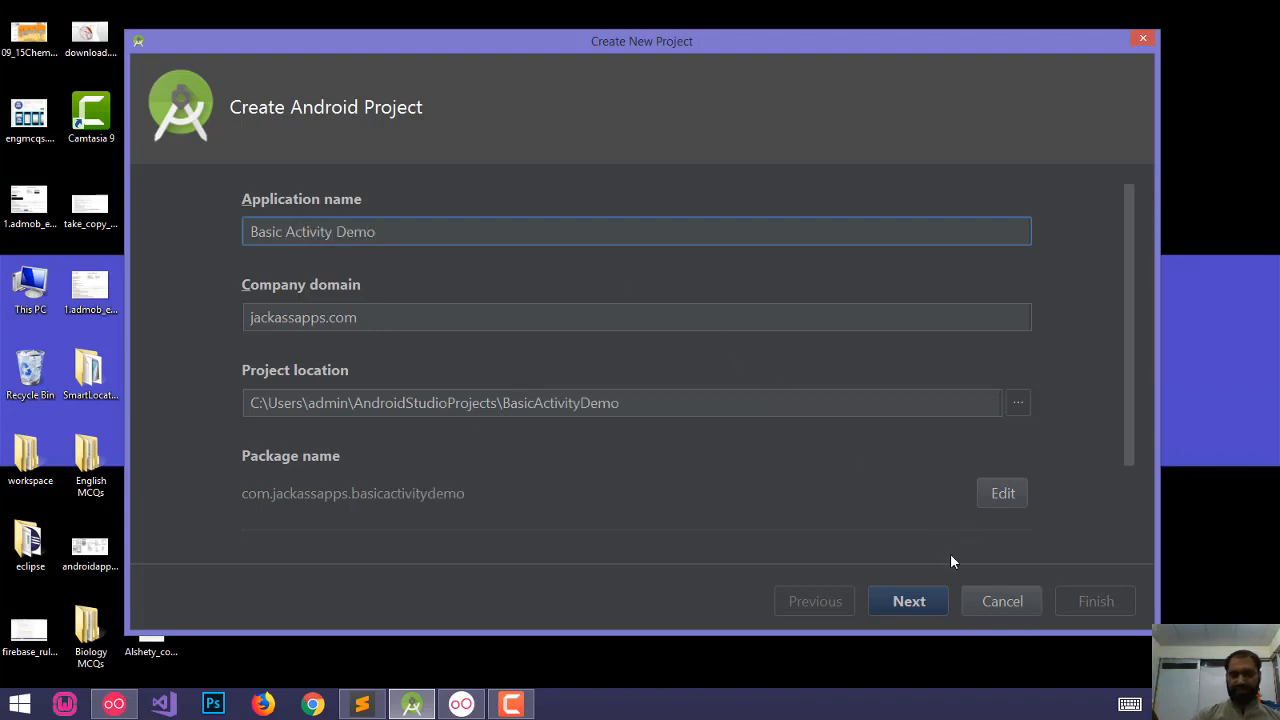
pyautogui.click(908, 600)
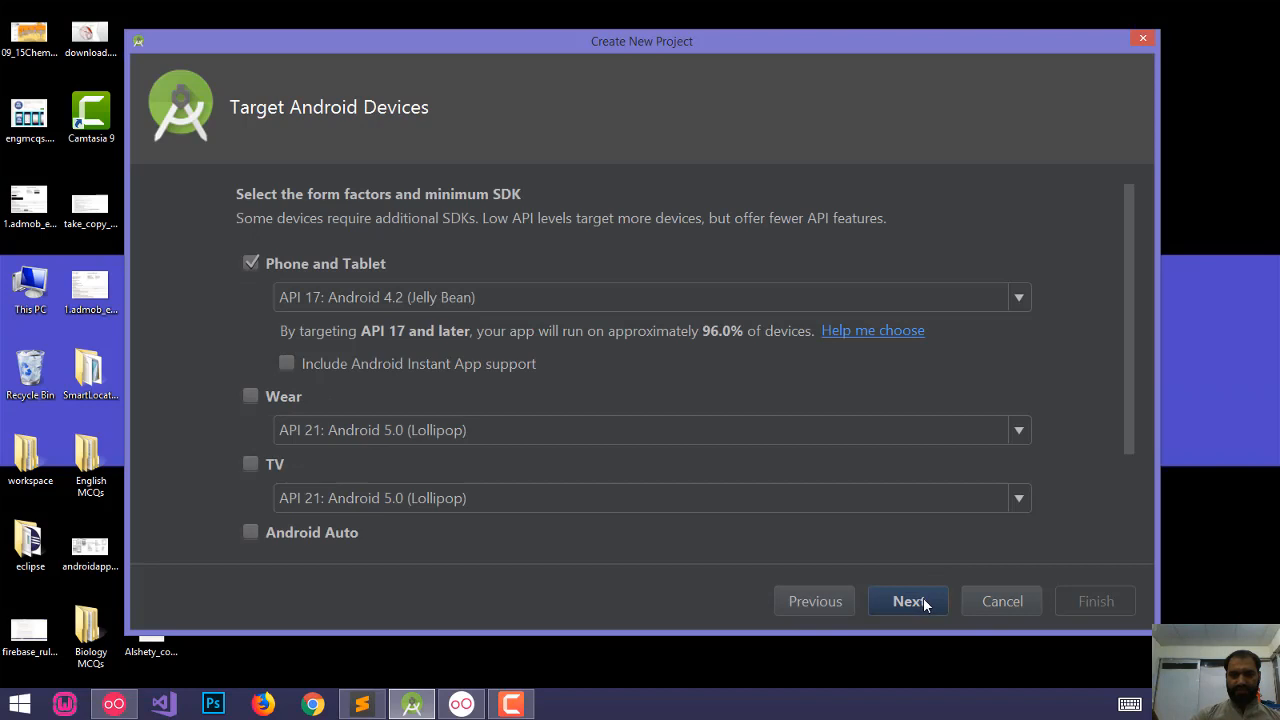
pyautogui.click(908, 600)
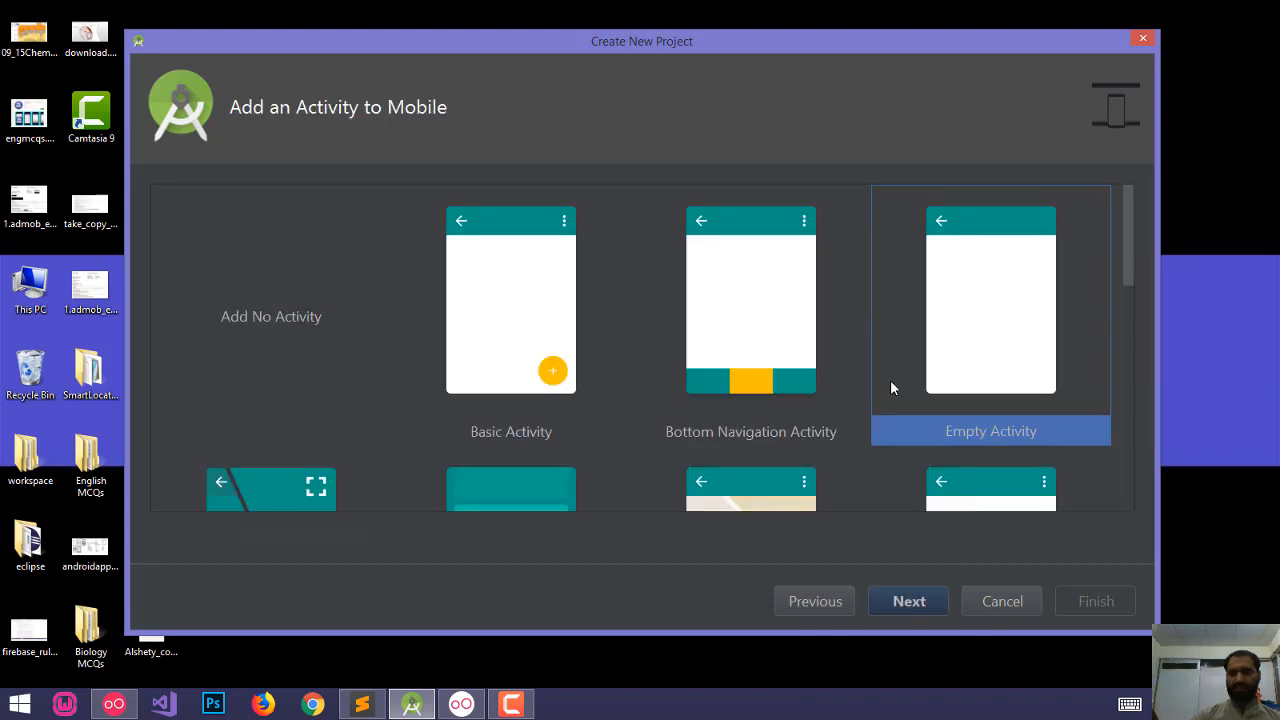
pyautogui.moveTo(1088, 236)
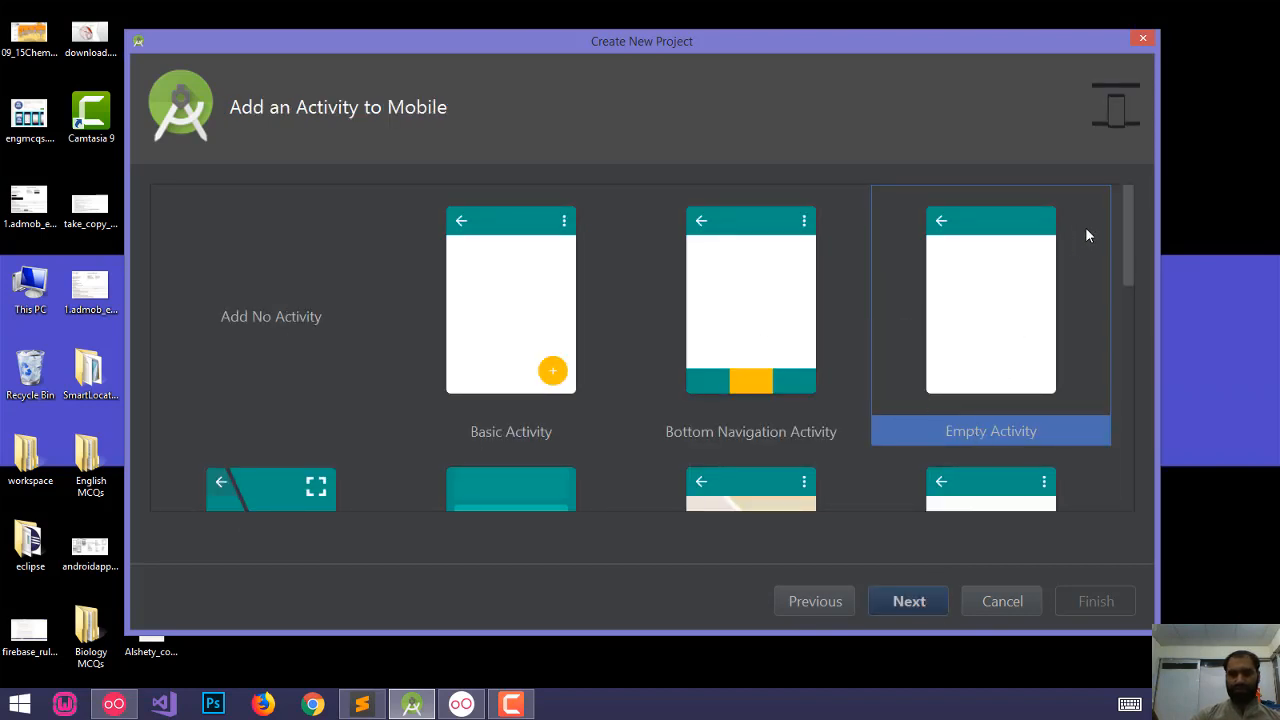
pyautogui.moveTo(1172, 252)
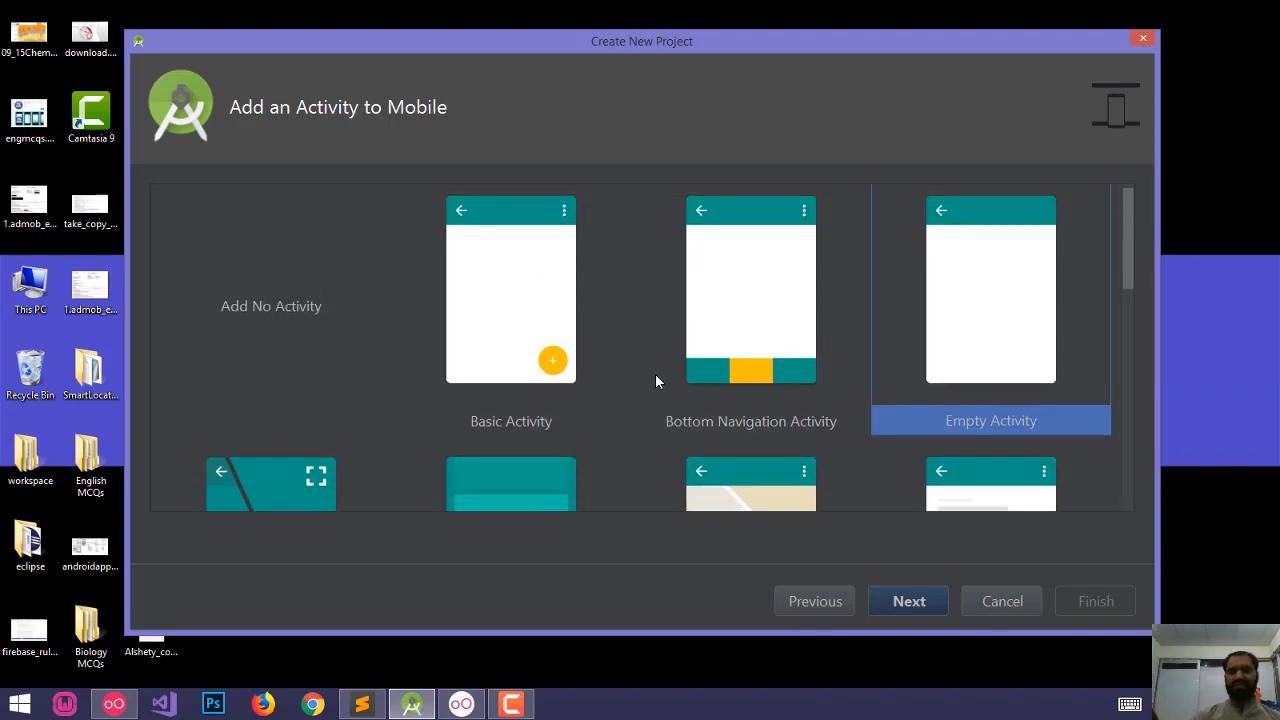
pyautogui.moveTo(558, 364)
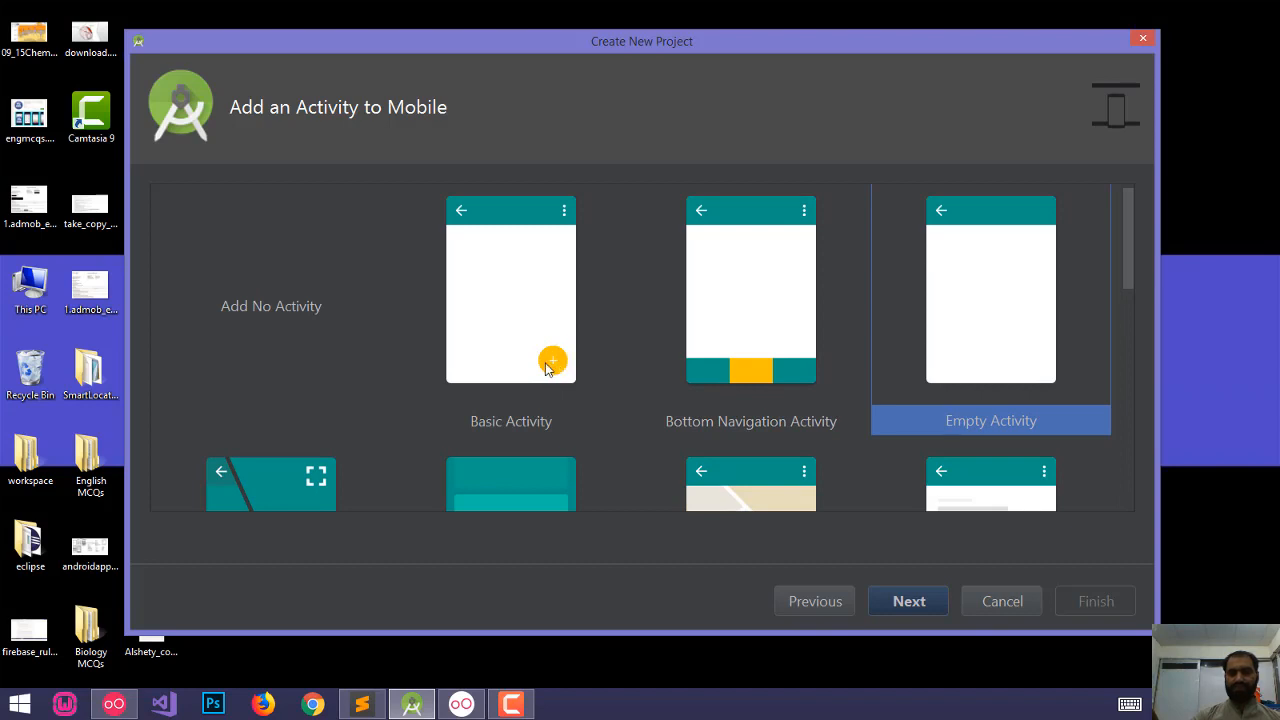
pyautogui.moveTo(576, 272)
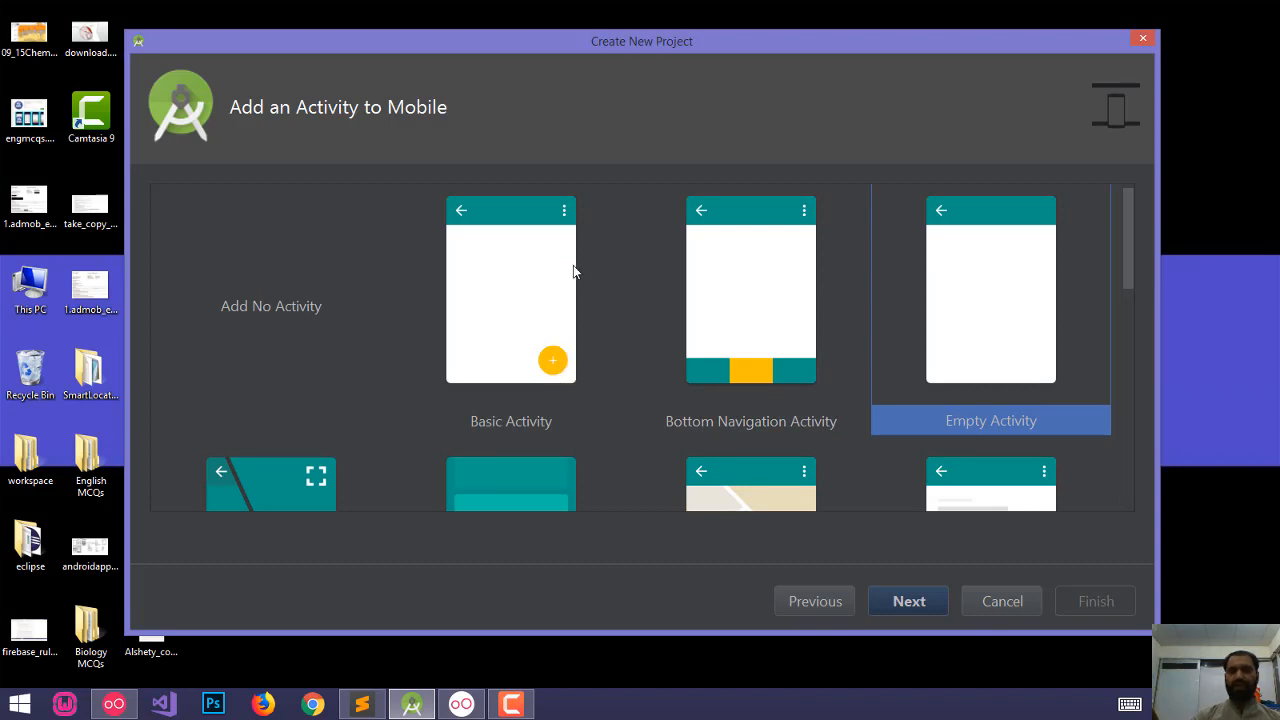
pyautogui.moveTo(564, 210)
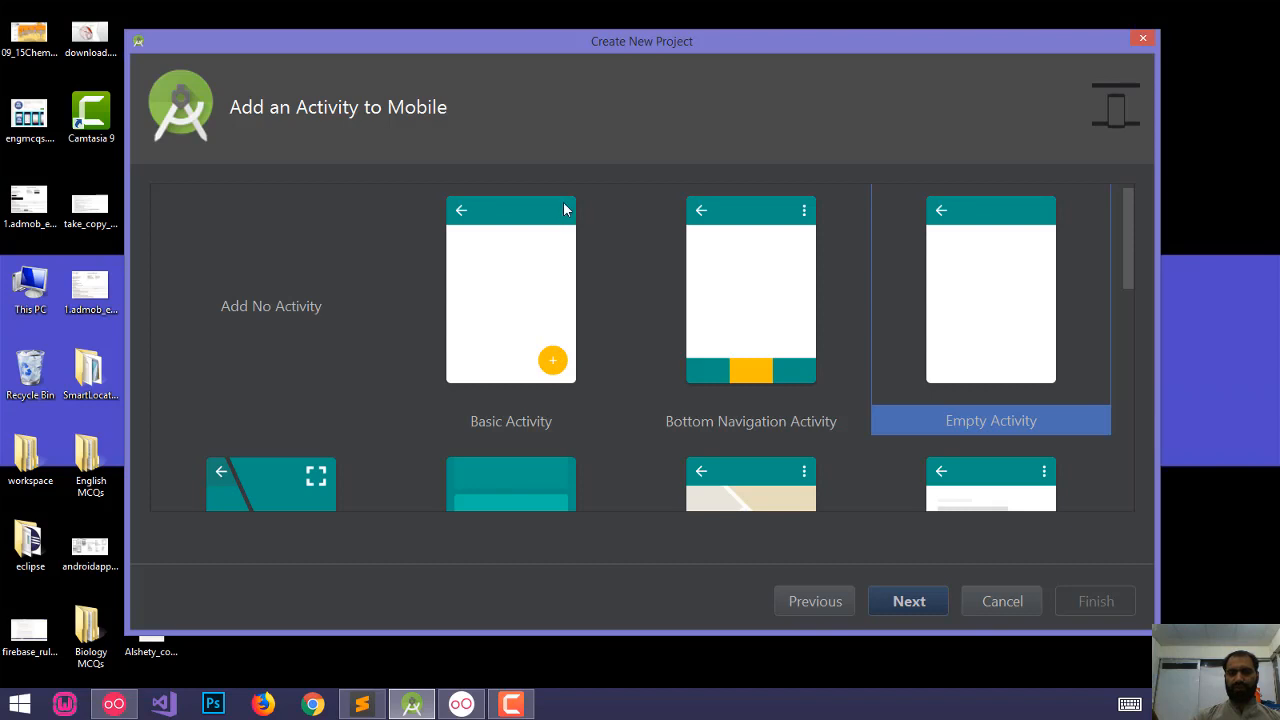
pyautogui.moveTo(528, 280)
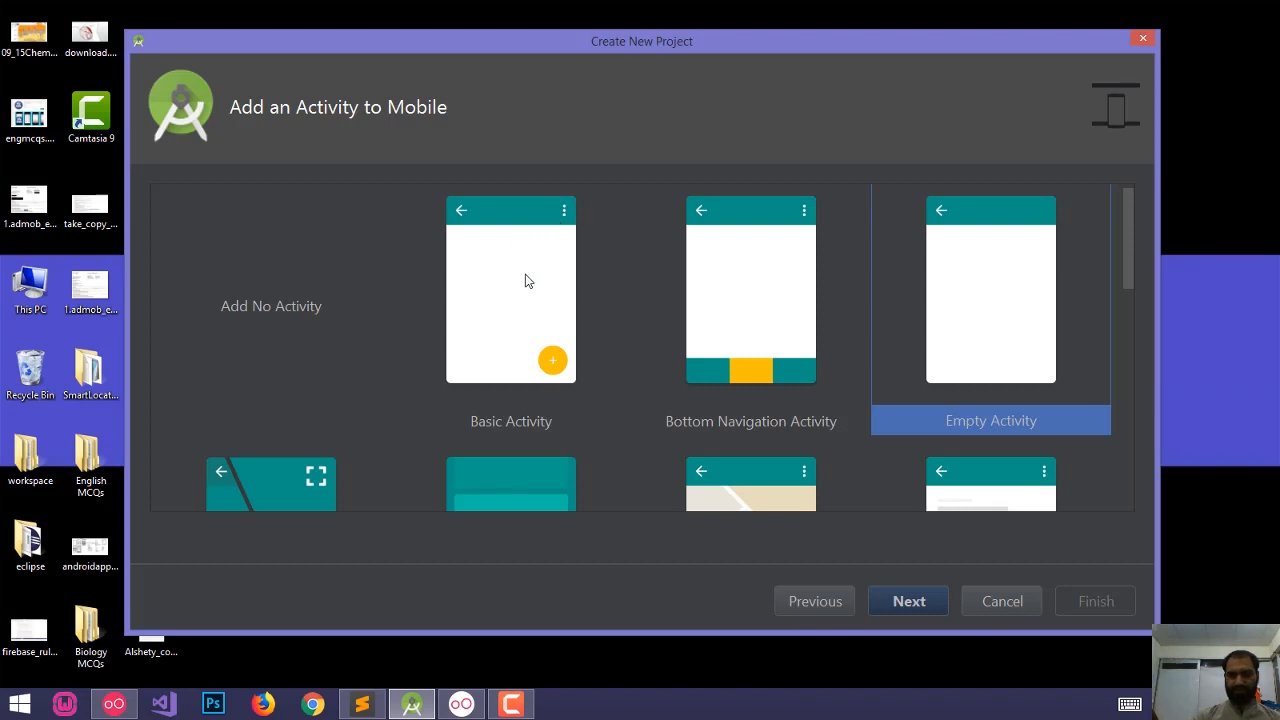
# Step: Choose the Basic Activity template and continue to activity configuration
pyautogui.click(512, 300)
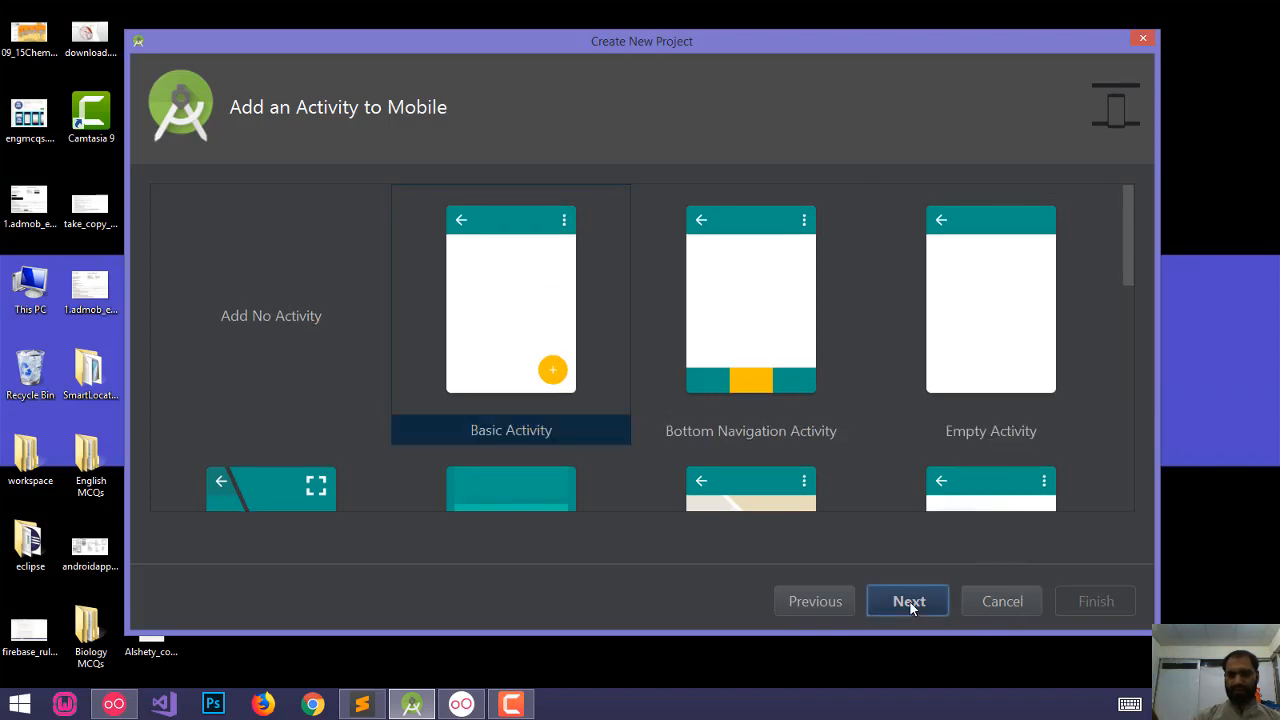
pyautogui.click(908, 600)
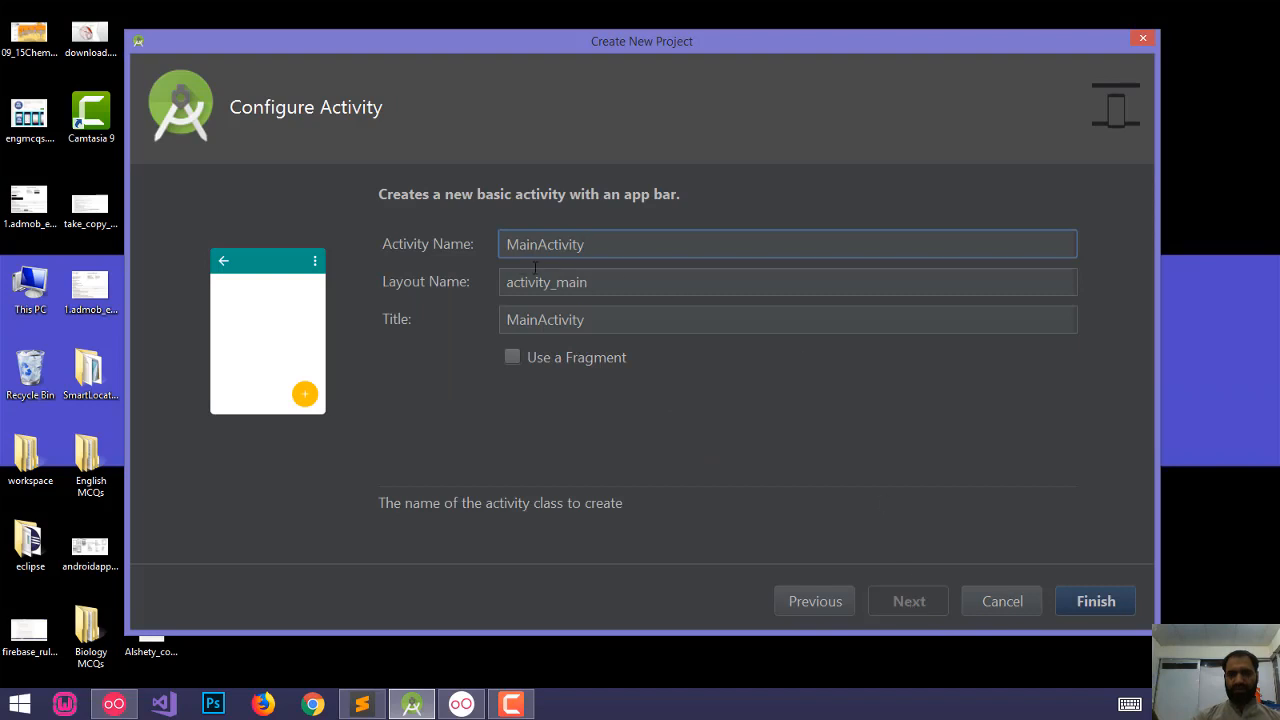
pyautogui.moveTo(576, 304)
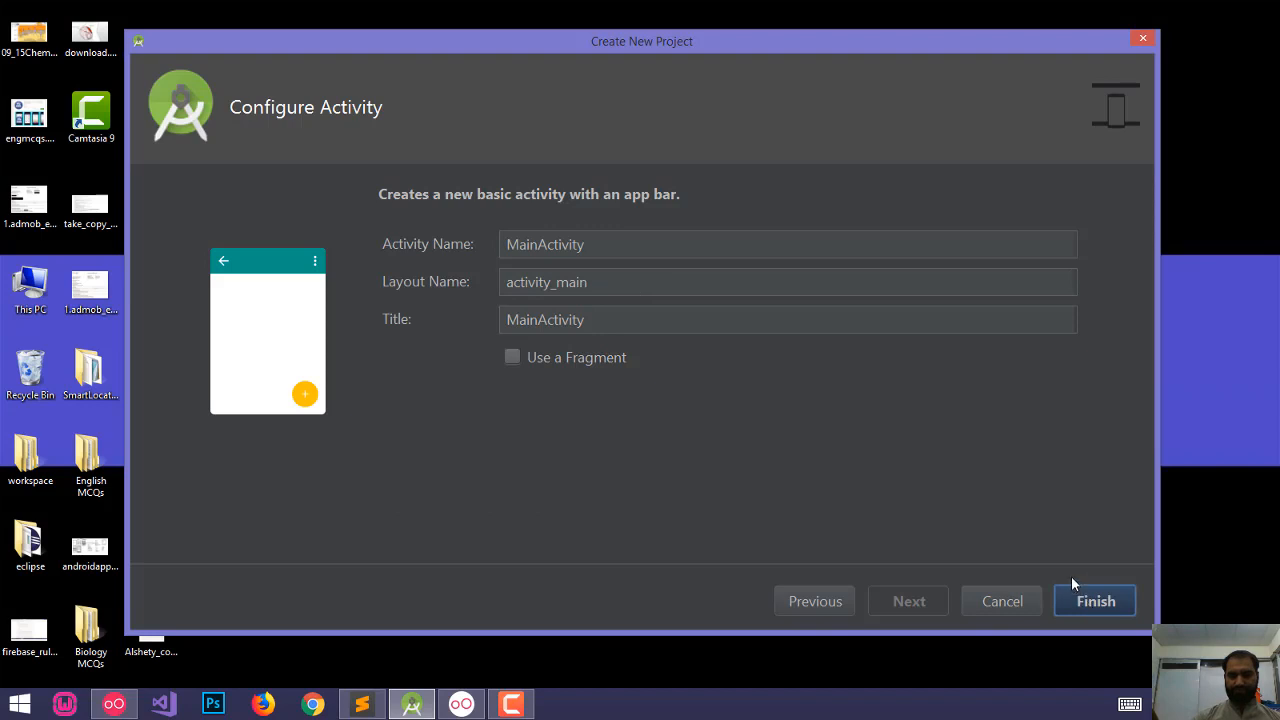
# Step: Finish with default MainActivity settings and let Gradle build the project
pyautogui.click(1094, 600)
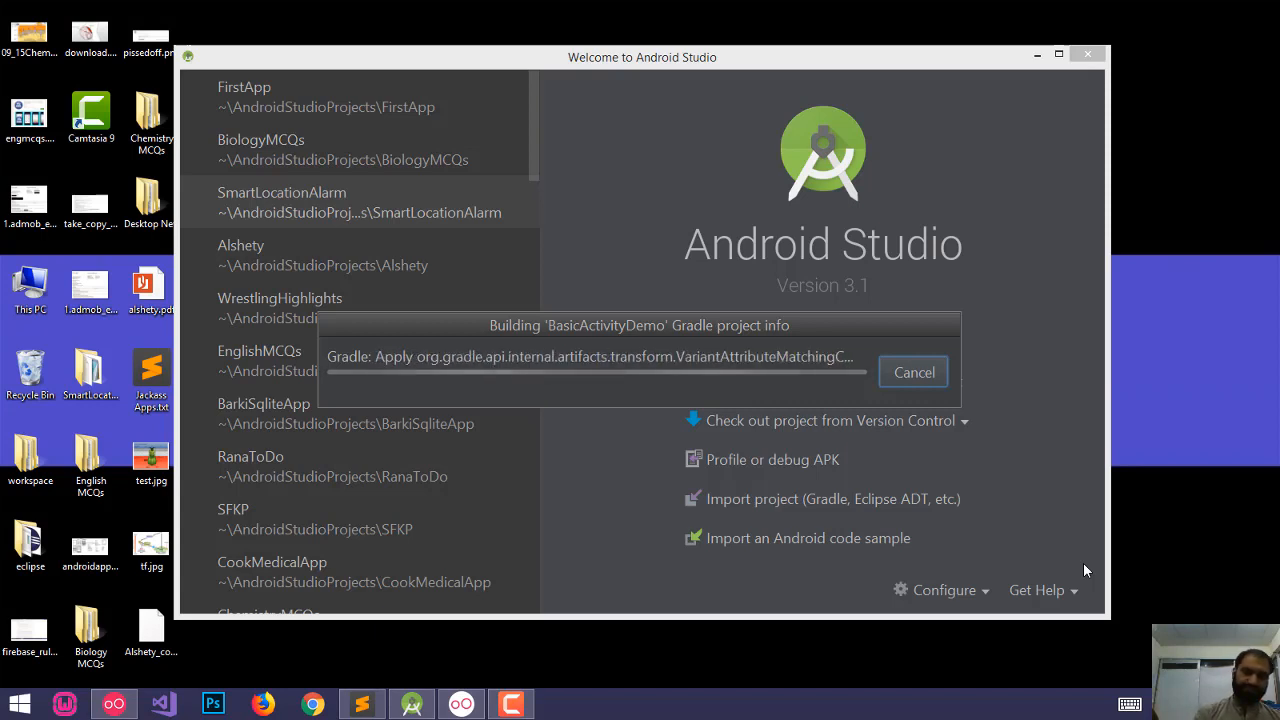
pyautogui.moveTo(424, 688)
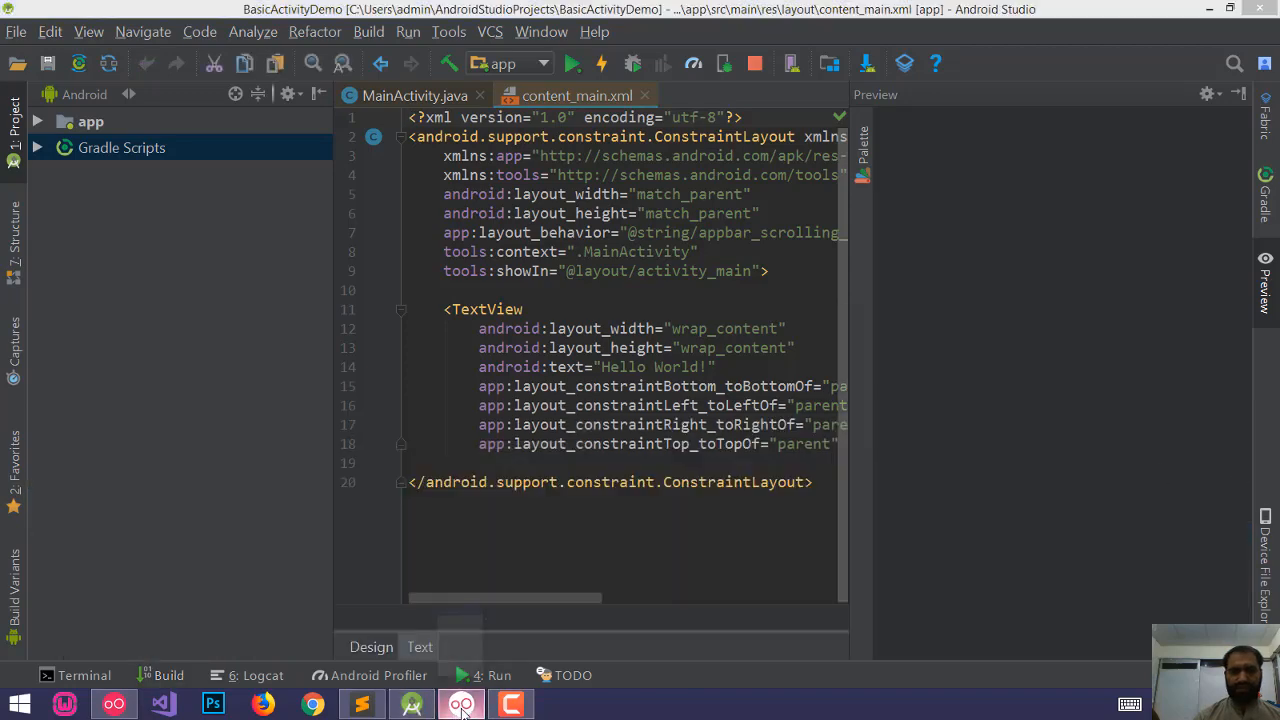
# Step: Tap the app's floating button in Genymotion to show the default Snackbar
pyautogui.click(460, 704)
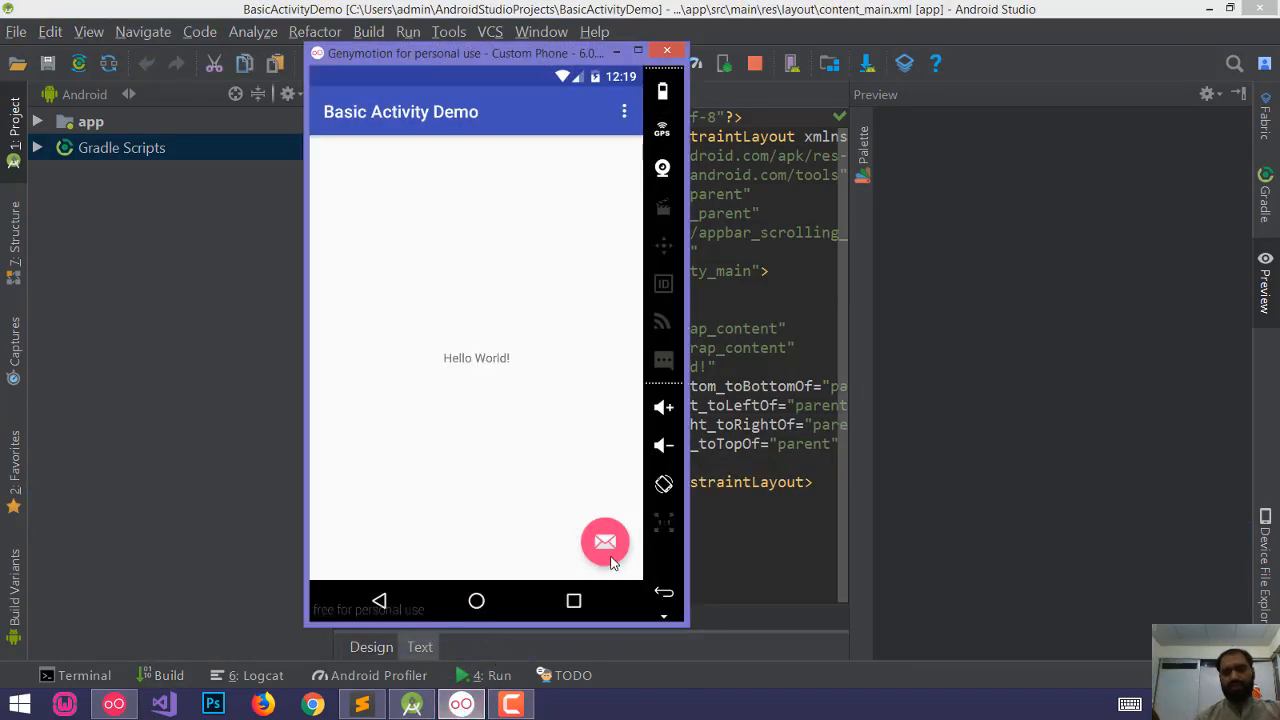
pyautogui.click(604, 540)
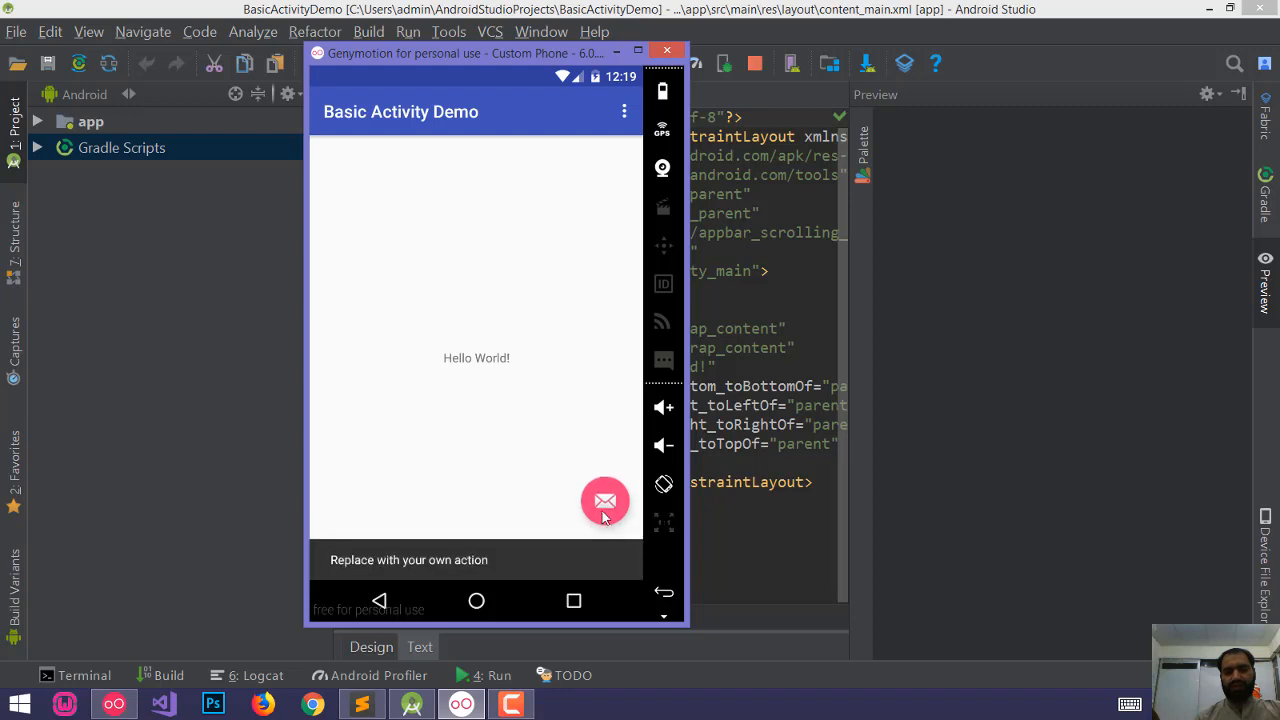
pyautogui.moveTo(518, 596)
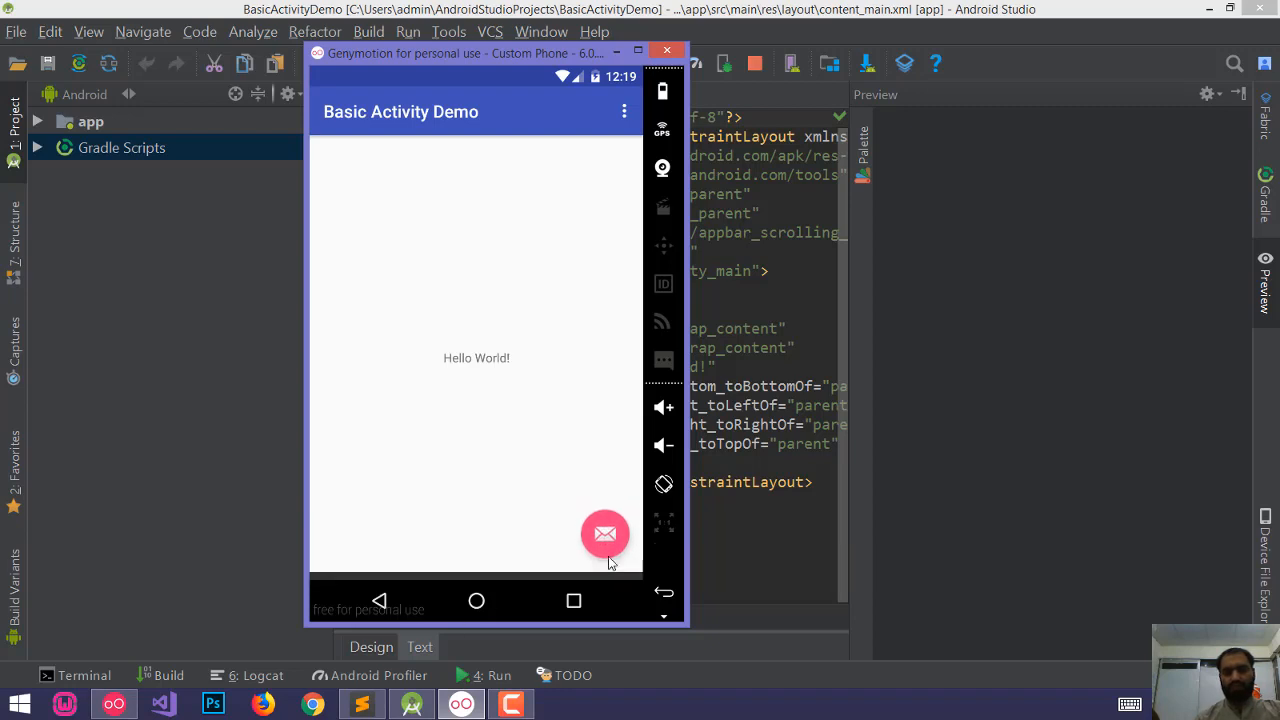
pyautogui.click(604, 532)
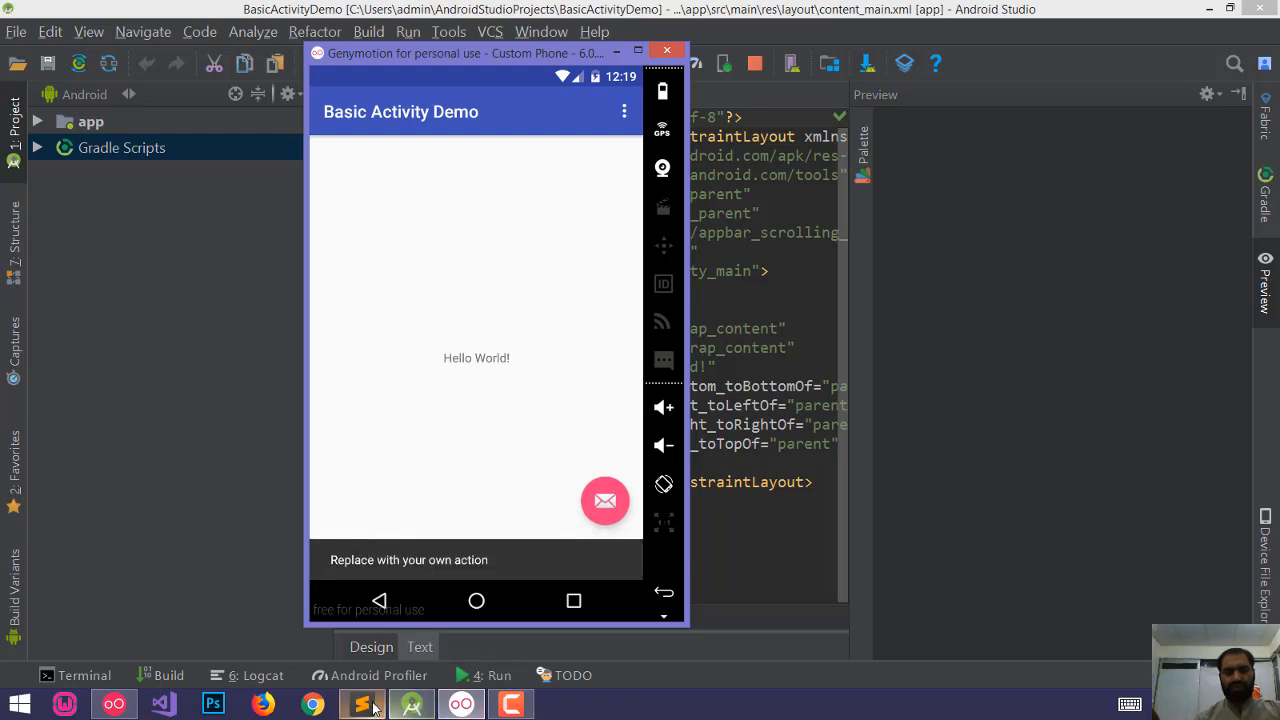
# Step: Add a 'Snackbar' line under Basic Activity in the notes
pyautogui.click(360, 704)
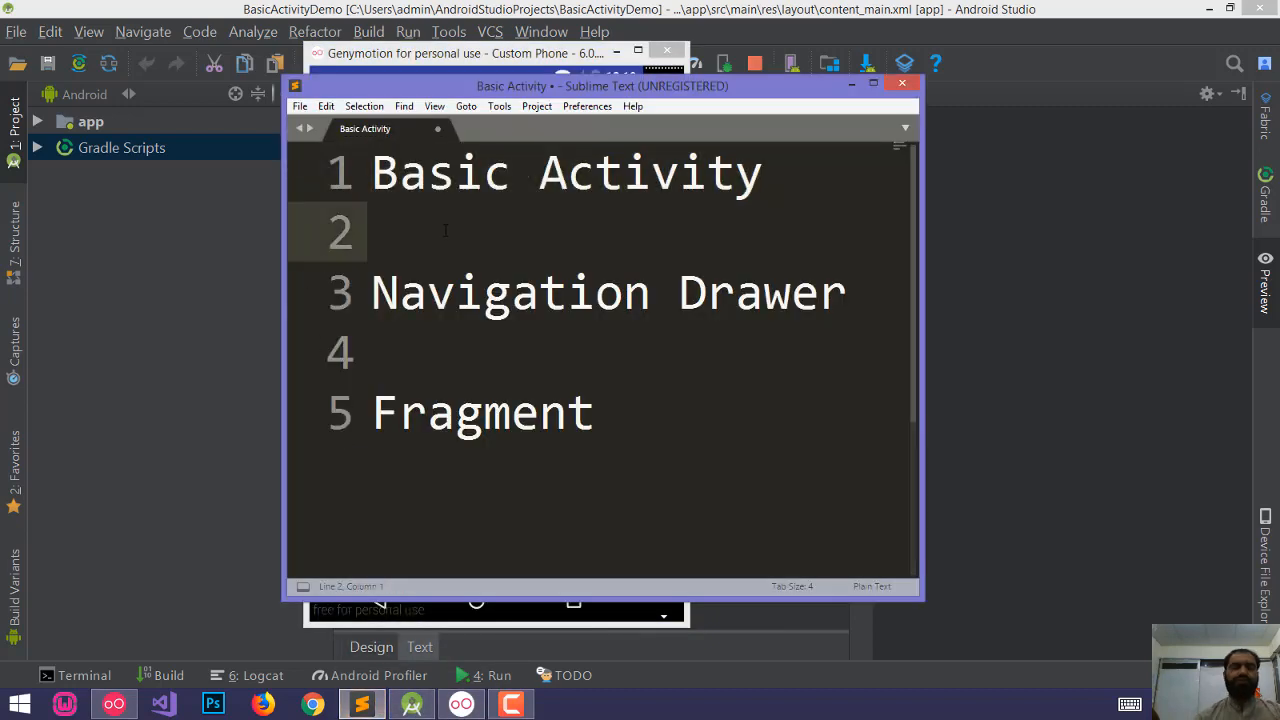
pyautogui.write('Snack')
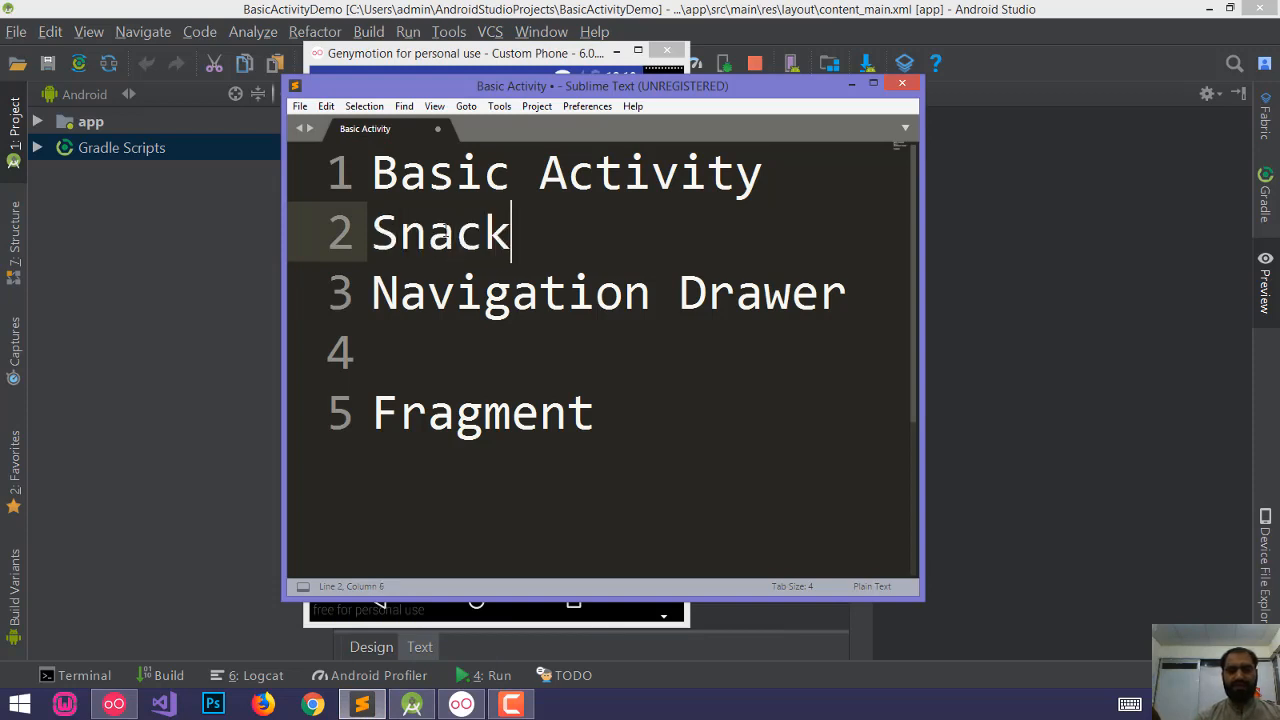
pyautogui.write('bar')
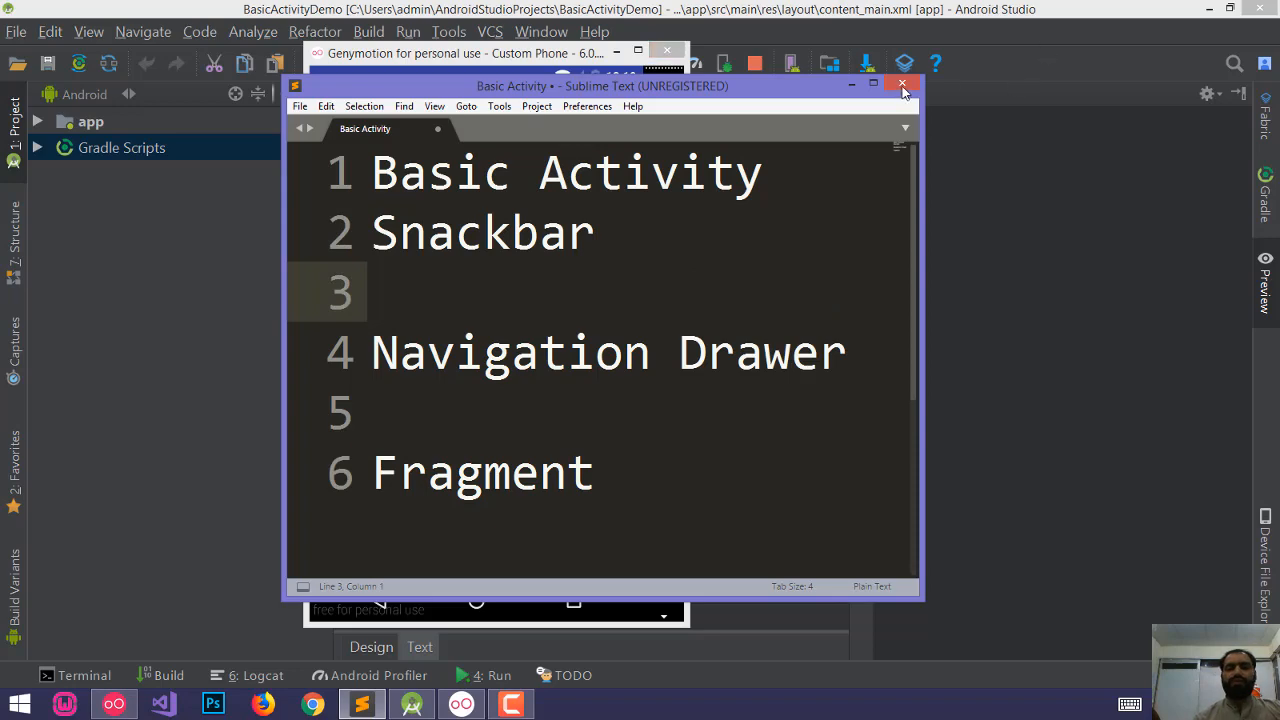
# Step: Dismiss the notes and minimize the emulator to return to the code
pyautogui.click(900, 84)
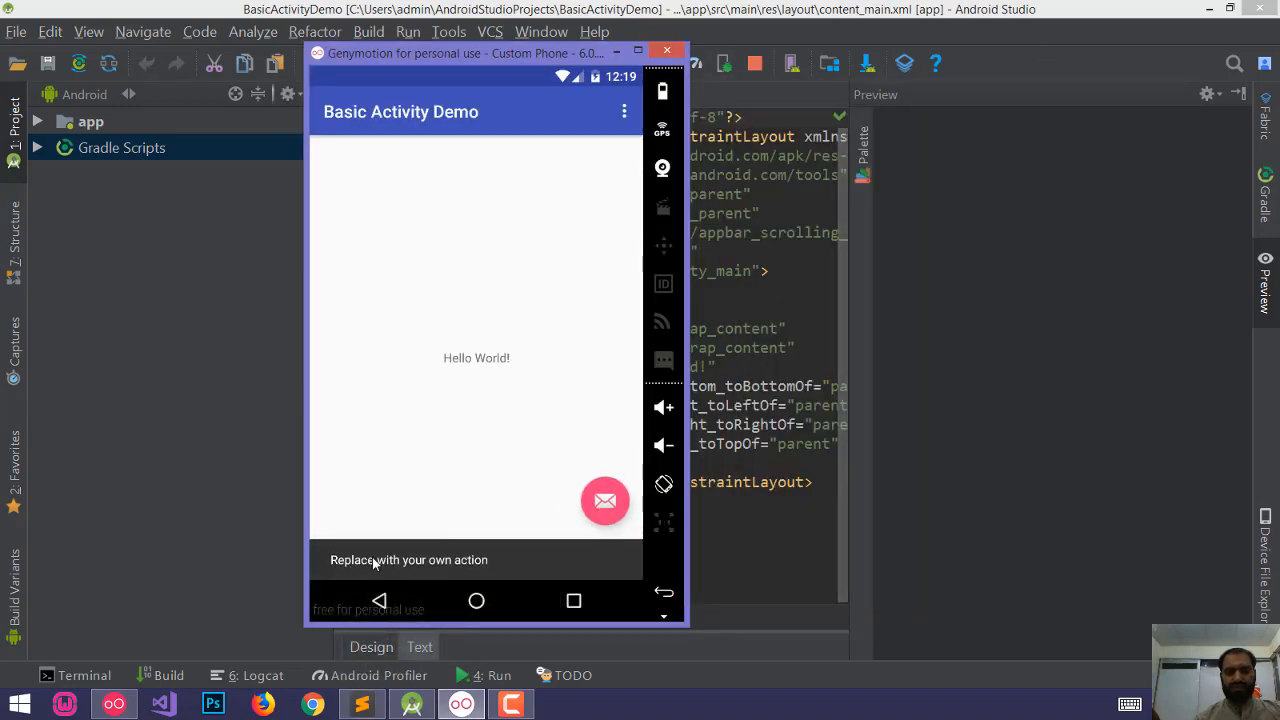
pyautogui.moveTo(684, 186)
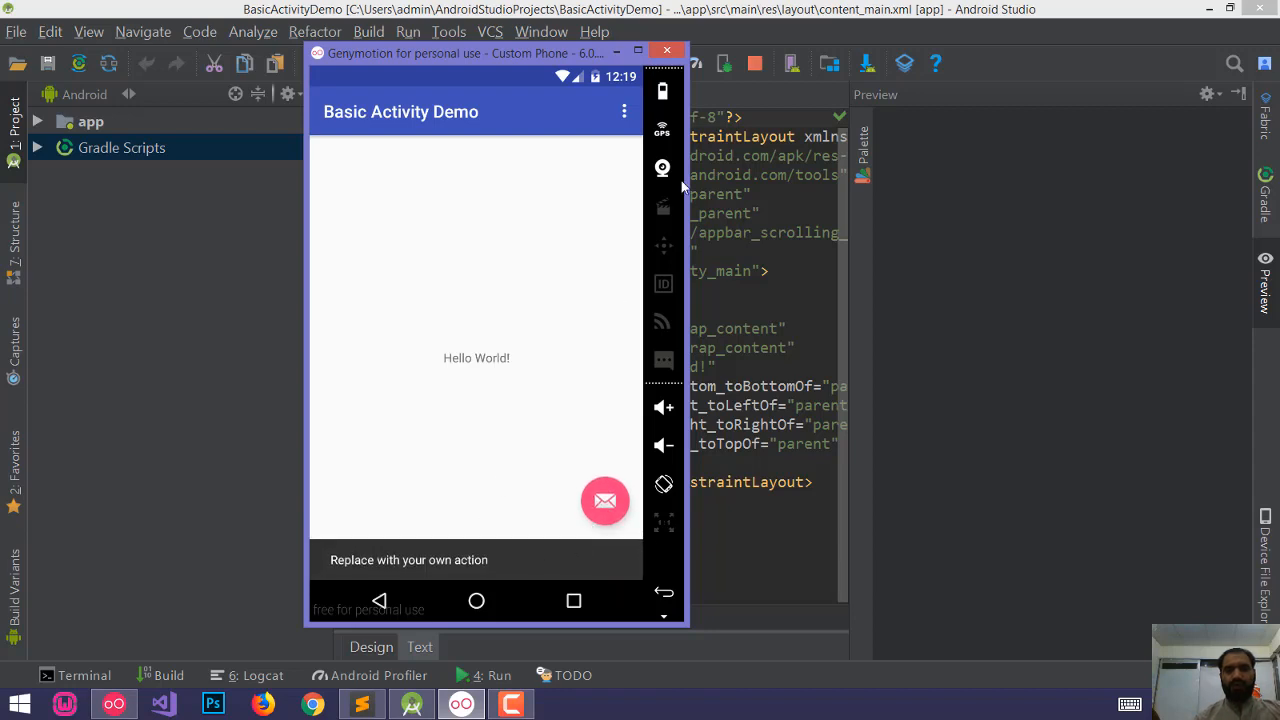
pyautogui.click(624, 110)
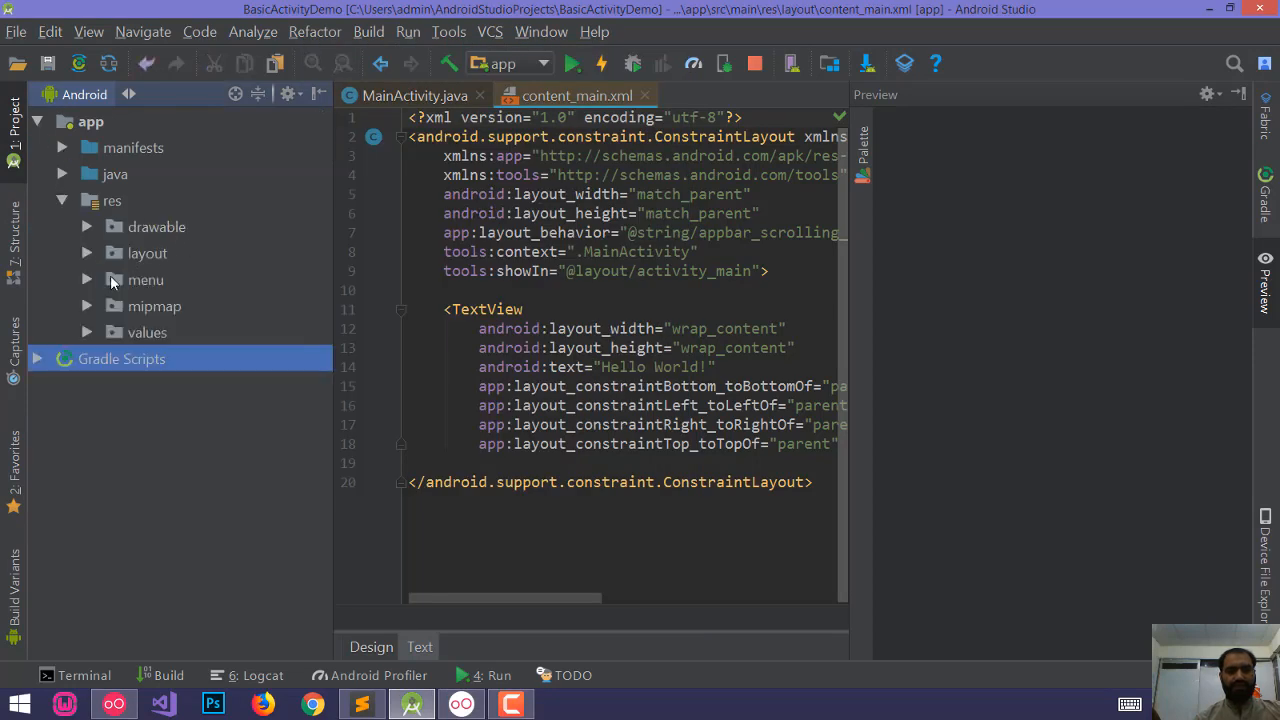
# Step: Open menu_main.xml from res > menu and look through MainActivity.java
pyautogui.click(144, 280)
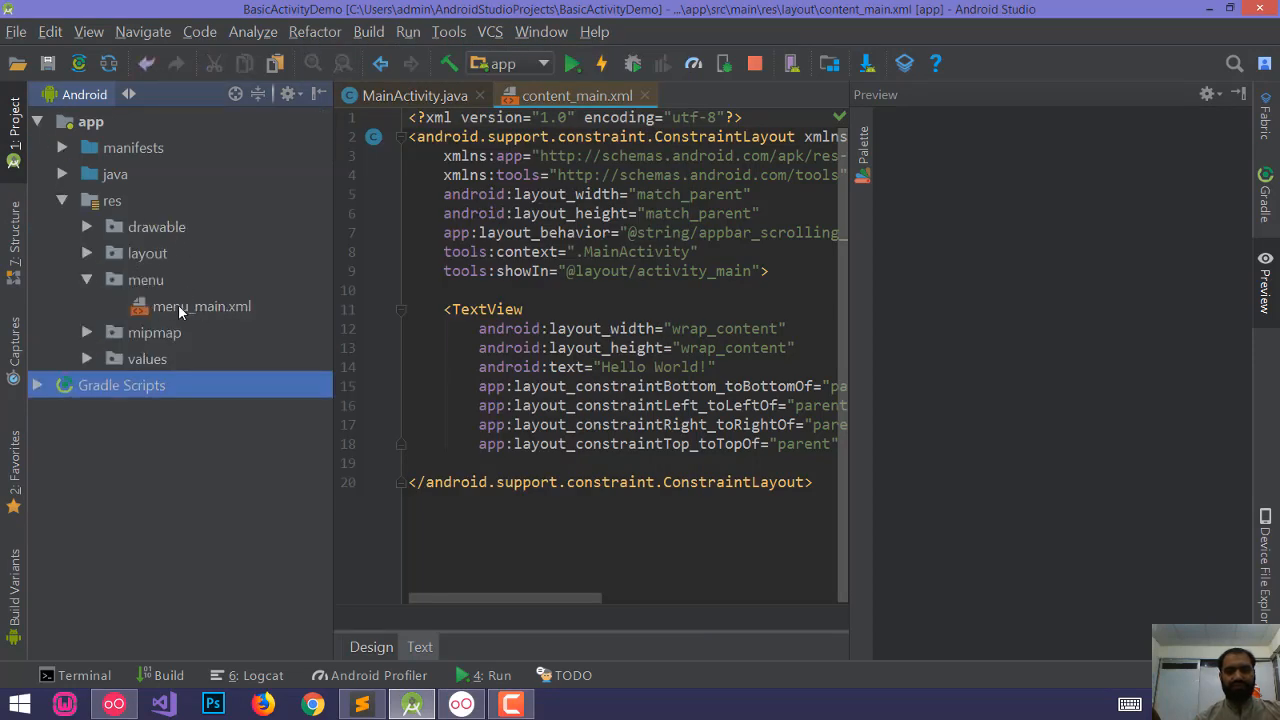
pyautogui.doubleClick(200, 306)
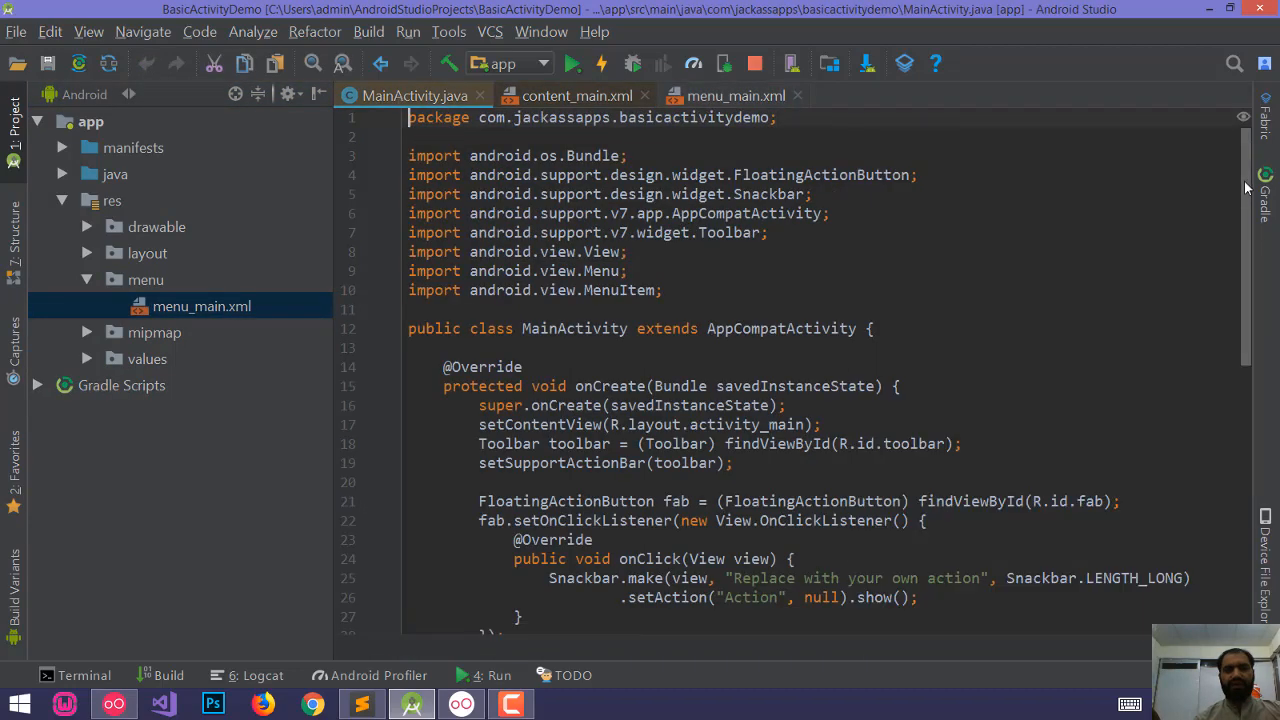
pyautogui.scroll(-3)
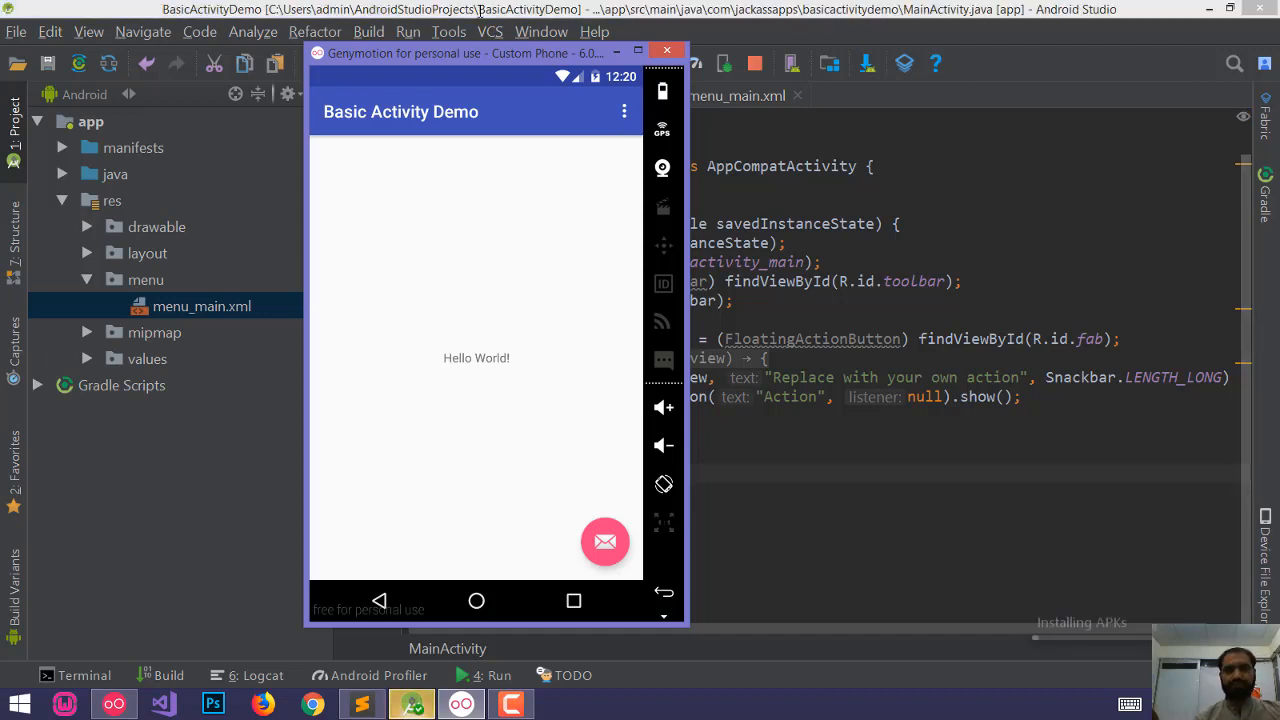
# Step: Check the app in Genymotion, then close the menu_main.xml and content_main.xml tabs
pyautogui.click(476, 600)
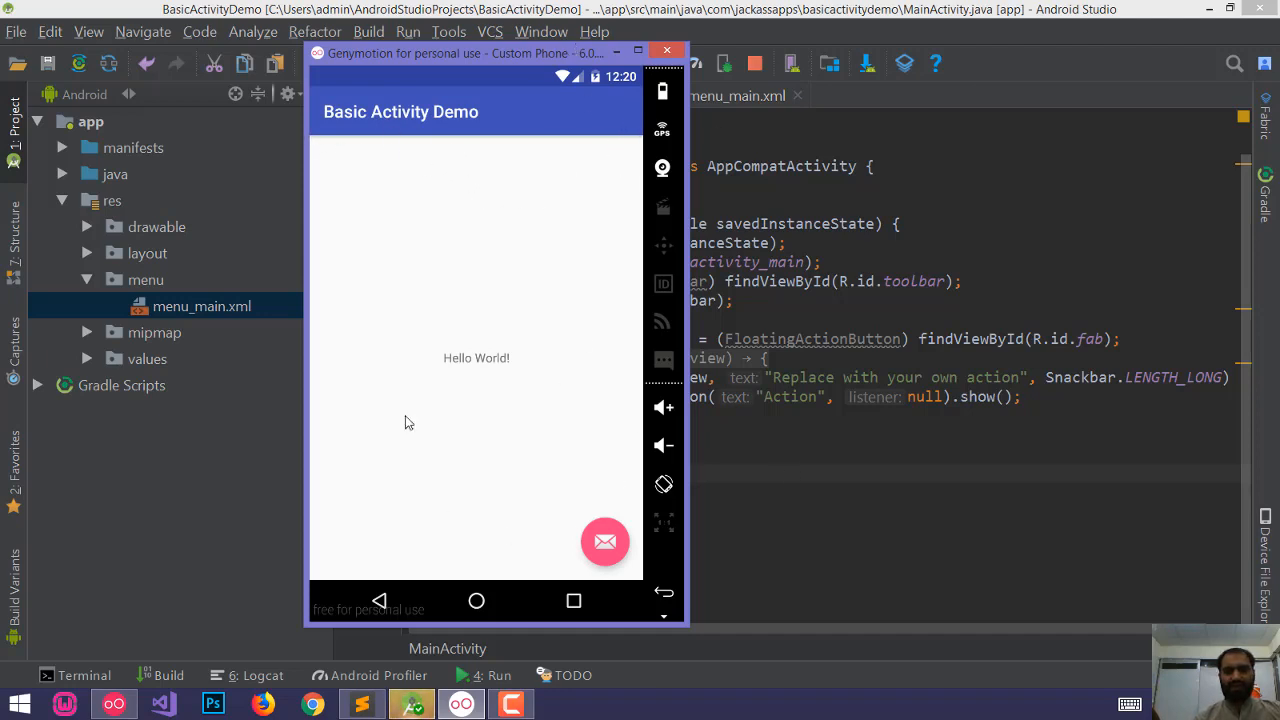
pyautogui.click(666, 52)
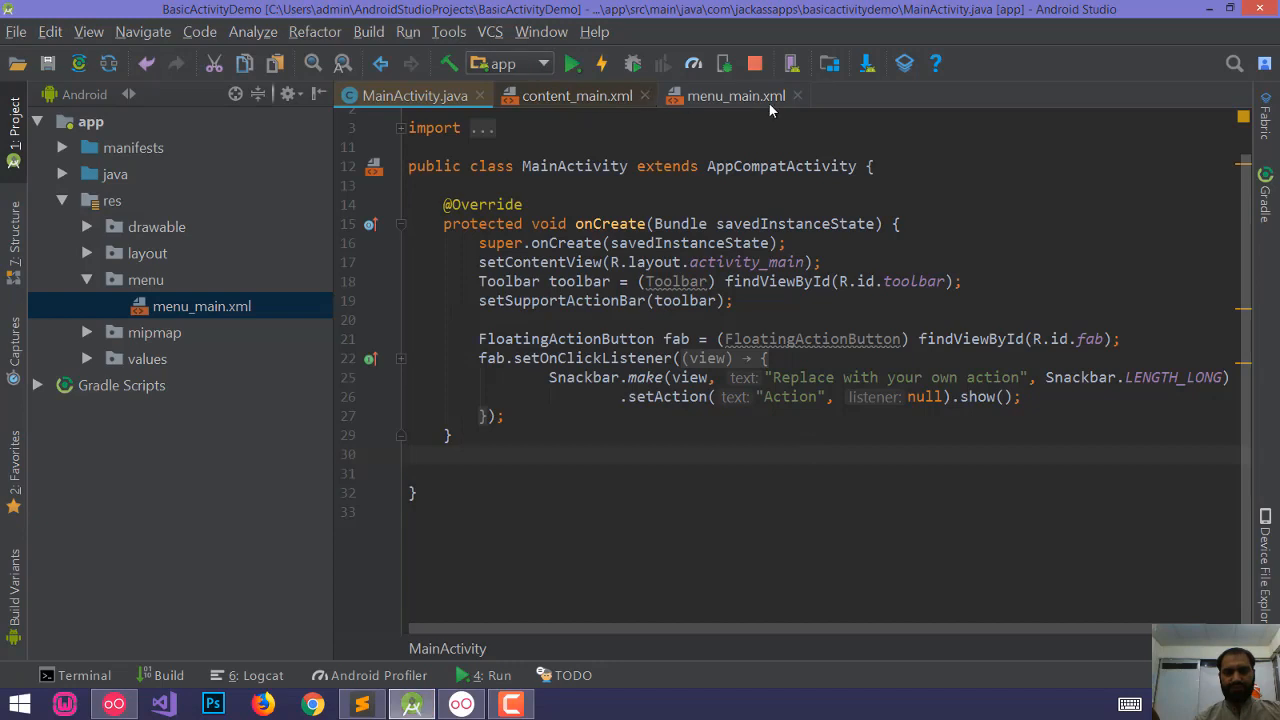
pyautogui.click(796, 96)
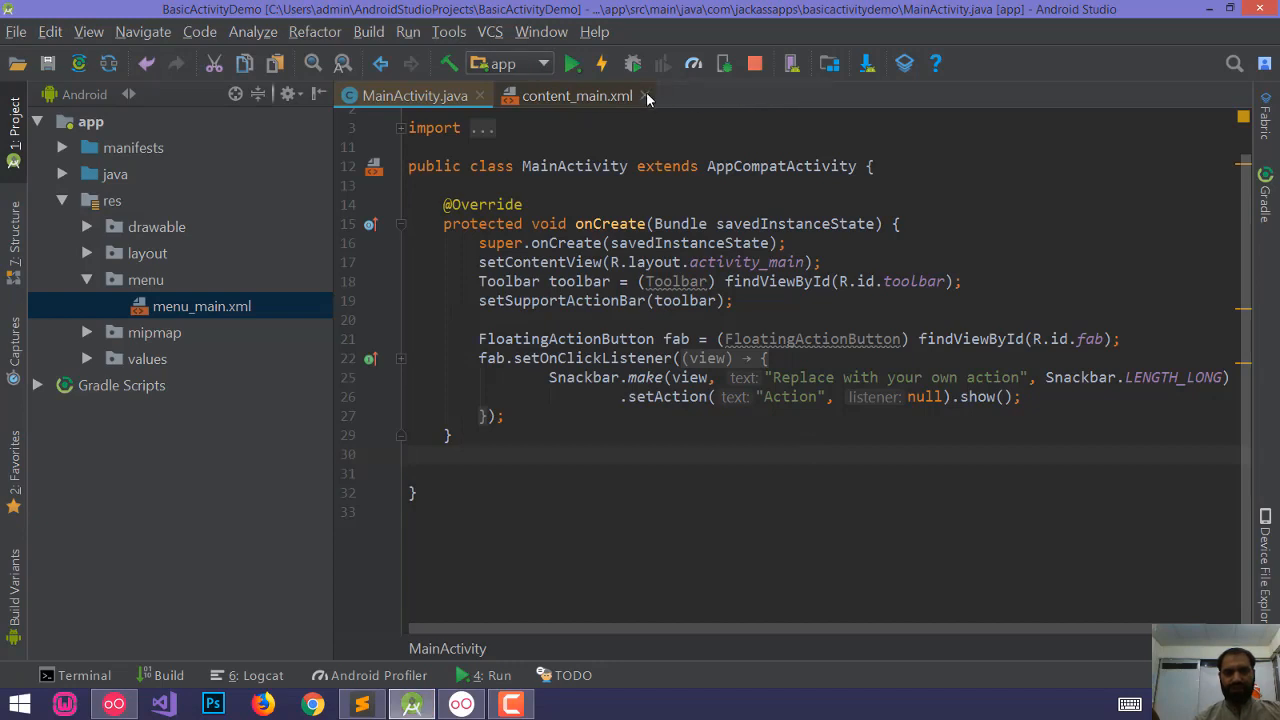
pyautogui.click(644, 96)
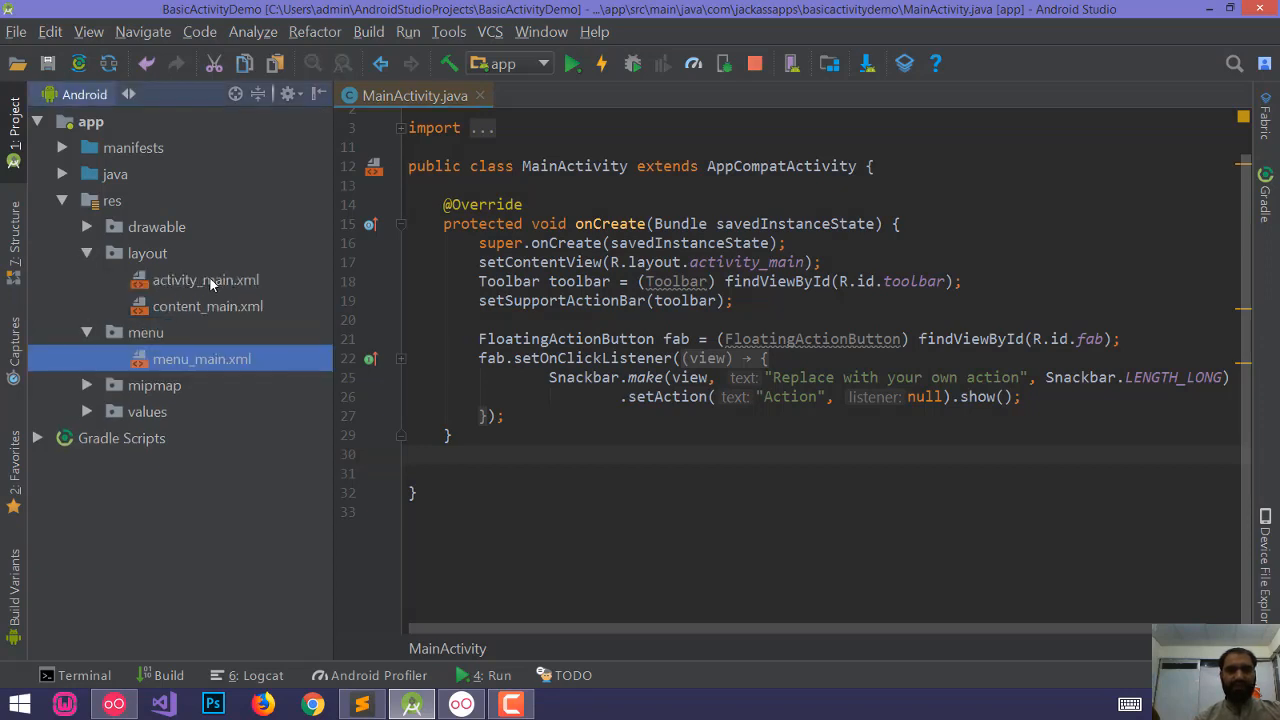
# Step: Open activity_main.xml and inspect its CoordinatorLayout root and app bar
pyautogui.click(204, 280)
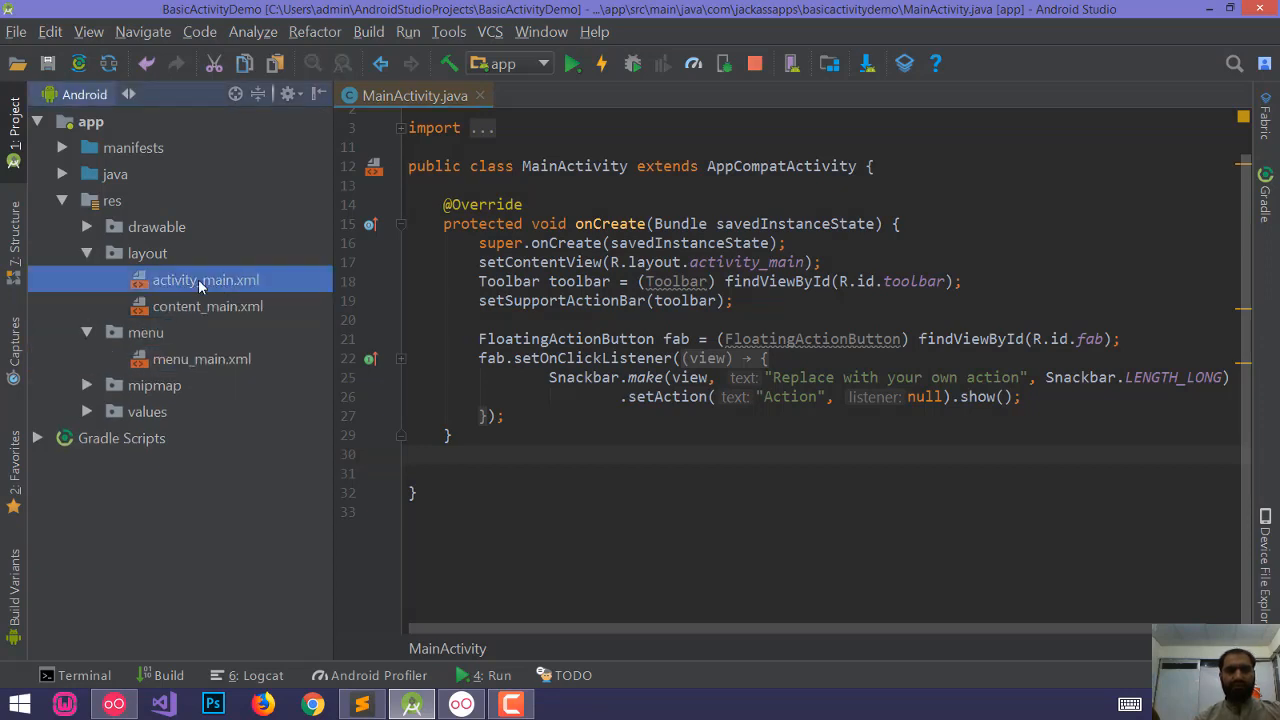
pyautogui.doubleClick(206, 280)
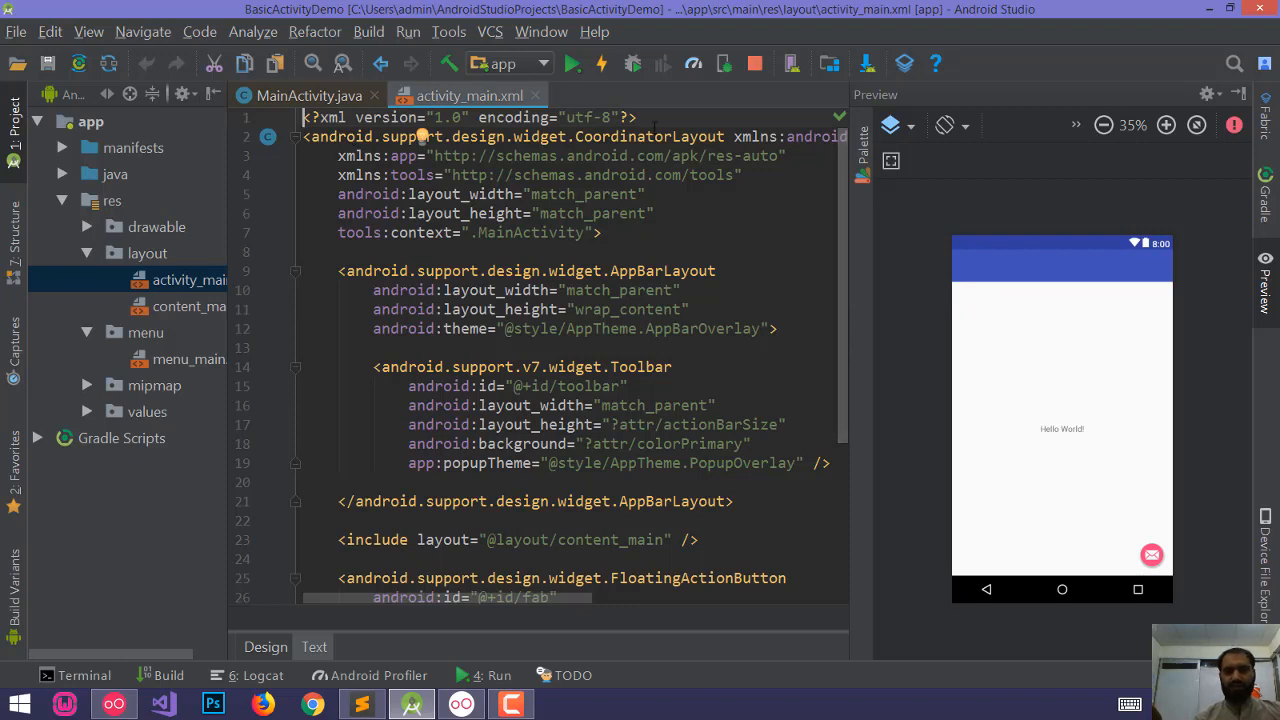
pyautogui.doubleClick(648, 136)
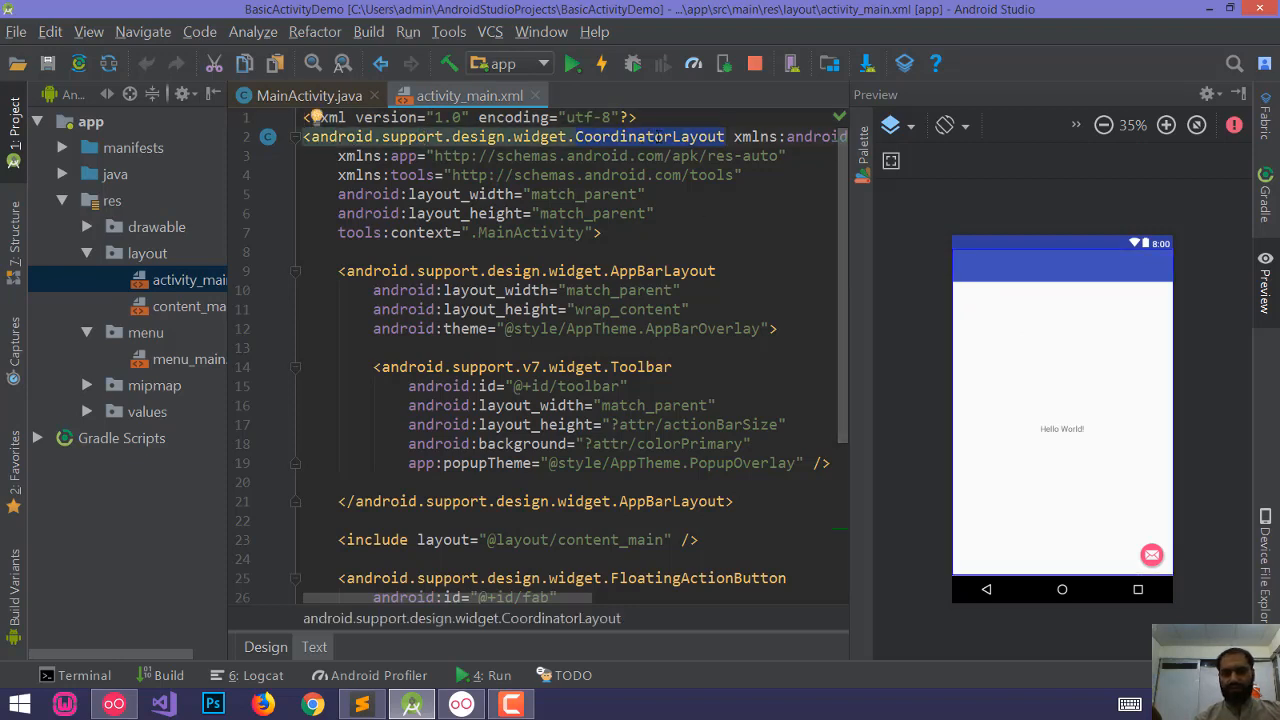
pyautogui.scroll(-3)
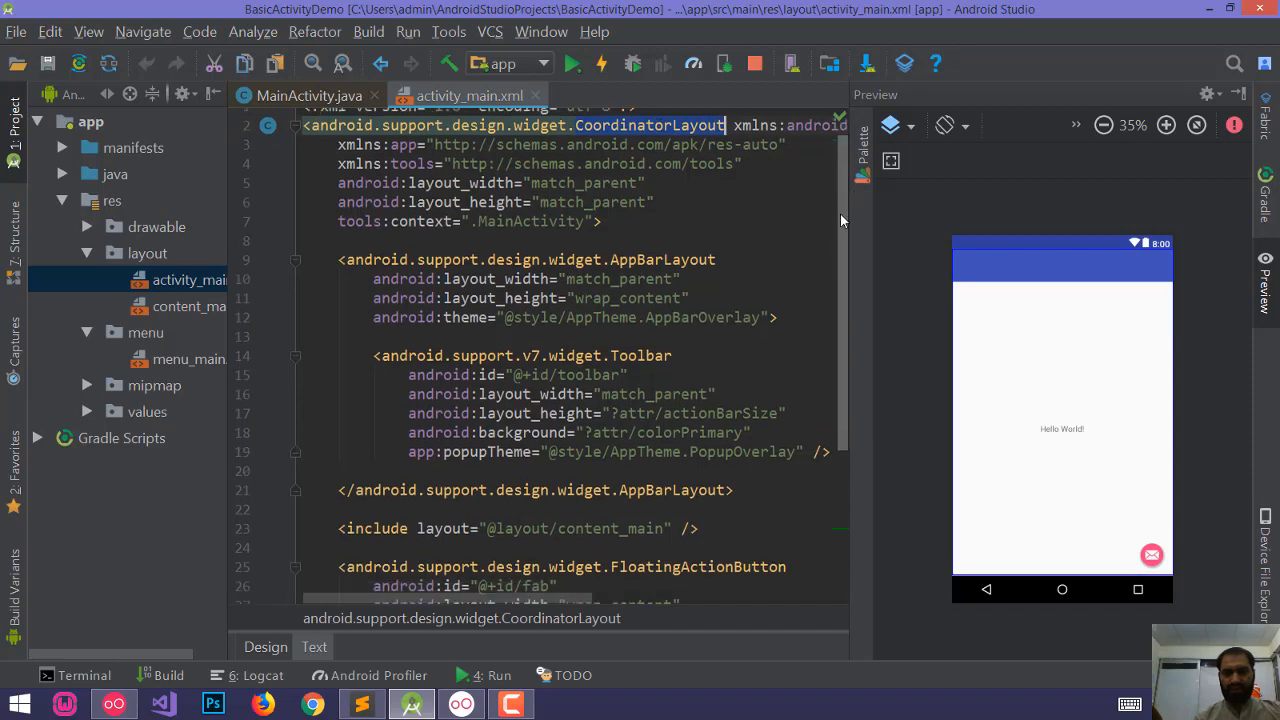
pyautogui.scroll(-3)
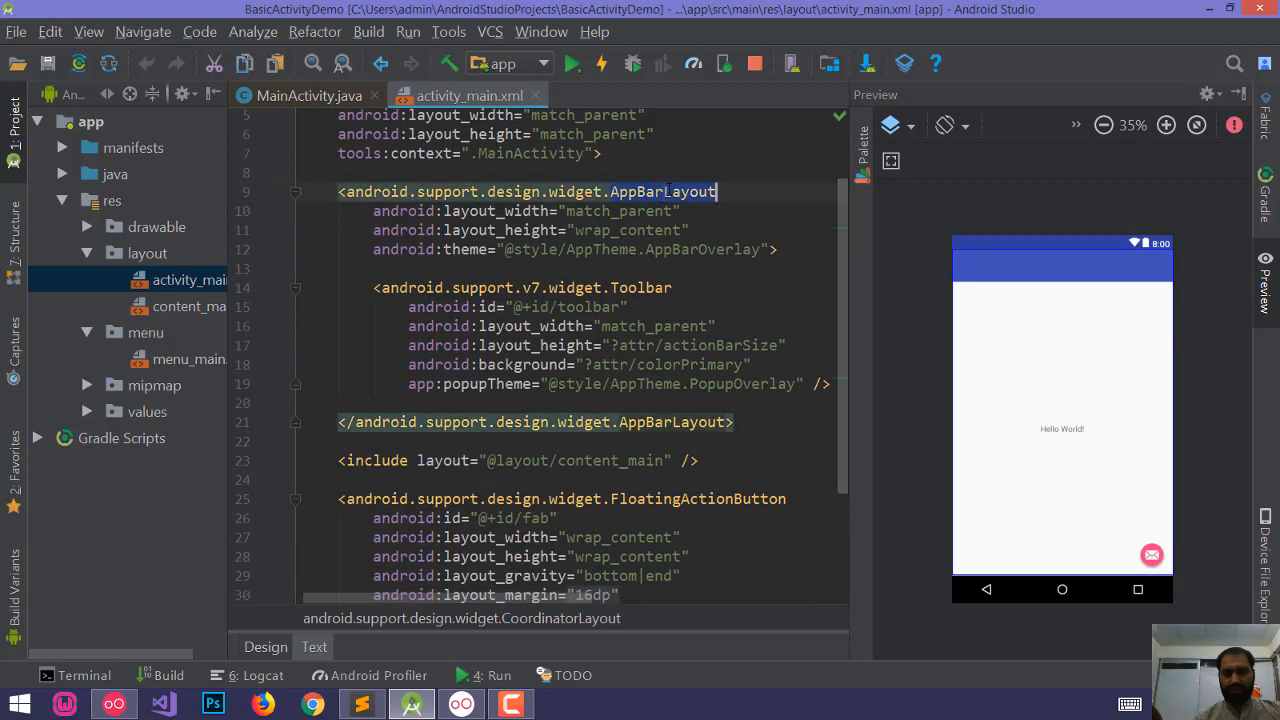
# Step: Locate the included content_main layout and the floating action button
pyautogui.click(640, 288)
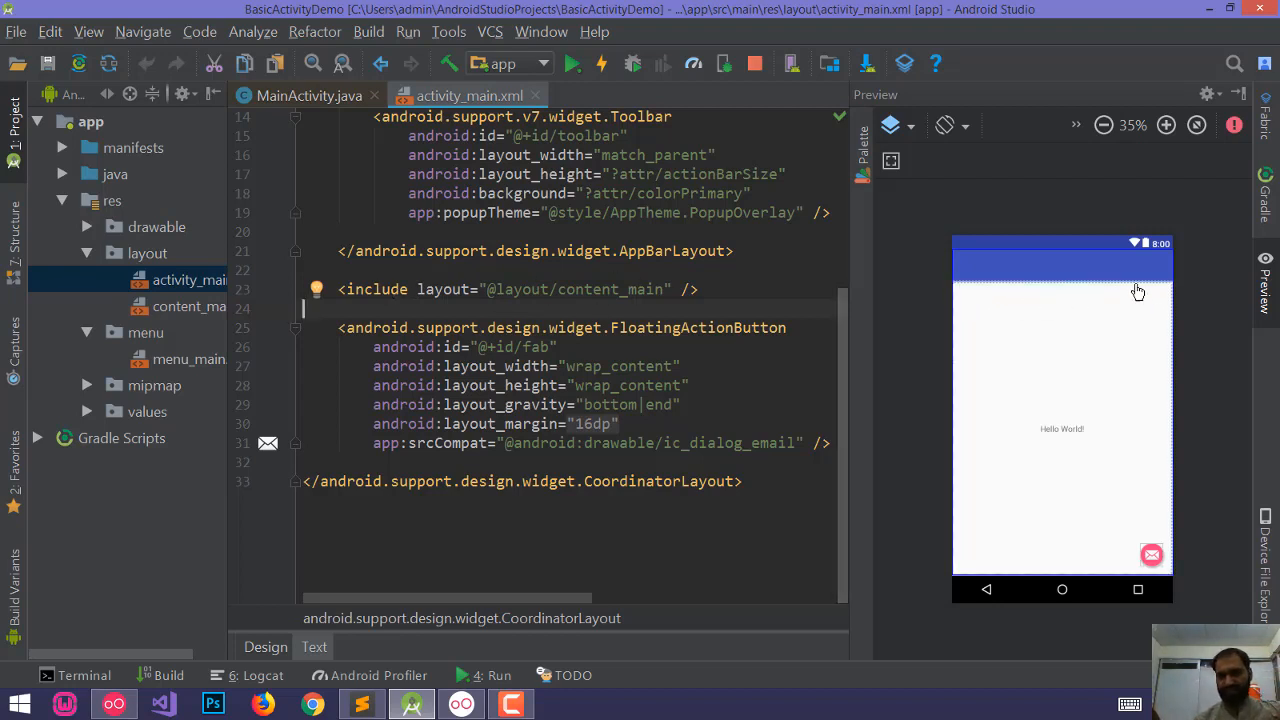
pyautogui.moveTo(1056, 346)
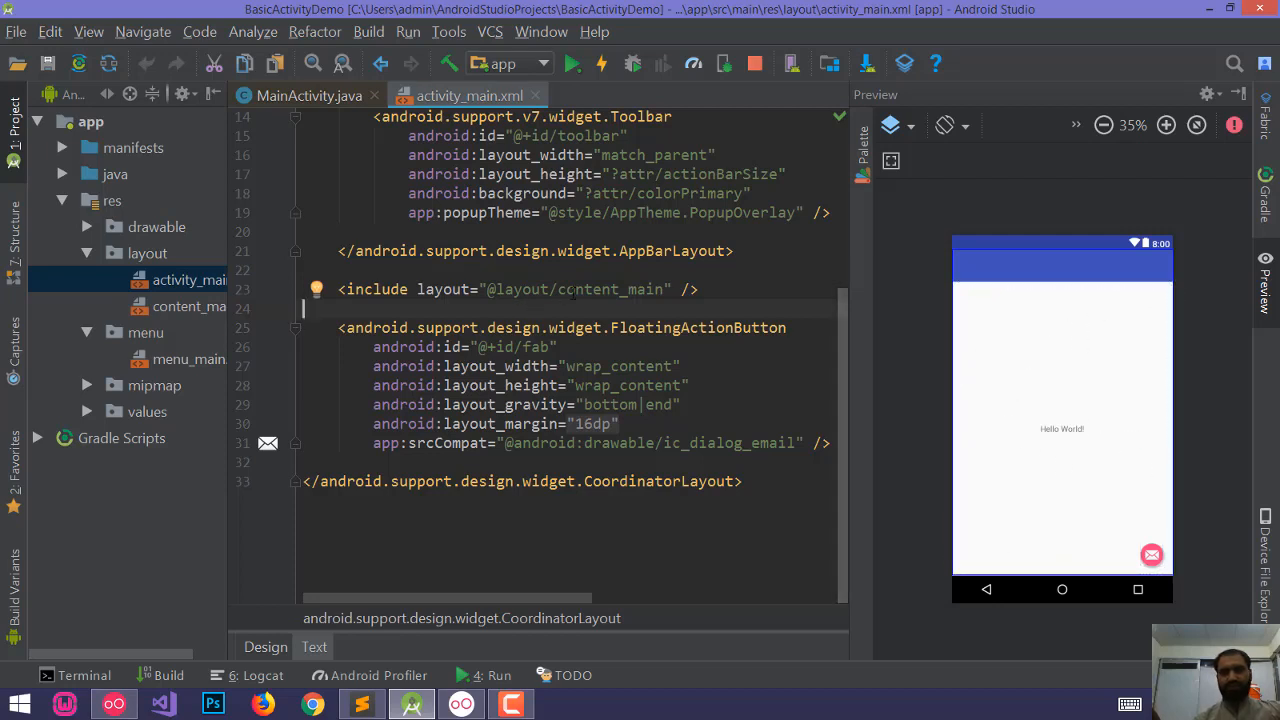
pyautogui.doubleClick(600, 288)
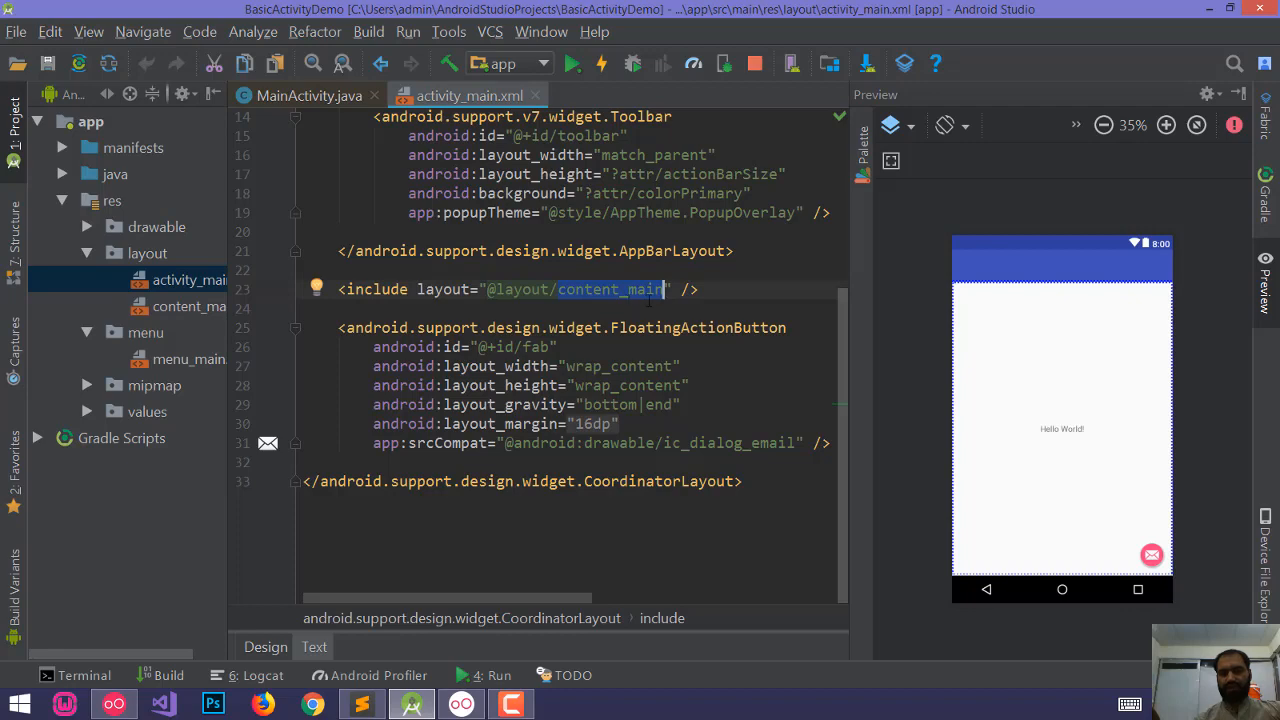
pyautogui.moveTo(930, 284)
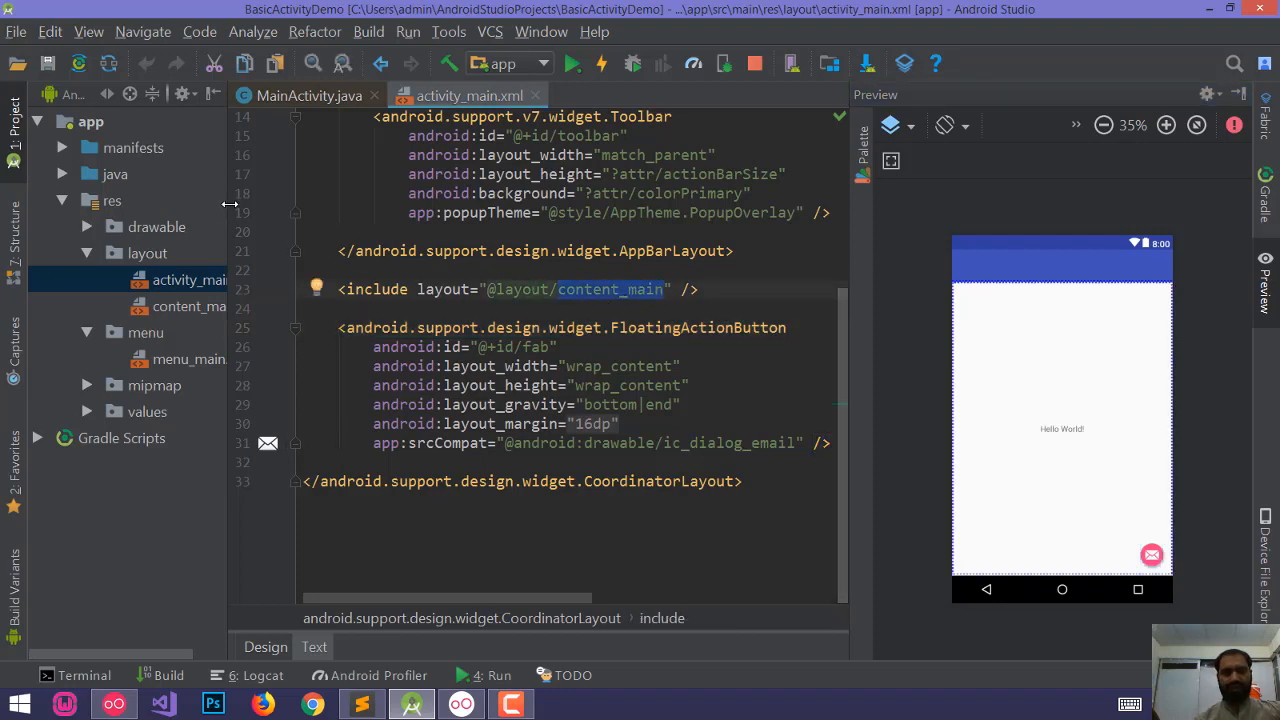
# Step: In content_main.xml, drop leftover constraint attributes and center Hello World via gravity
pyautogui.doubleClick(208, 306)
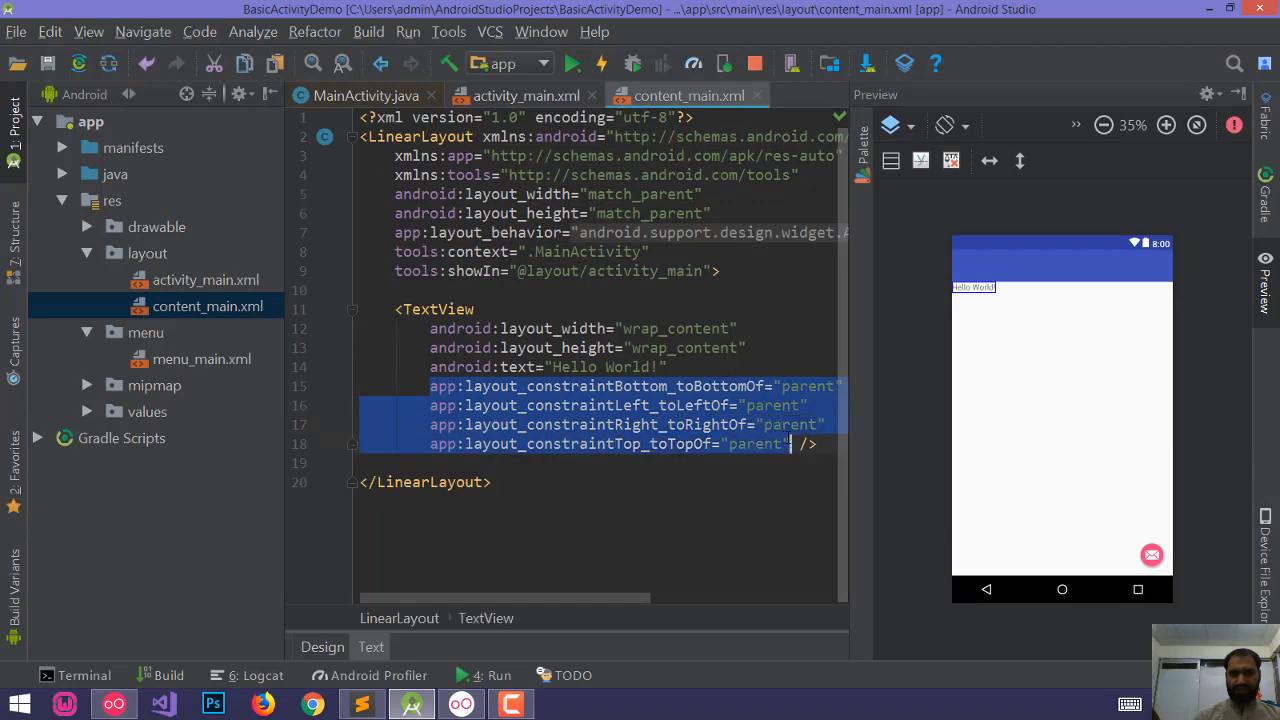
pyautogui.press('Delete')
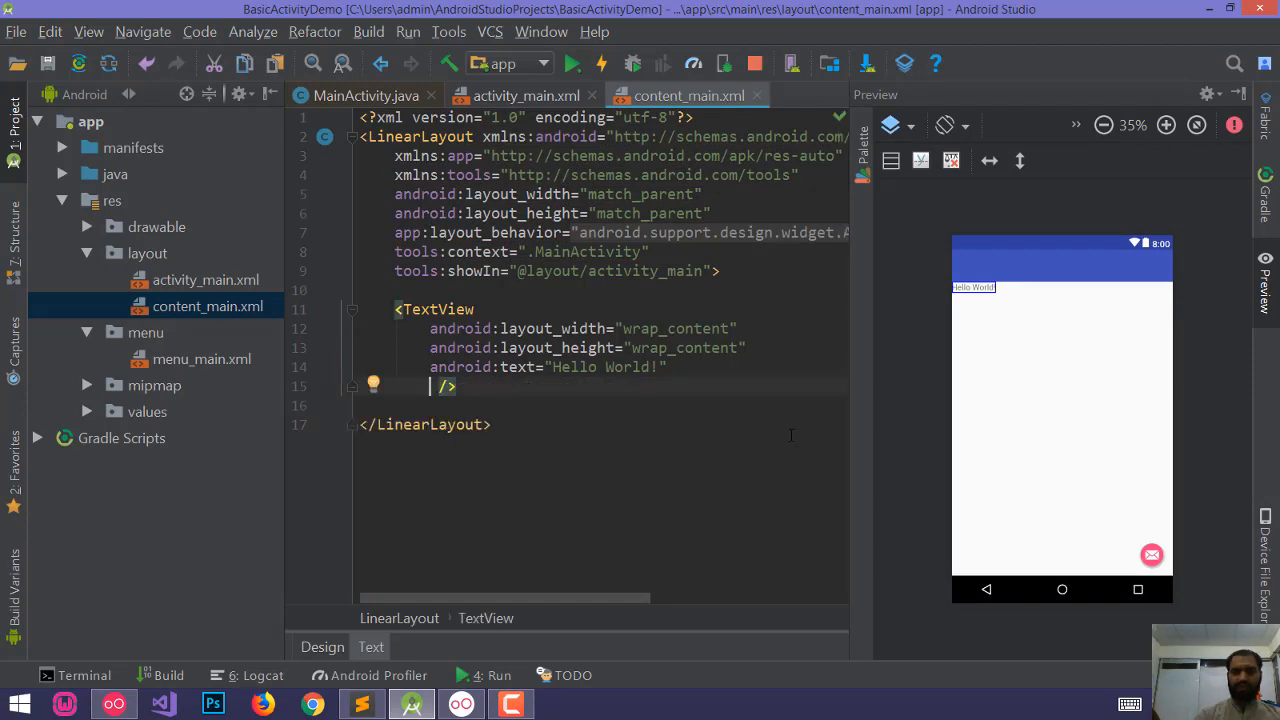
pyautogui.write('cen')
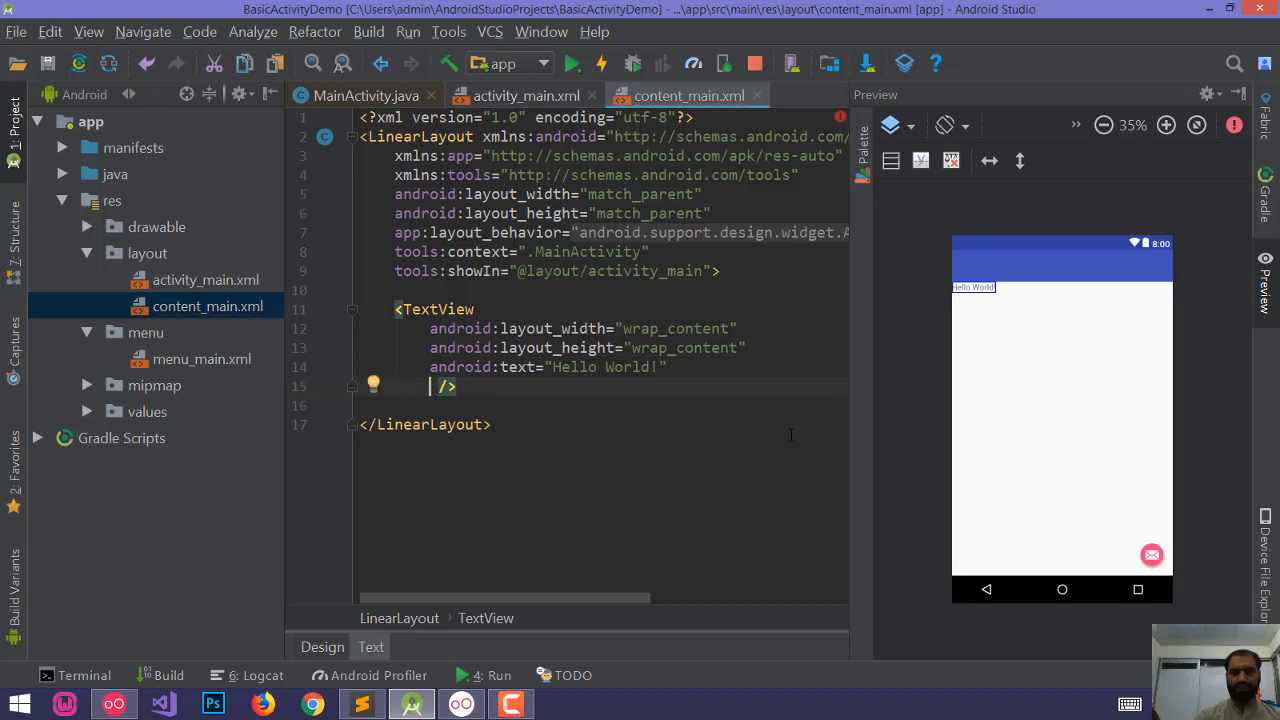
pyautogui.write('gravity="c')
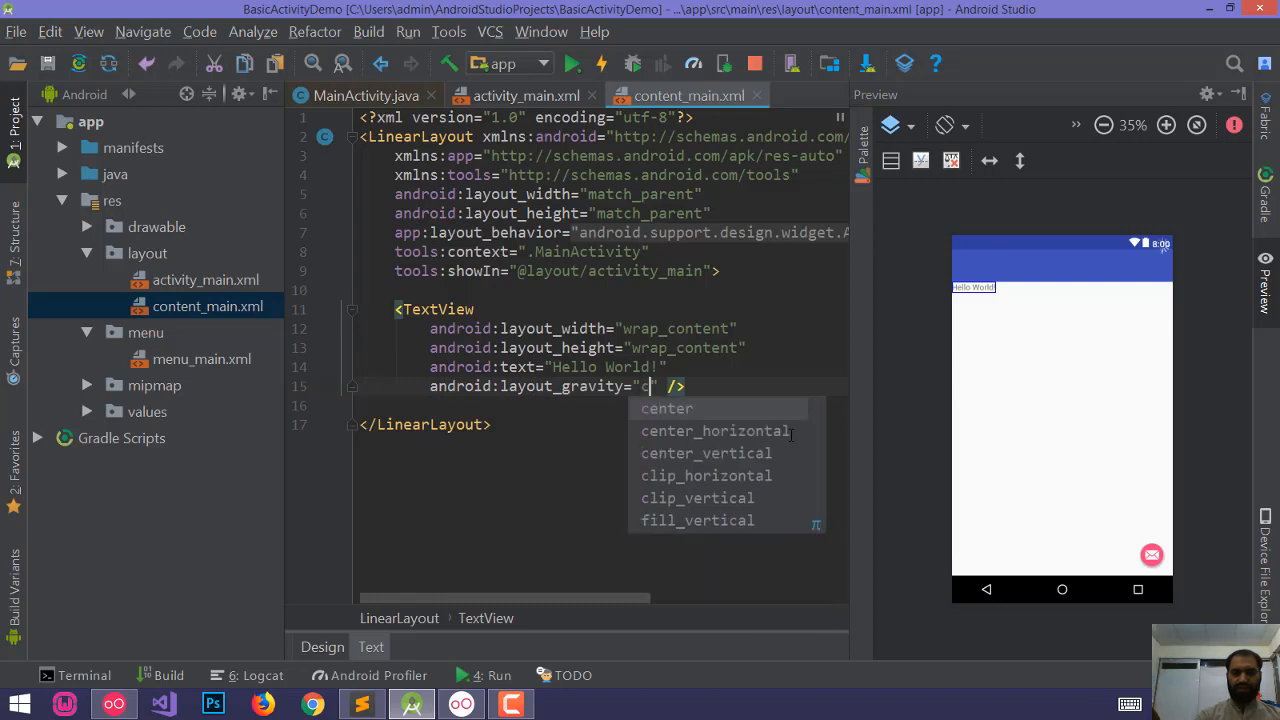
pyautogui.click(666, 408)
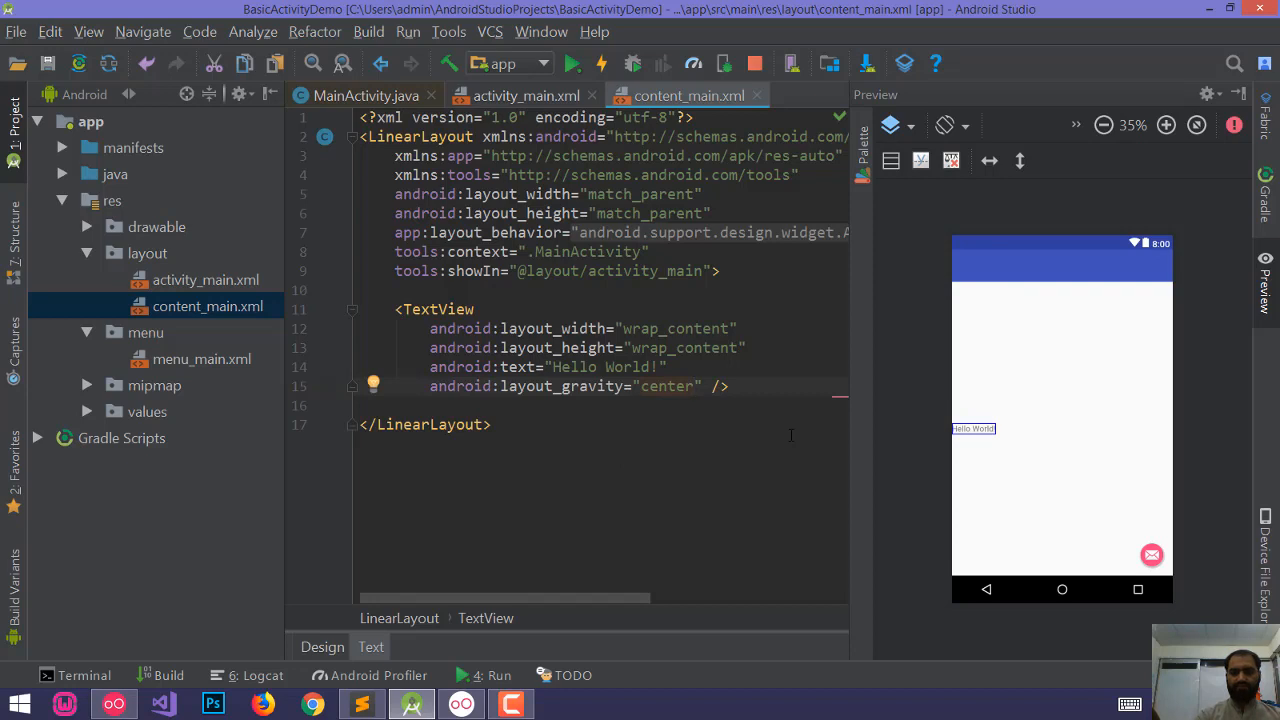
pyautogui.moveTo(672, 316)
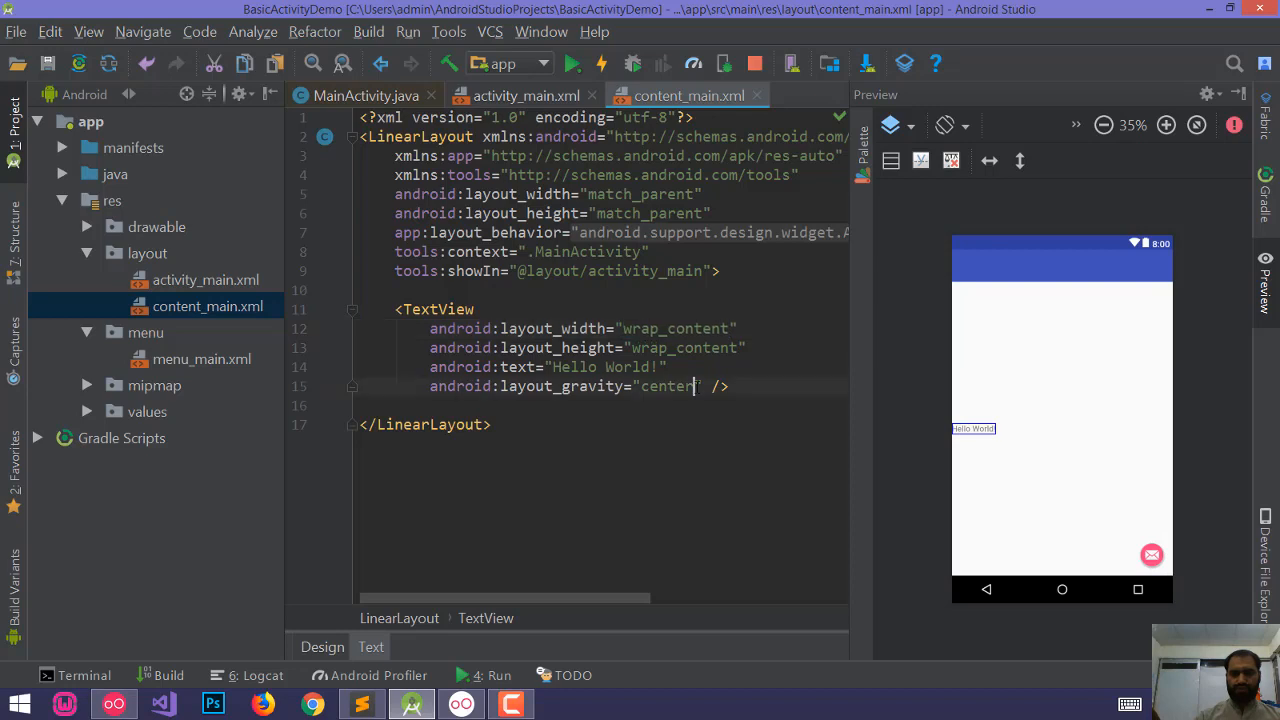
pyautogui.write('HO')
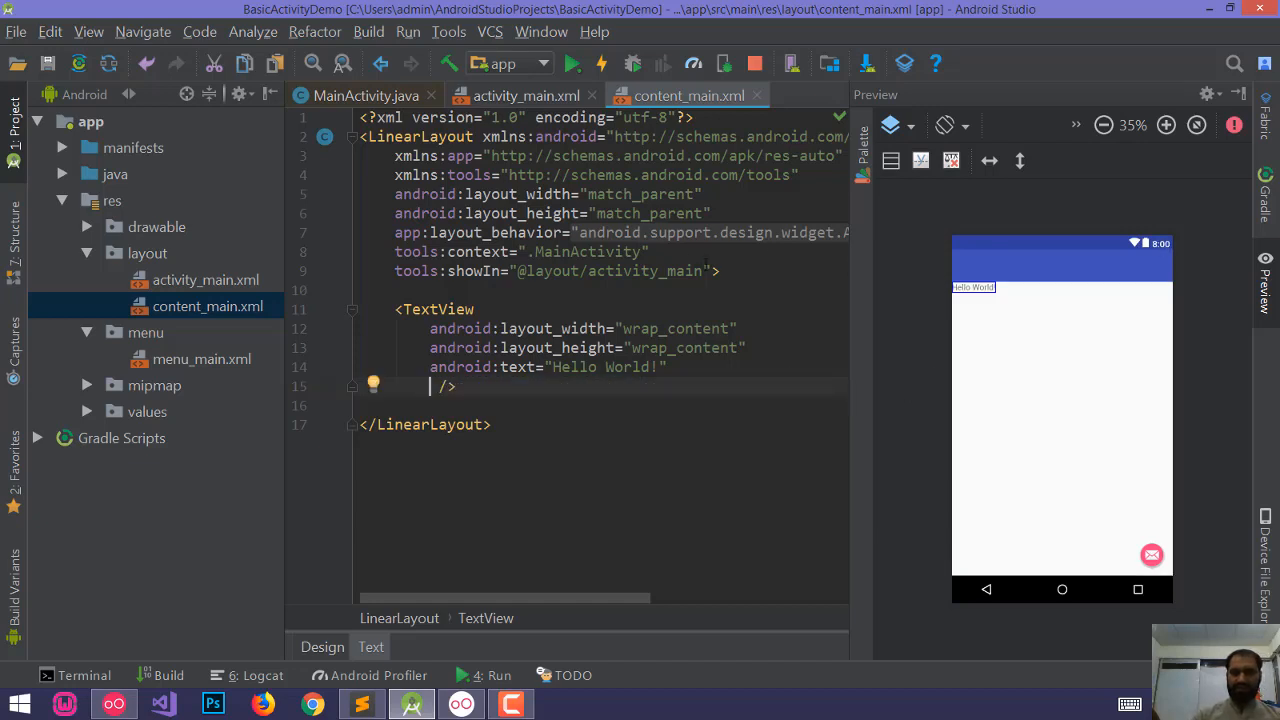
pyautogui.write('gravity="center">')
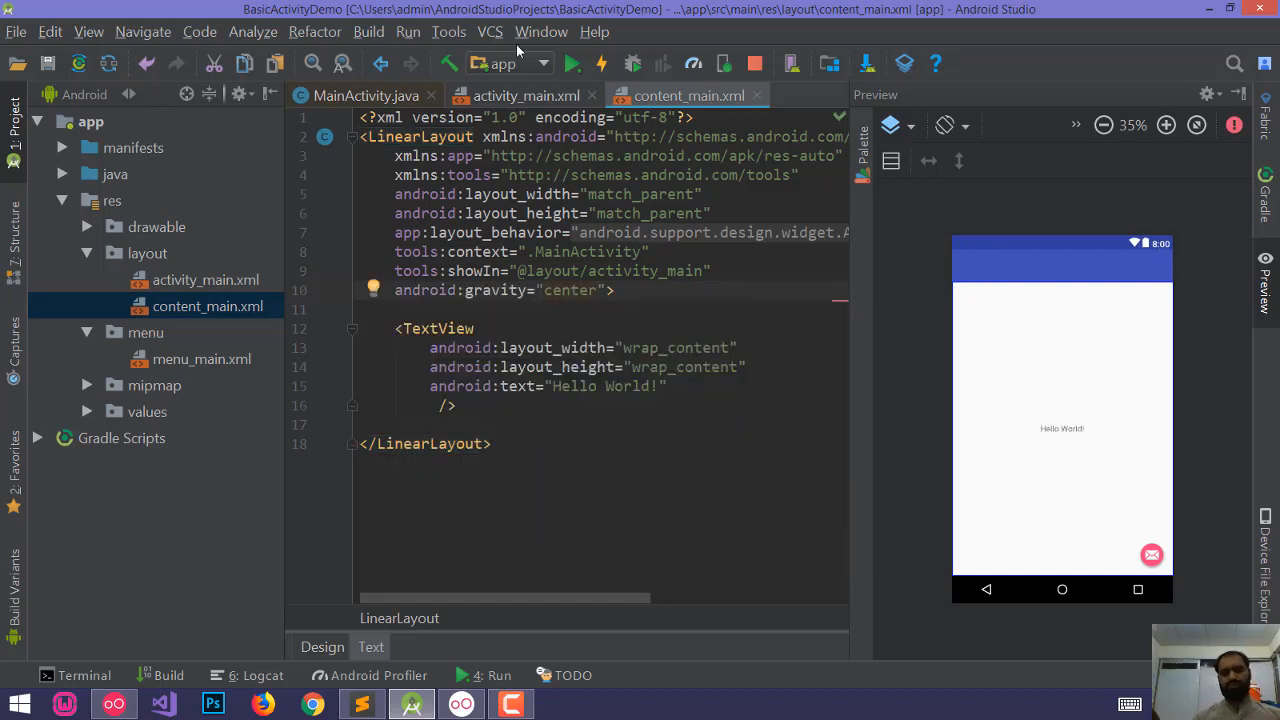
# Step: Check the centered preview and give the TextView a 30sp text size
pyautogui.click(1060, 428)
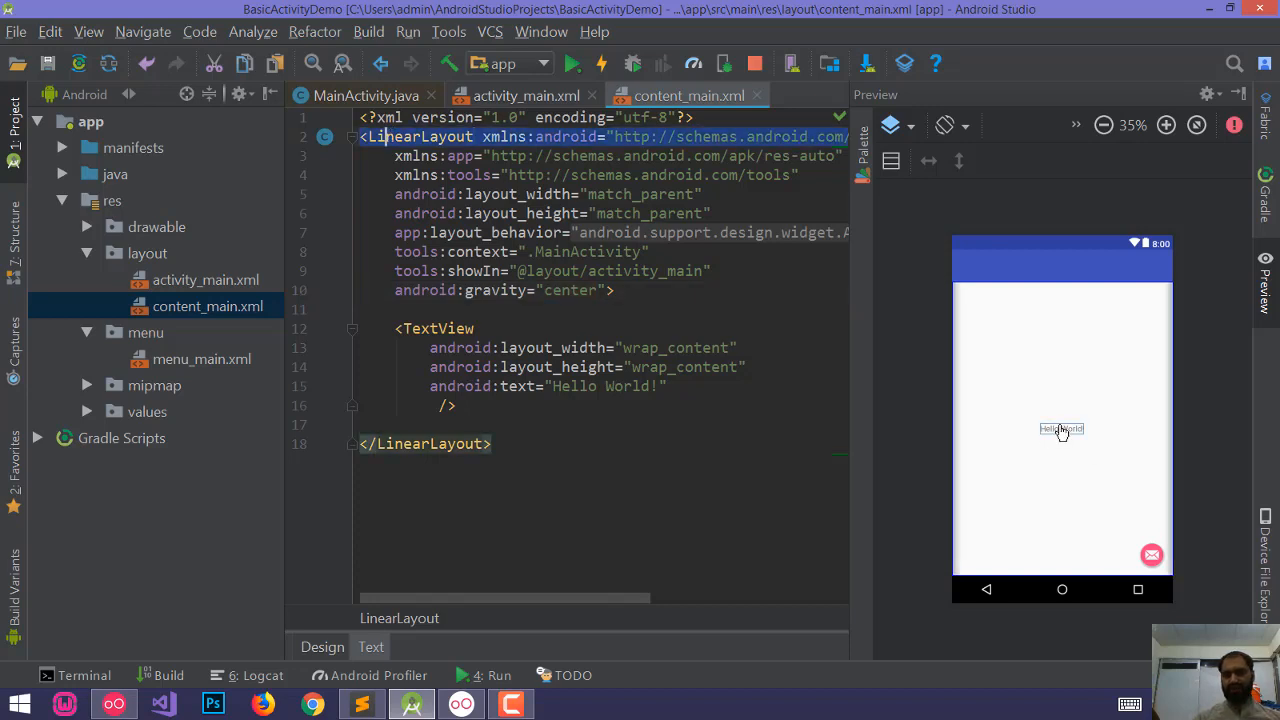
pyautogui.click(1166, 124)
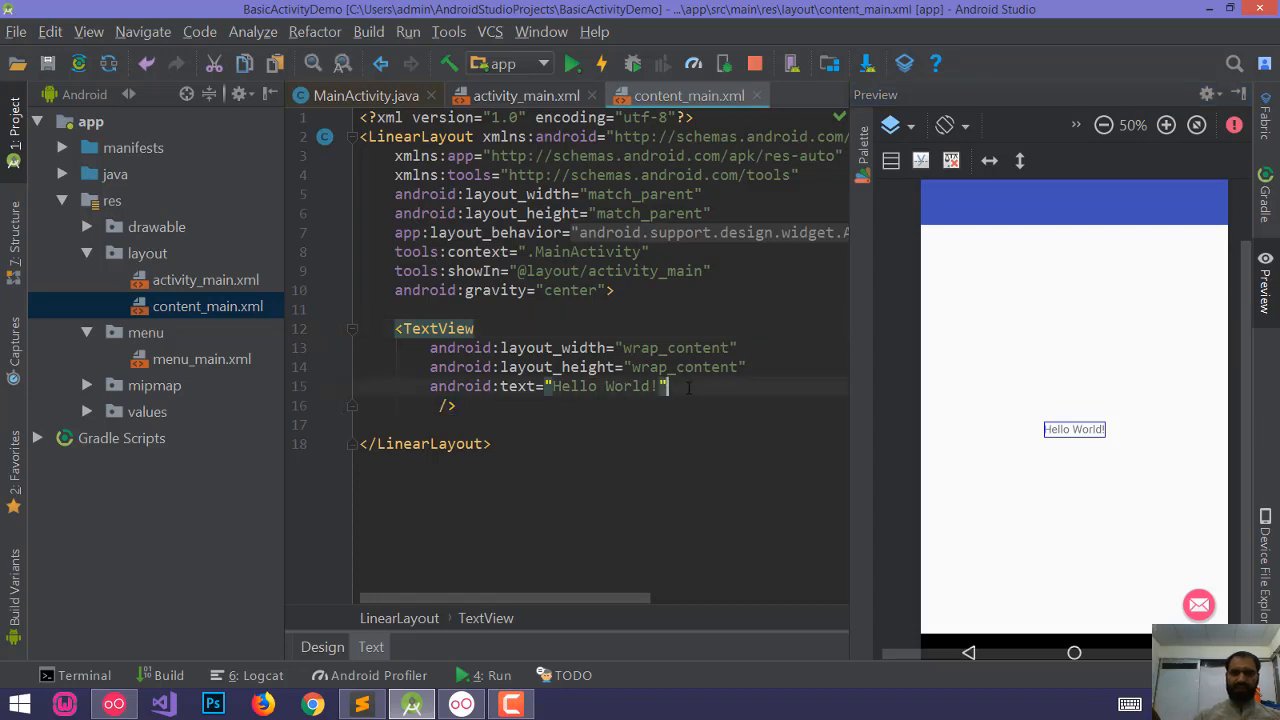
pyautogui.write('textSize="')
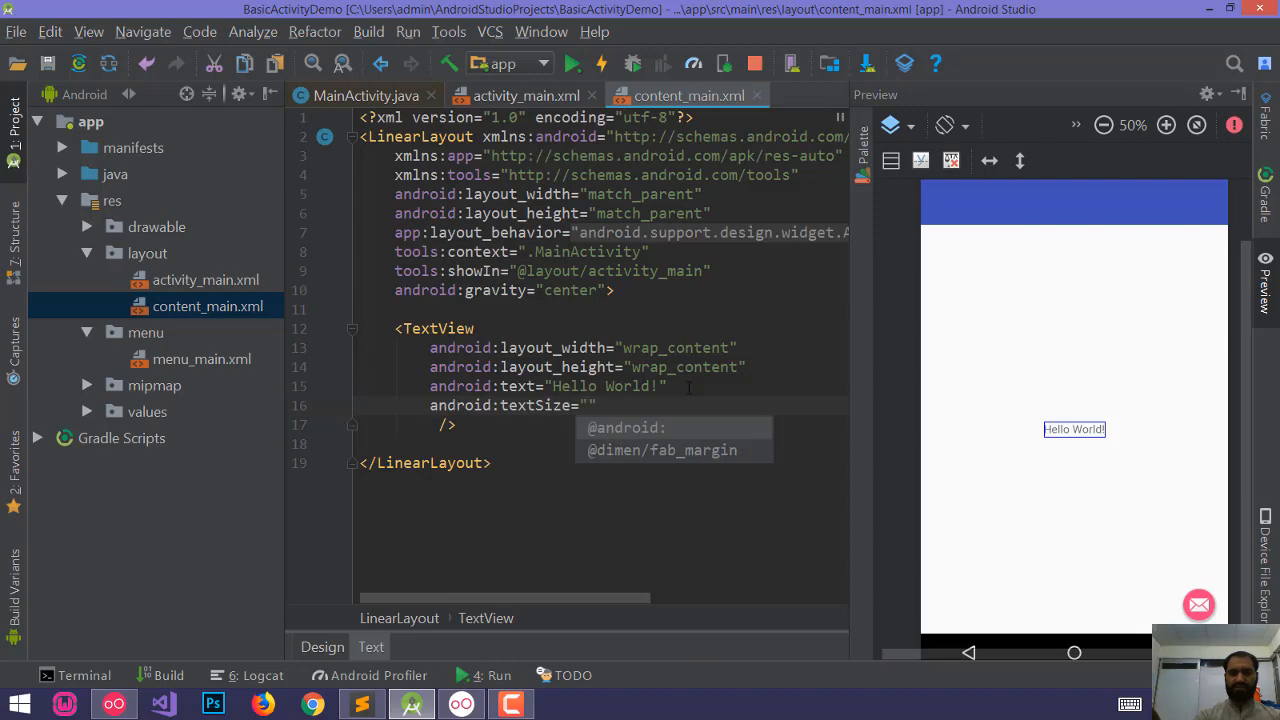
pyautogui.write('30sp')
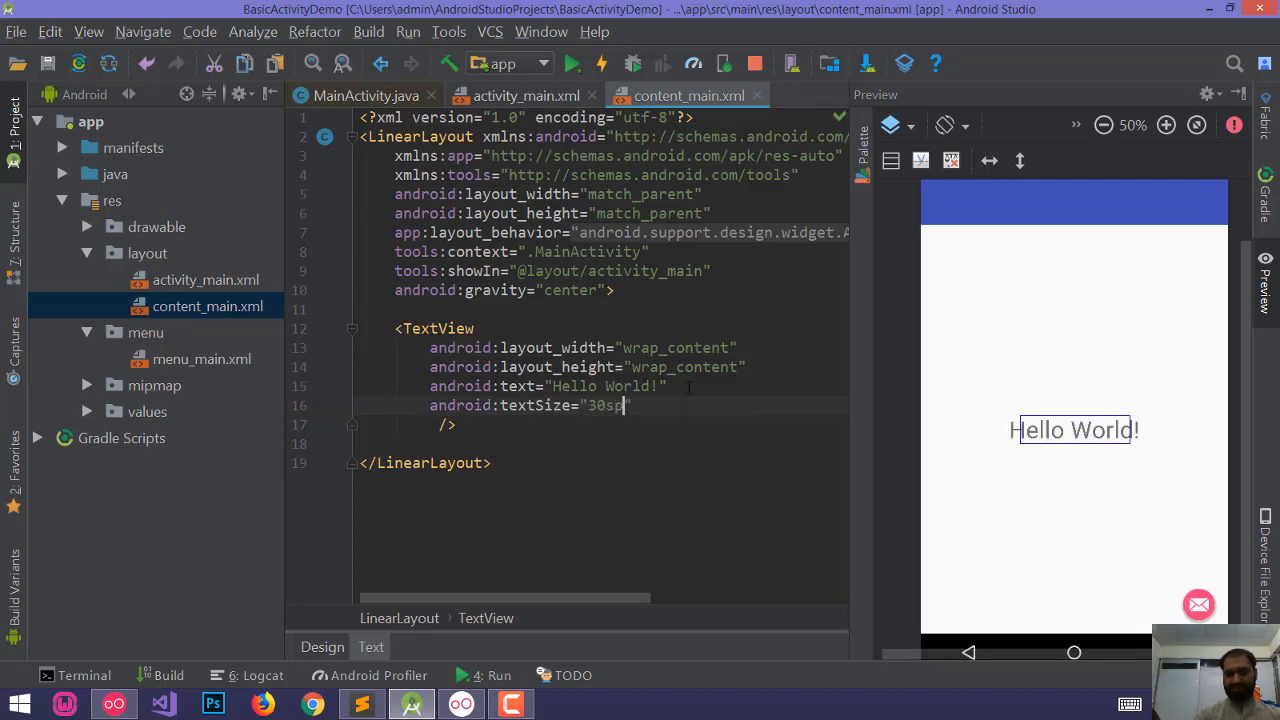
# Step: Review content_main.xml and MainActivity.java, then return to activity_main.xml with the fab definition
pyautogui.click(16, 32)
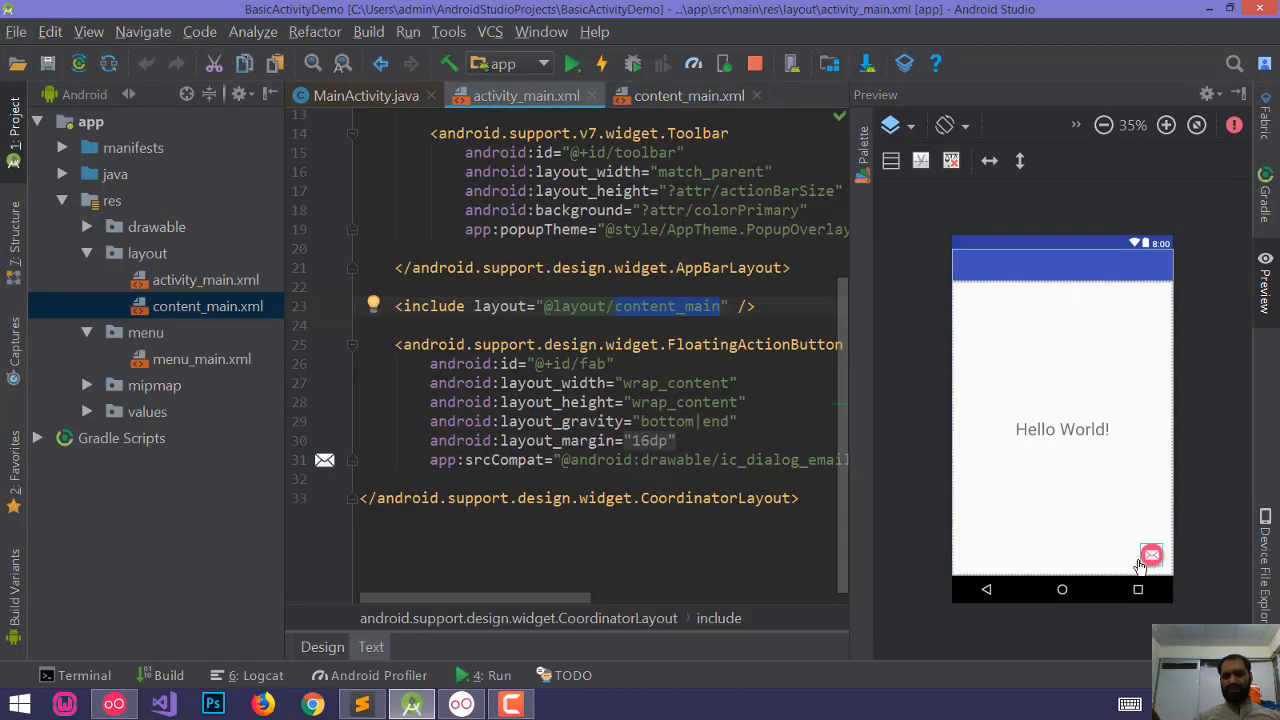
pyautogui.moveTo(1024, 440)
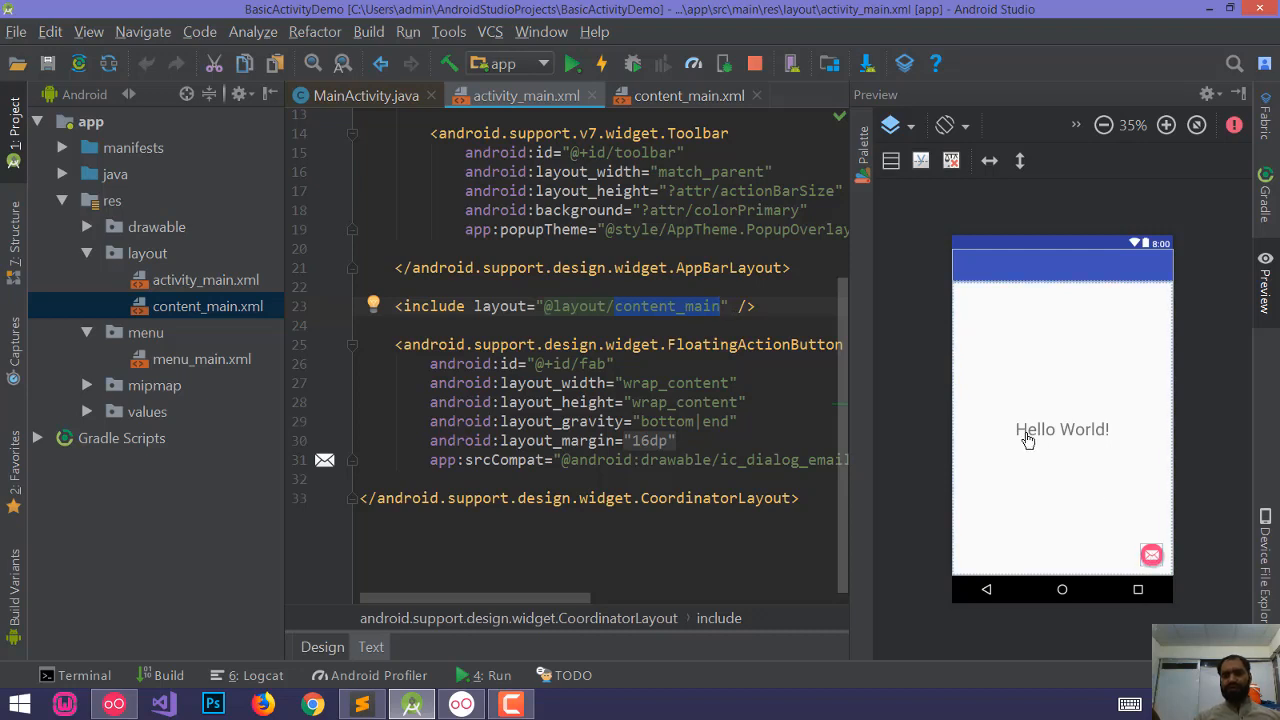
pyautogui.click(664, 306)
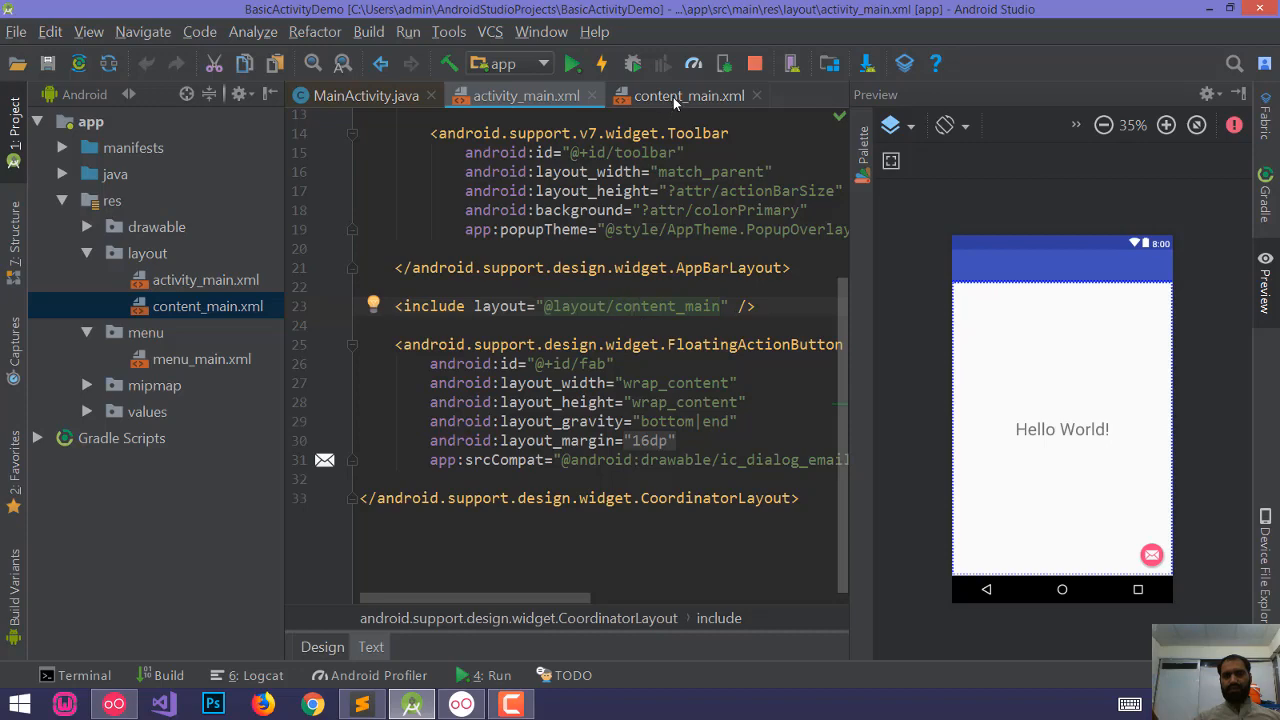
pyautogui.click(688, 96)
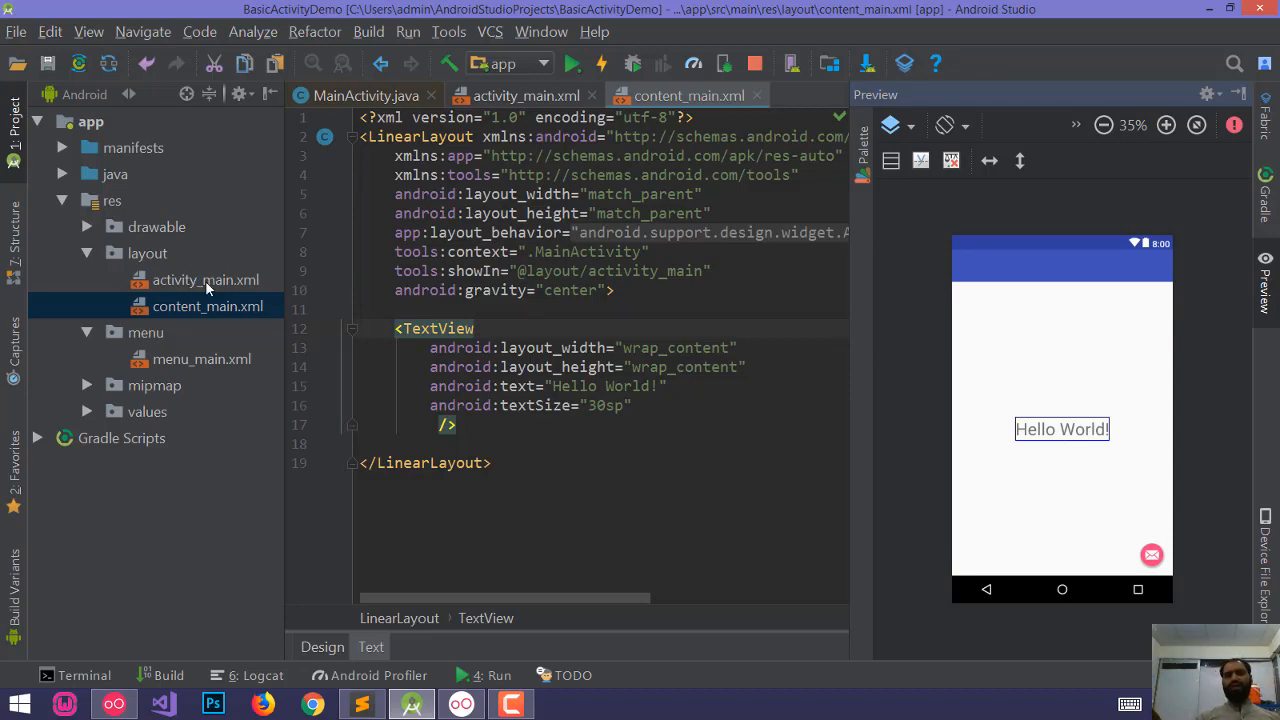
pyautogui.click(364, 96)
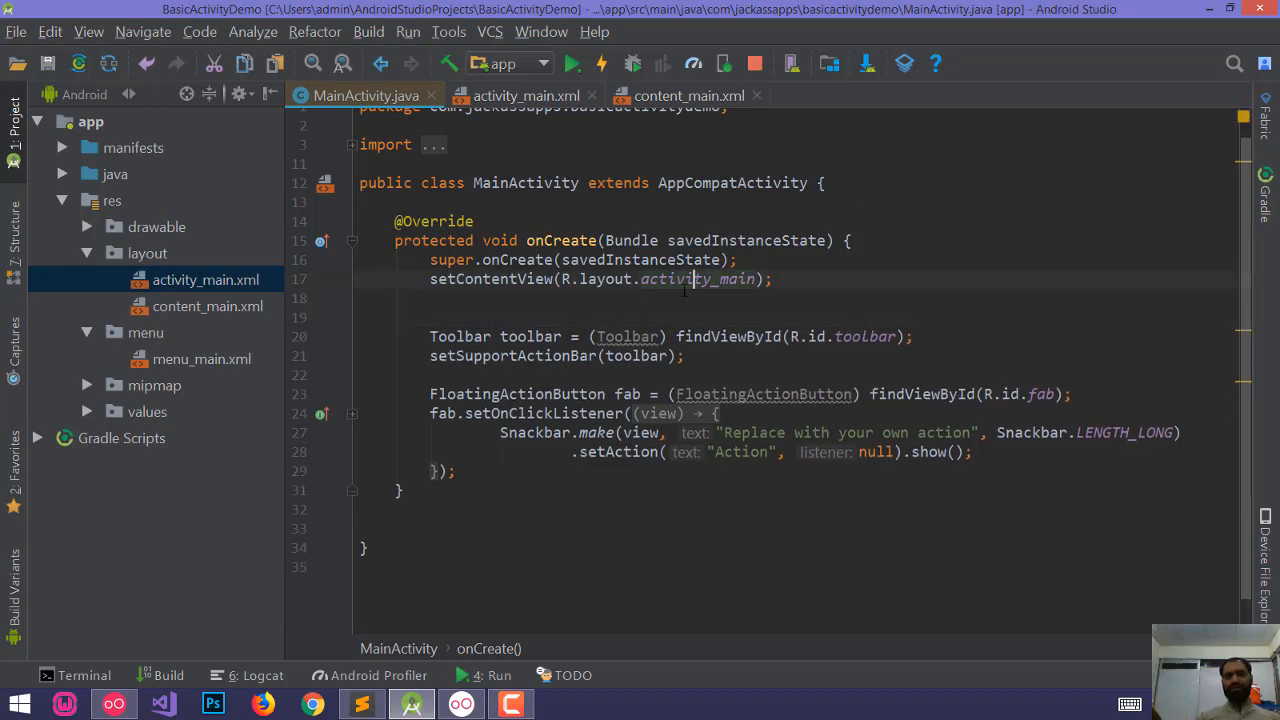
pyautogui.click(526, 96)
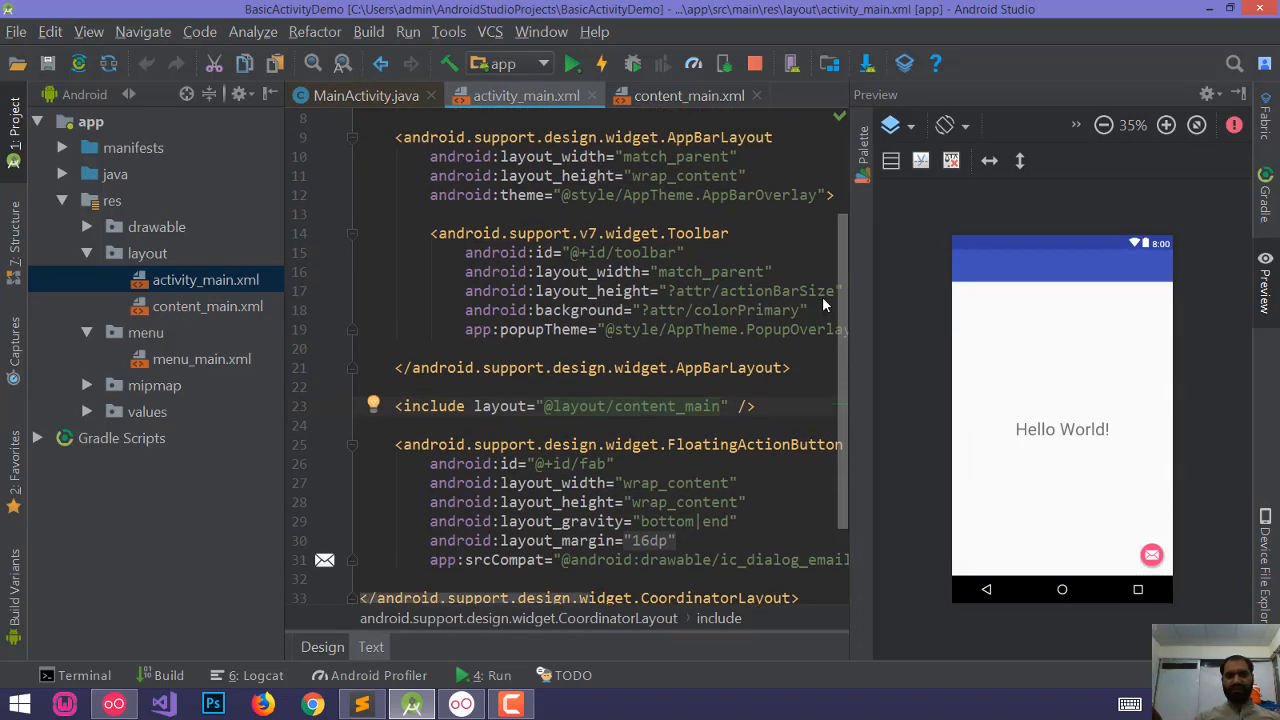
# Step: Expand the folded fab click listener in MainActivity and check the fab id in activity_main.xml
pyautogui.click(366, 96)
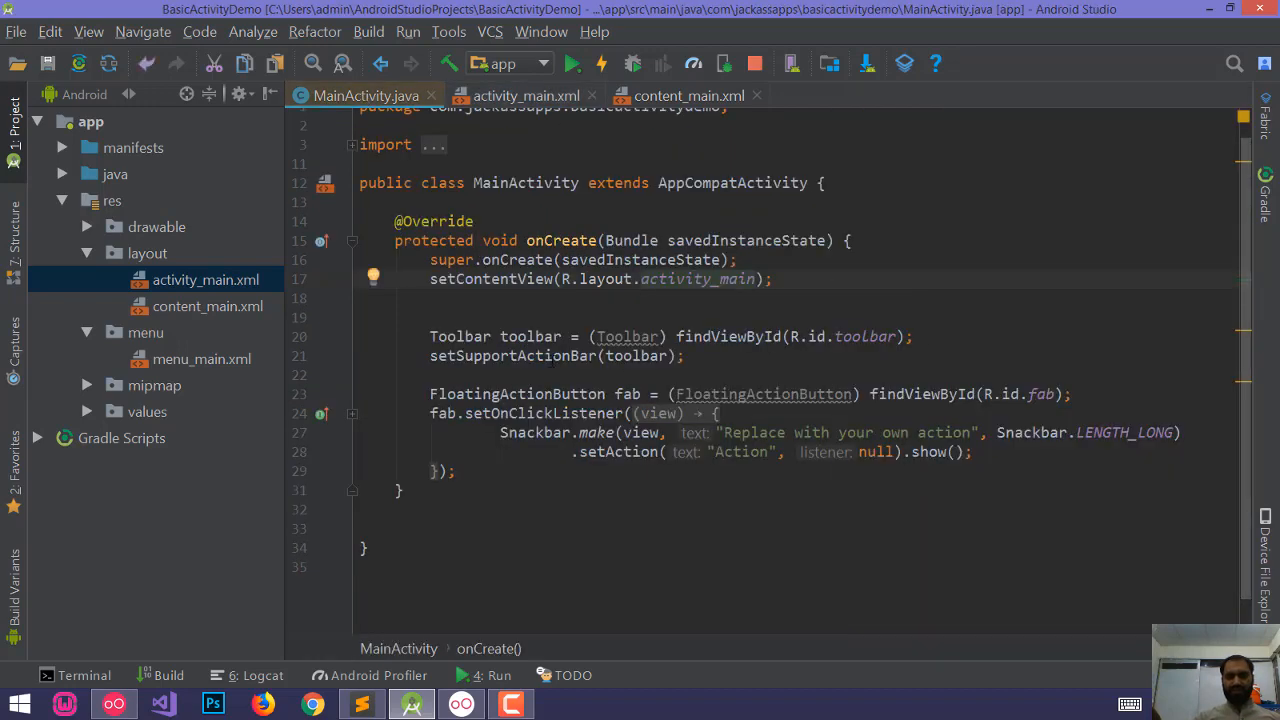
pyautogui.doubleClick(460, 336)
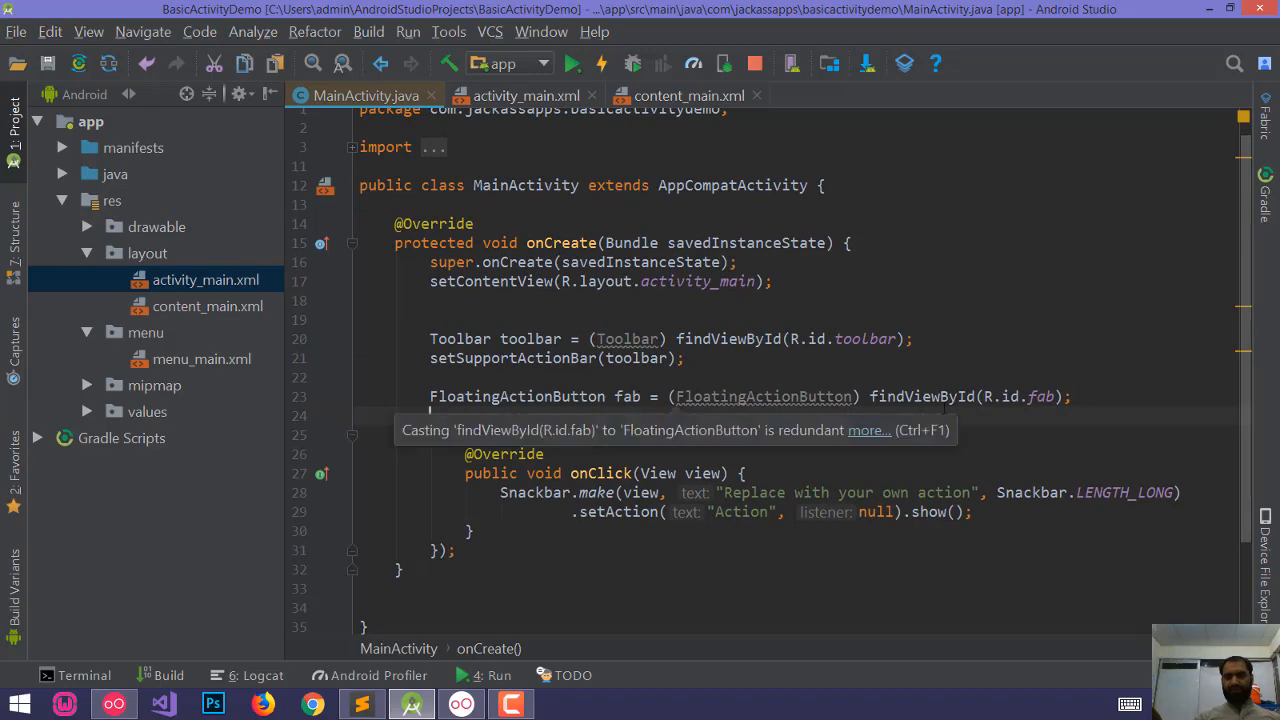
pyautogui.click(524, 96)
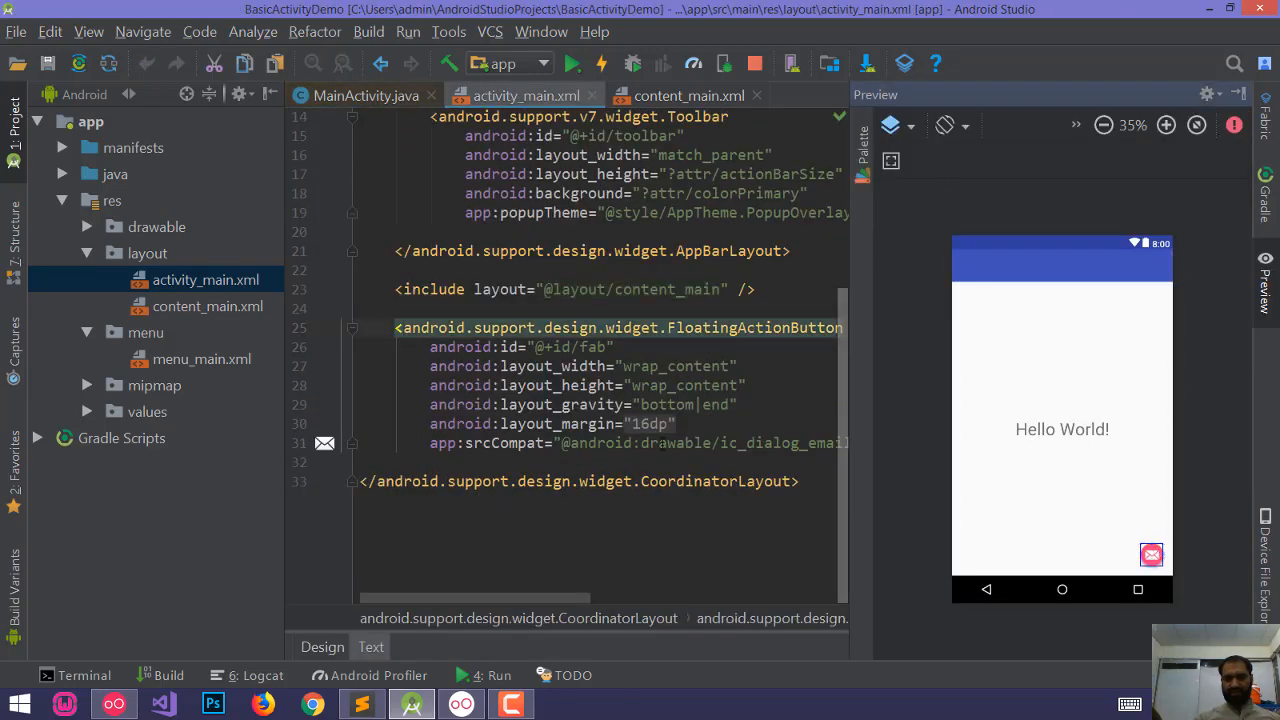
pyautogui.doubleClick(592, 348)
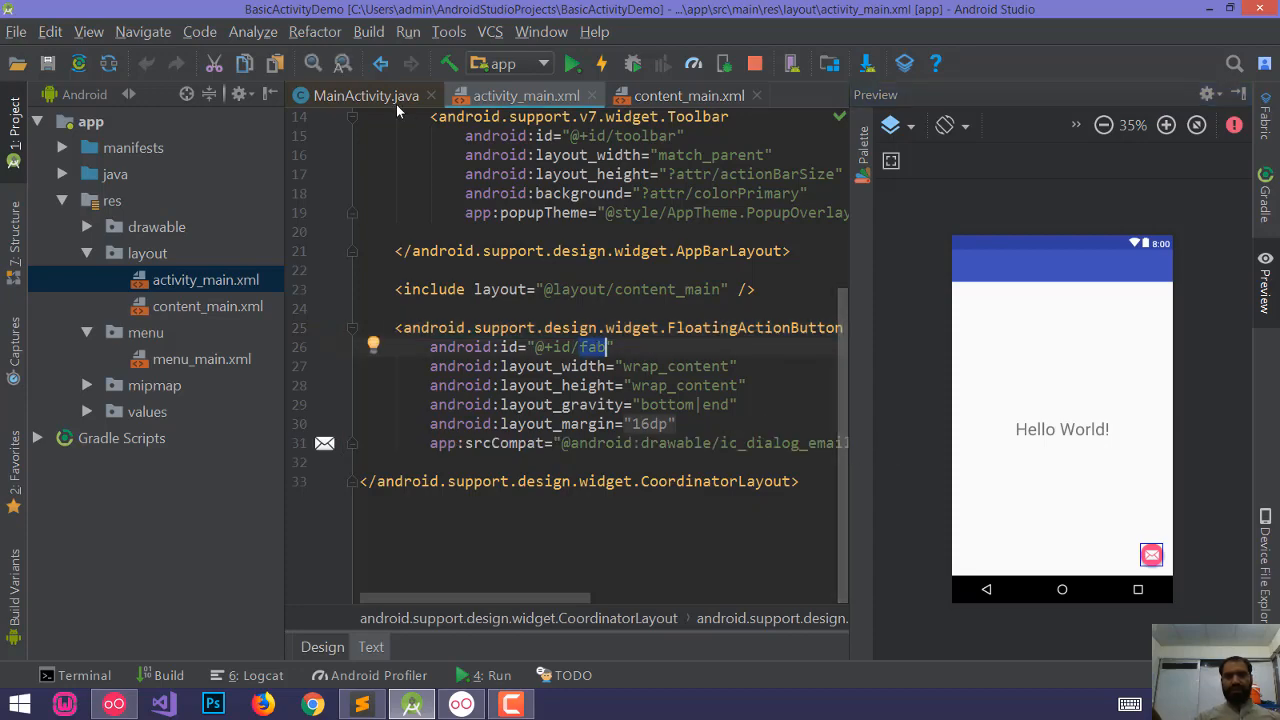
pyautogui.click(366, 96)
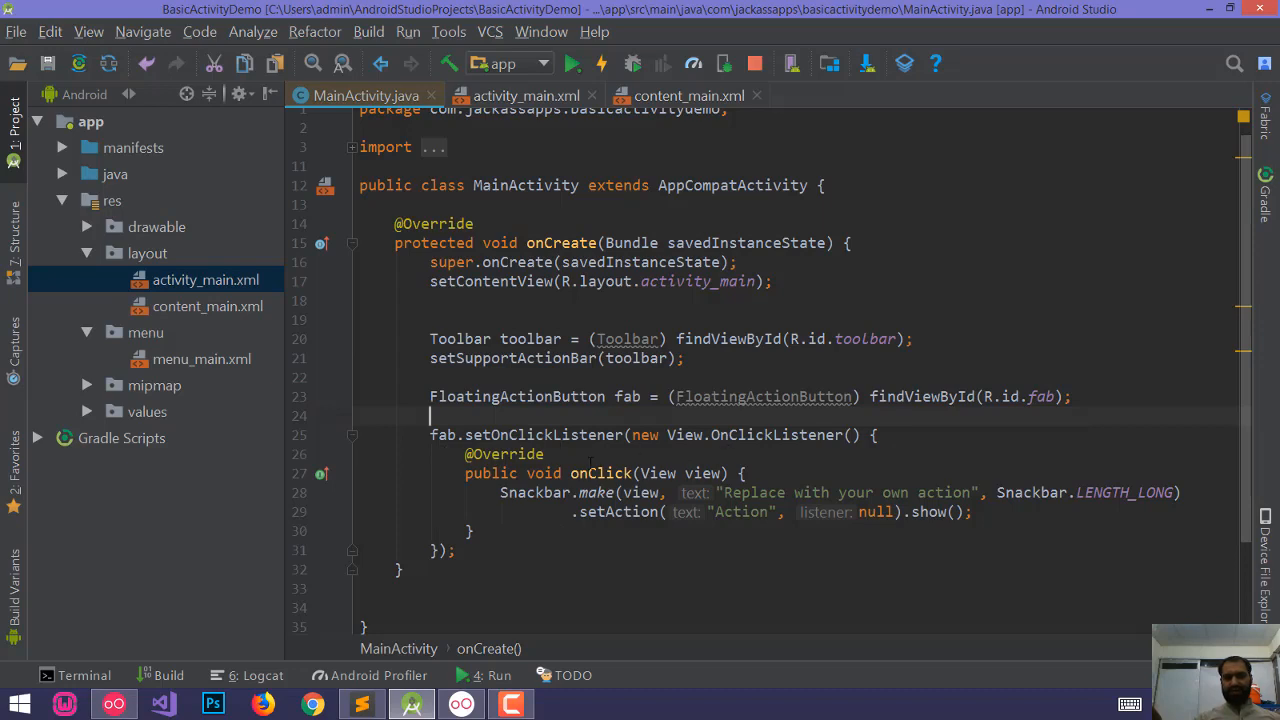
pyautogui.scroll(-3)
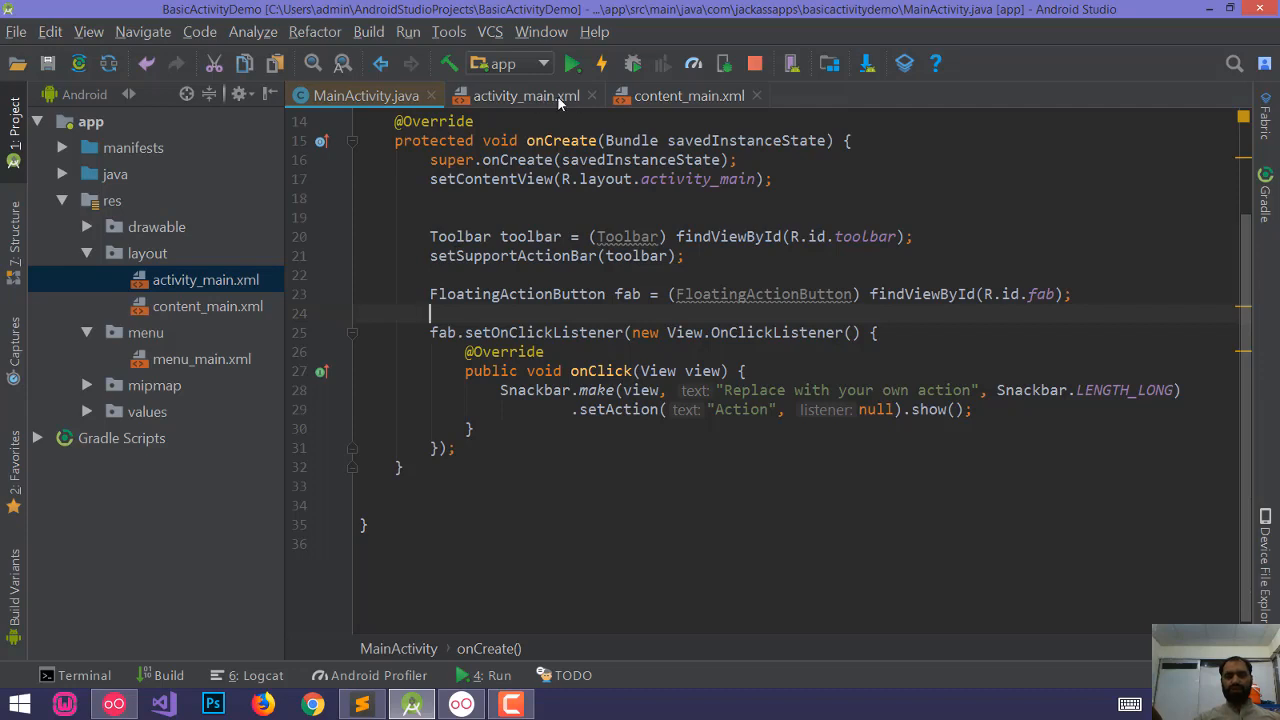
# Step: Change the floating action button's layout_gravity from bottom to top in activity_main.xml
pyautogui.click(526, 96)
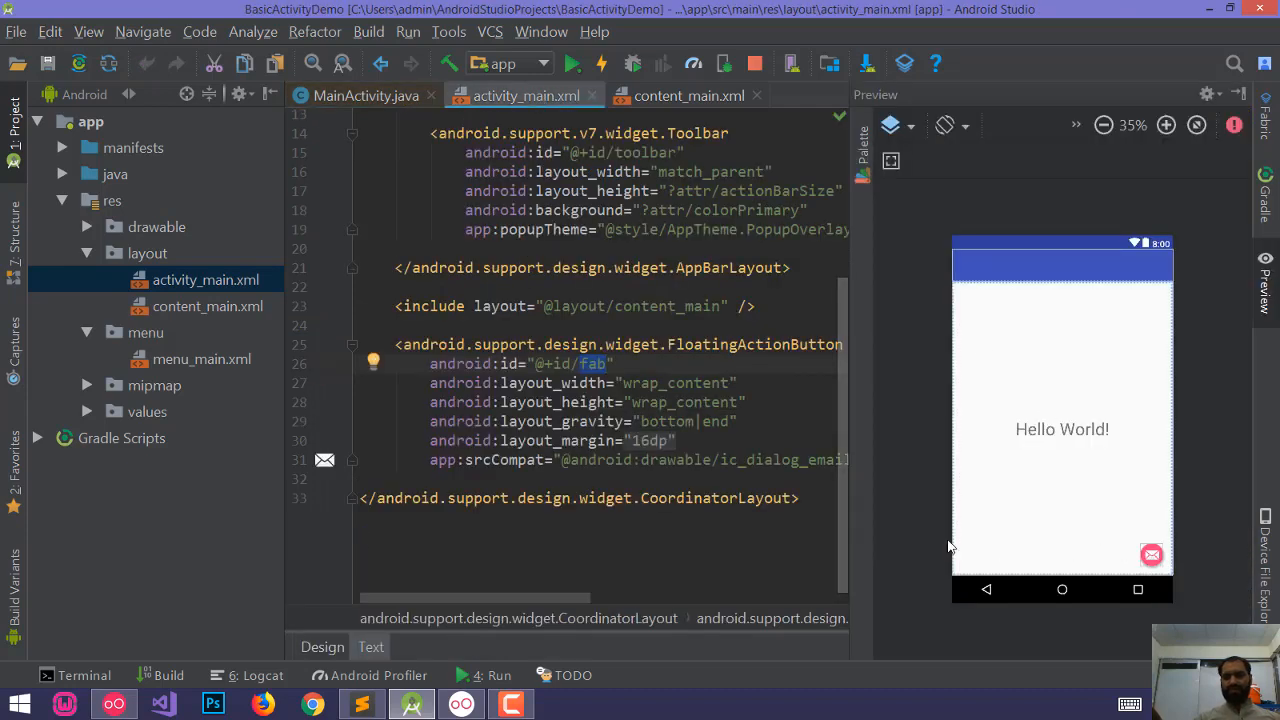
pyautogui.moveTo(924, 552)
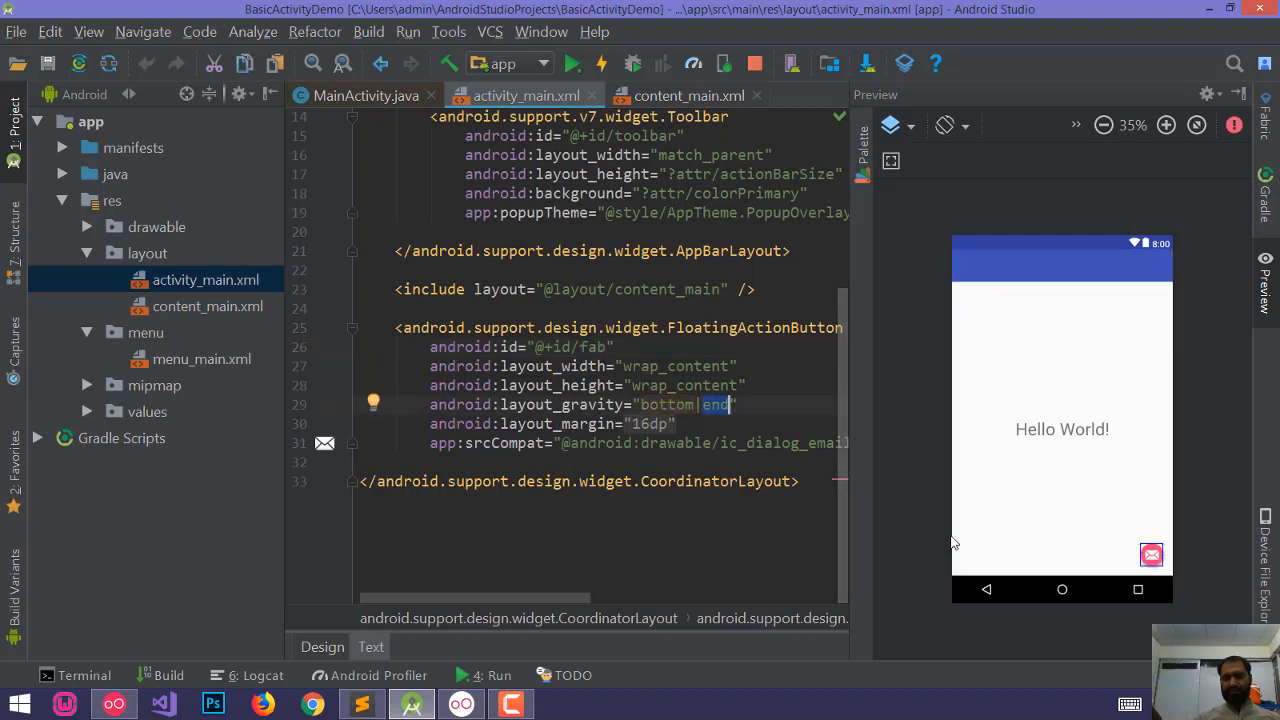
pyautogui.click(1152, 556)
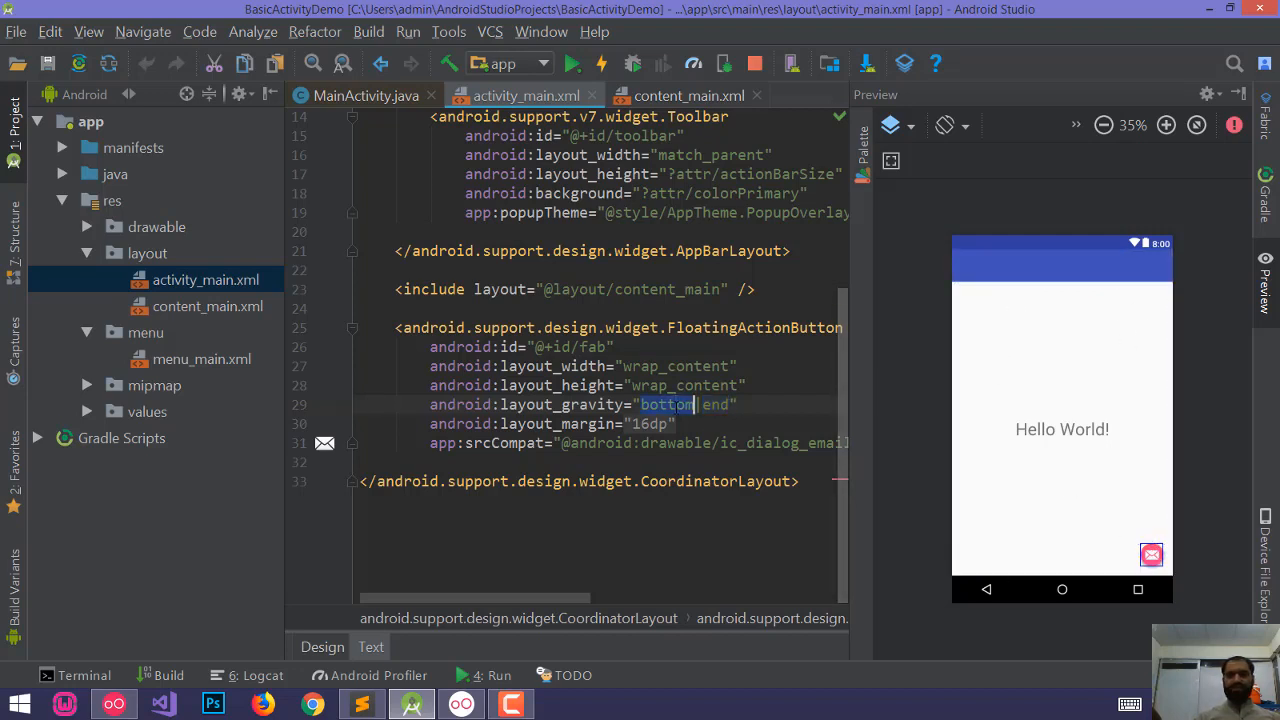
pyautogui.write('top')
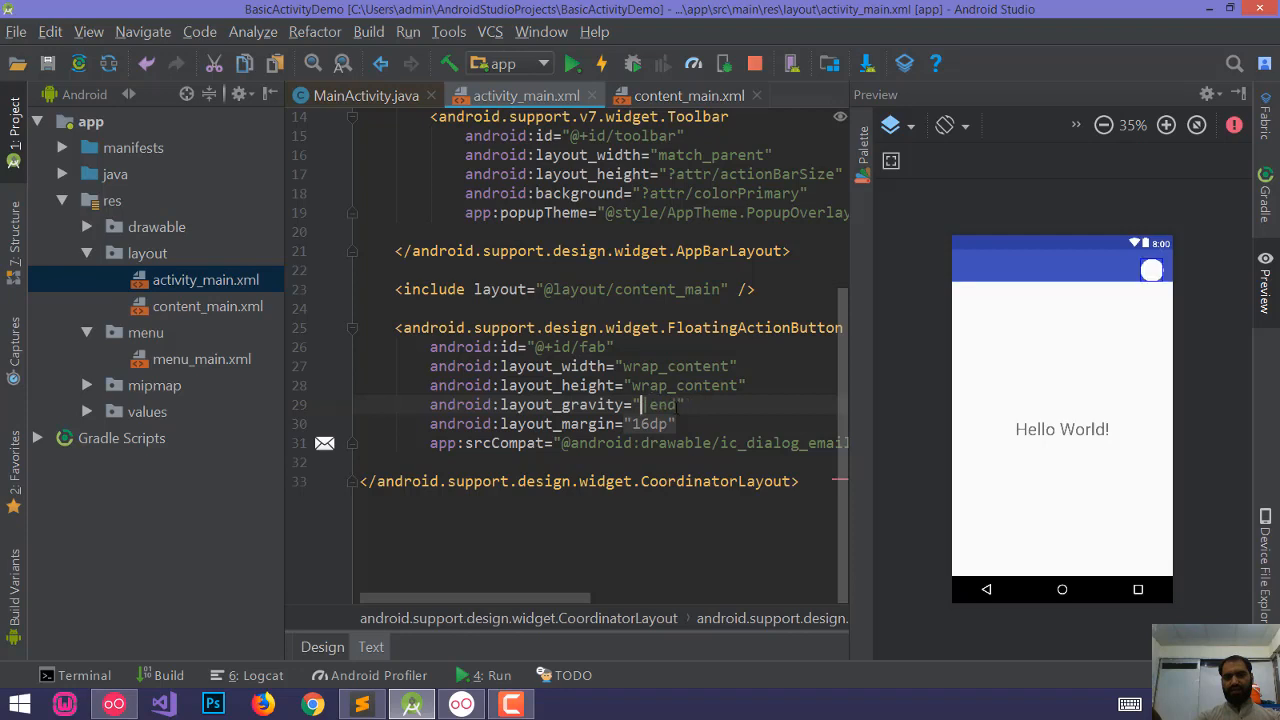
# Step: Try bottom and start gravity values, then restore the button's layout_gravity to bottom|end
pyautogui.write('bottom')
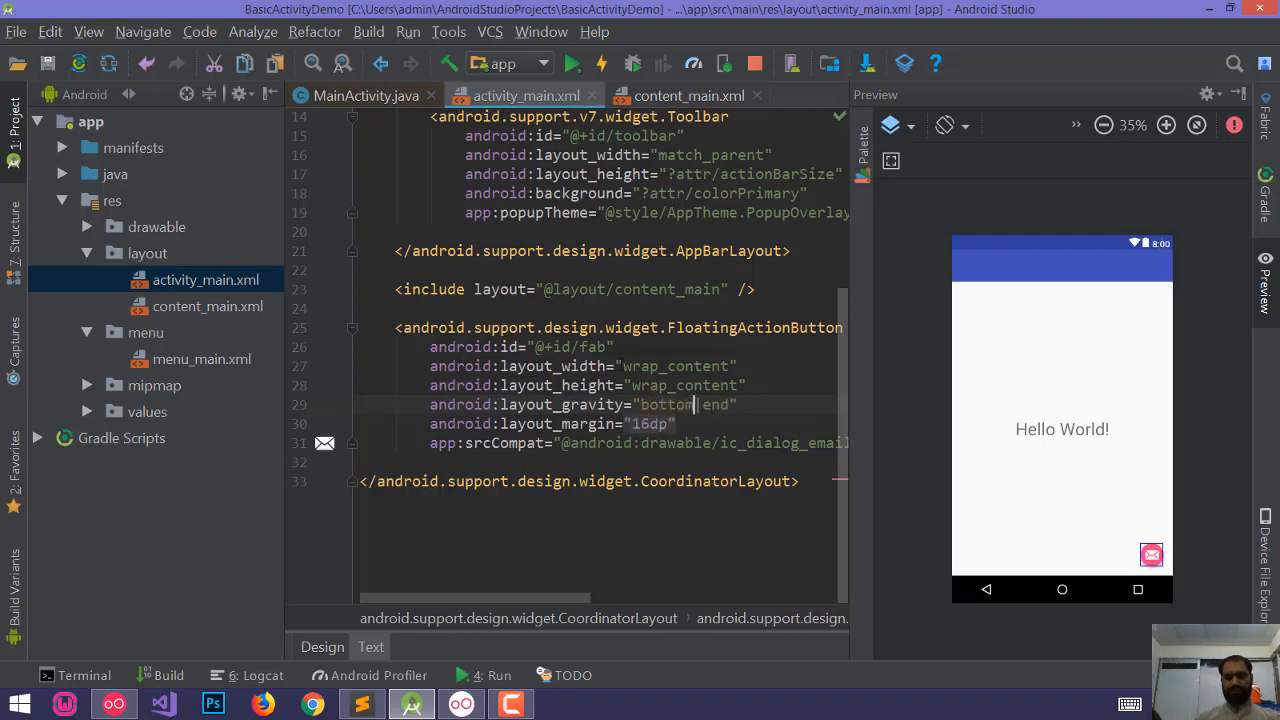
pyautogui.write('st')
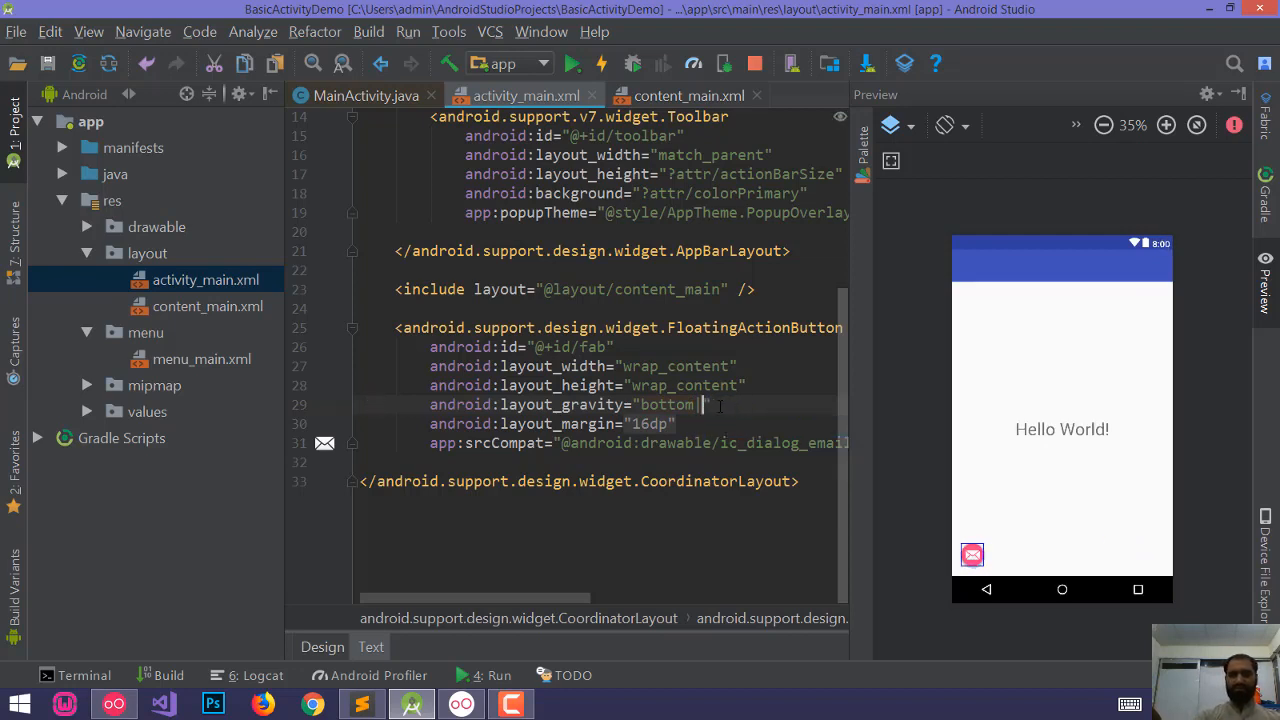
pyautogui.write('end')
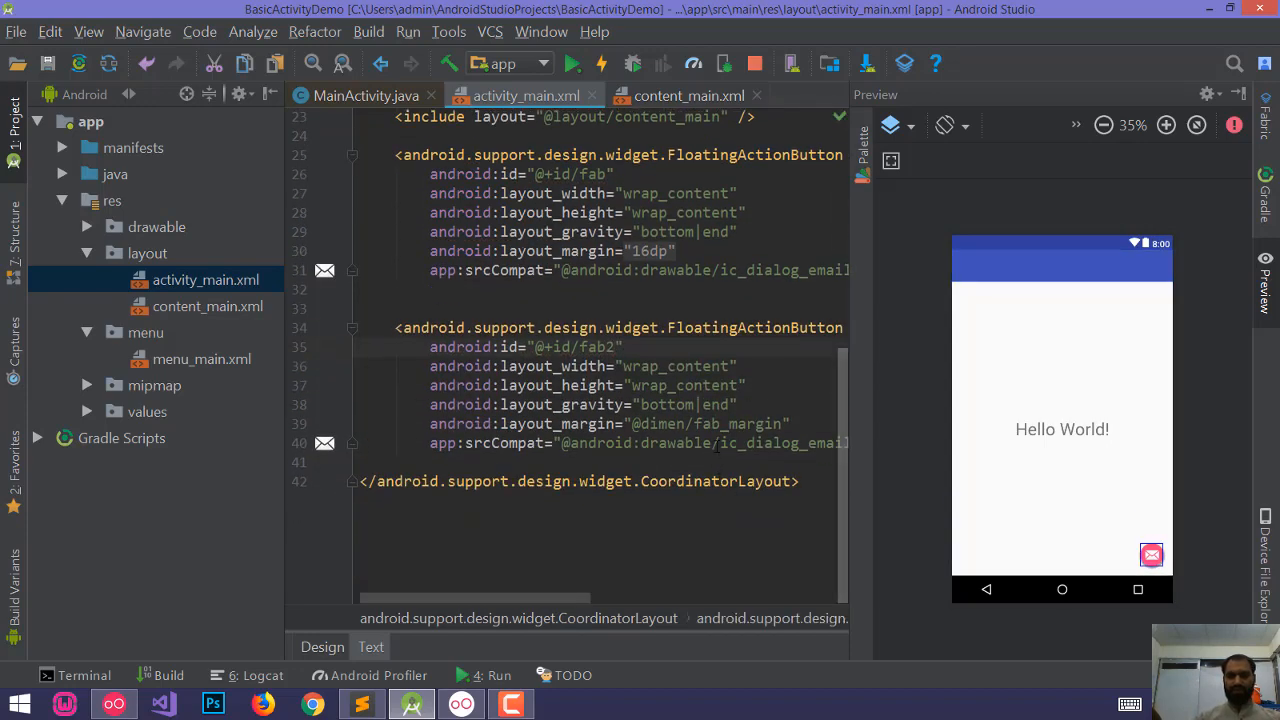
pyautogui.doubleClick(664, 404)
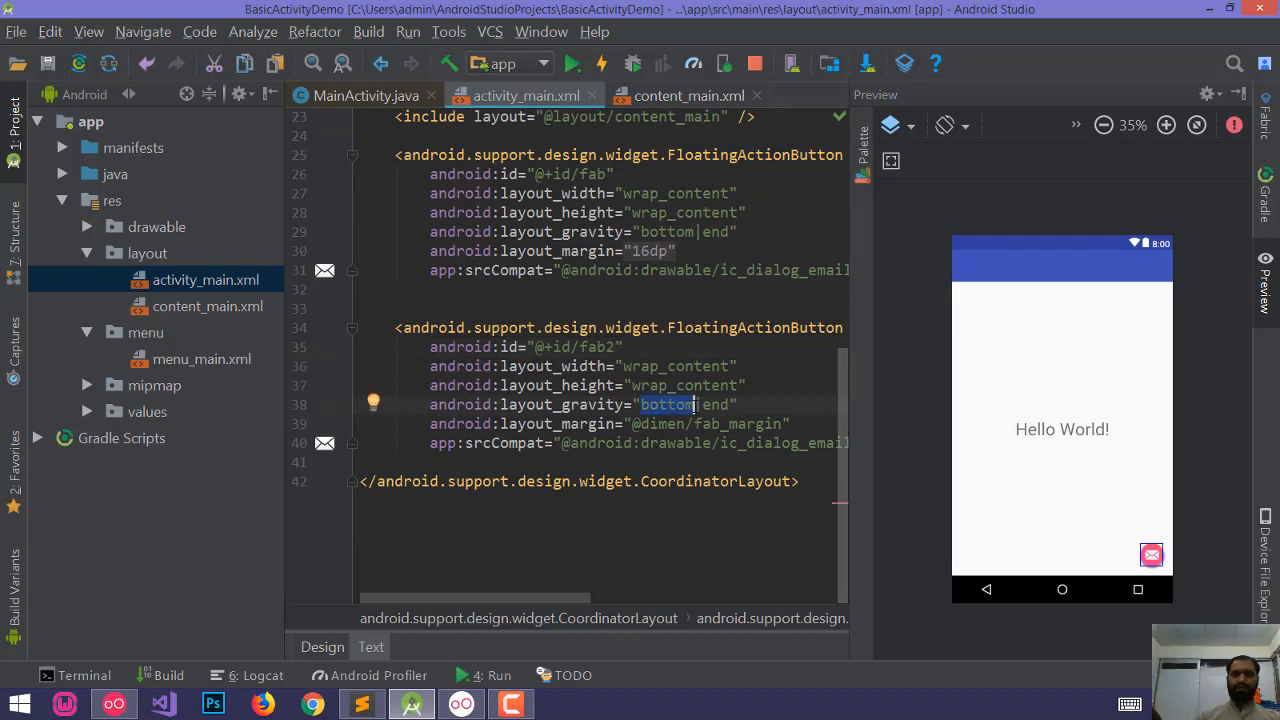
pyautogui.write('start')
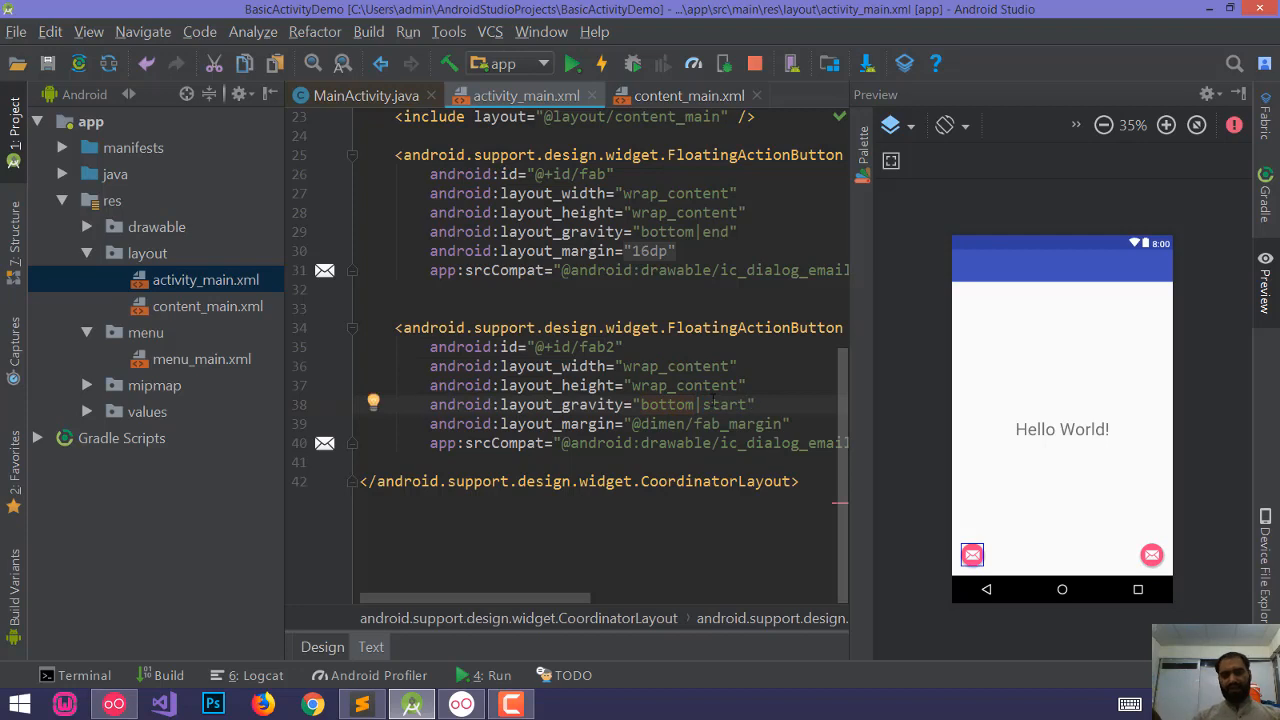
pyautogui.click(972, 556)
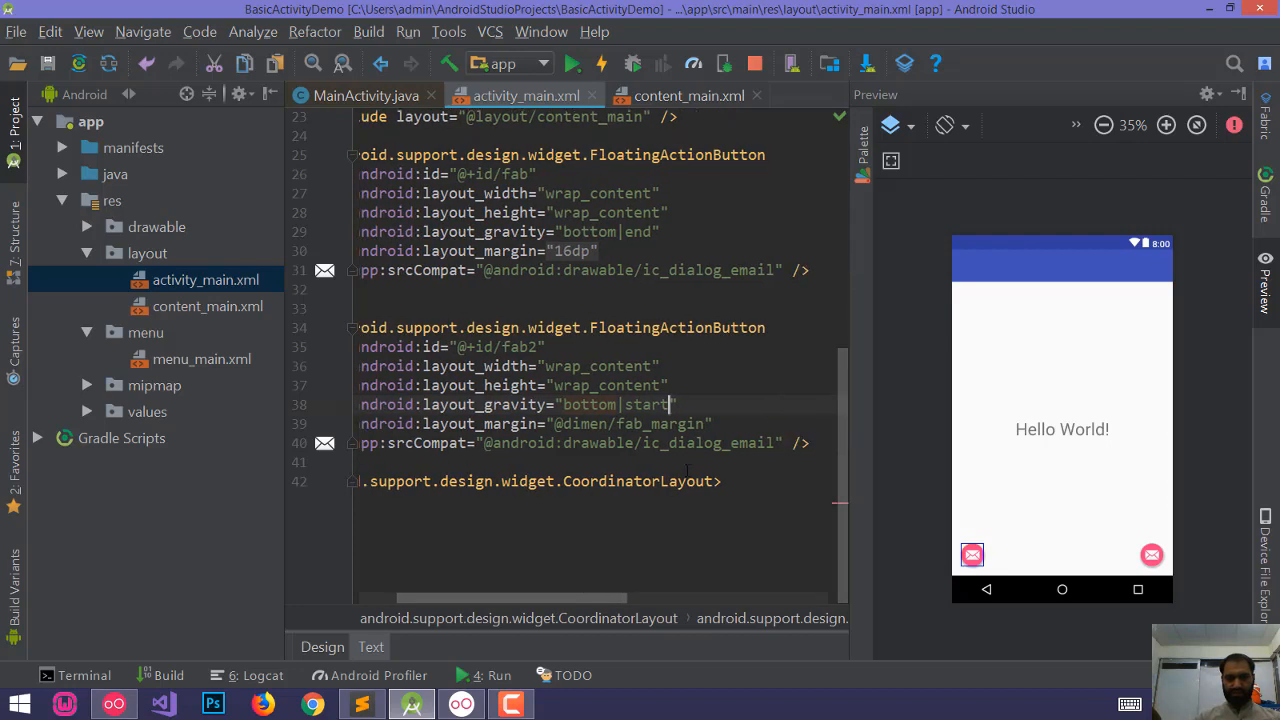
pyautogui.doubleClick(708, 444)
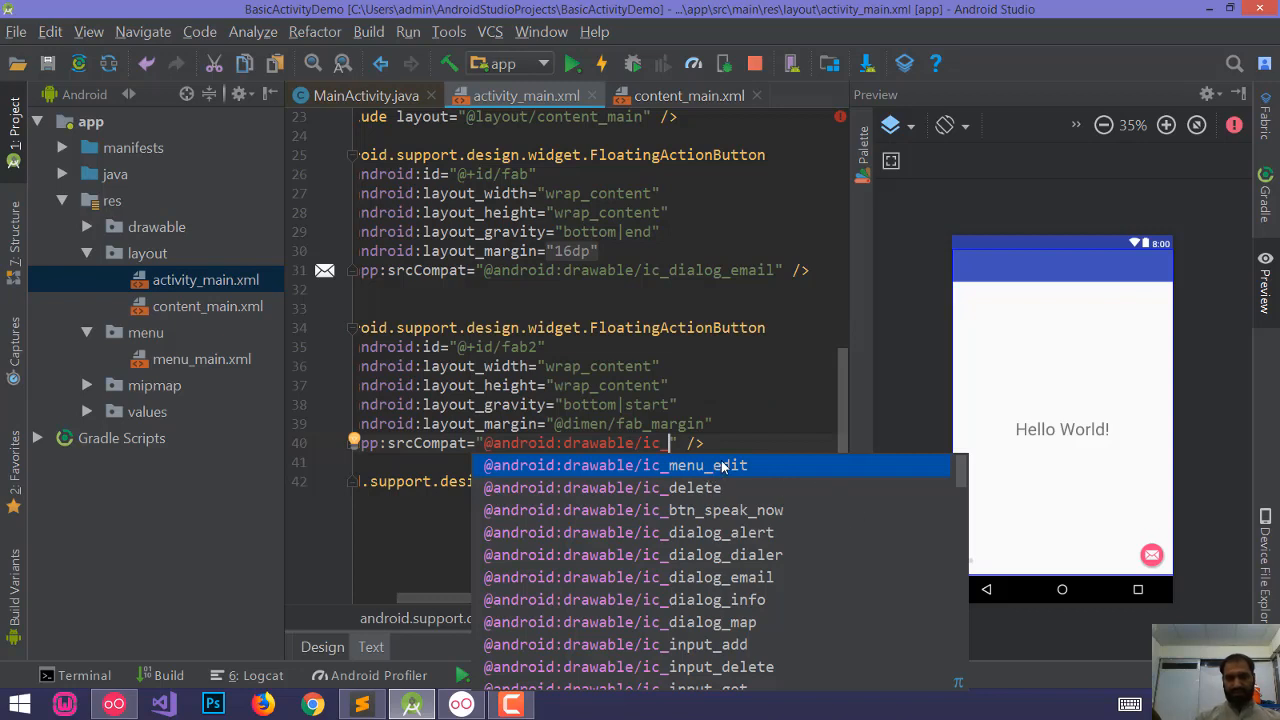
pyautogui.moveTo(736, 436)
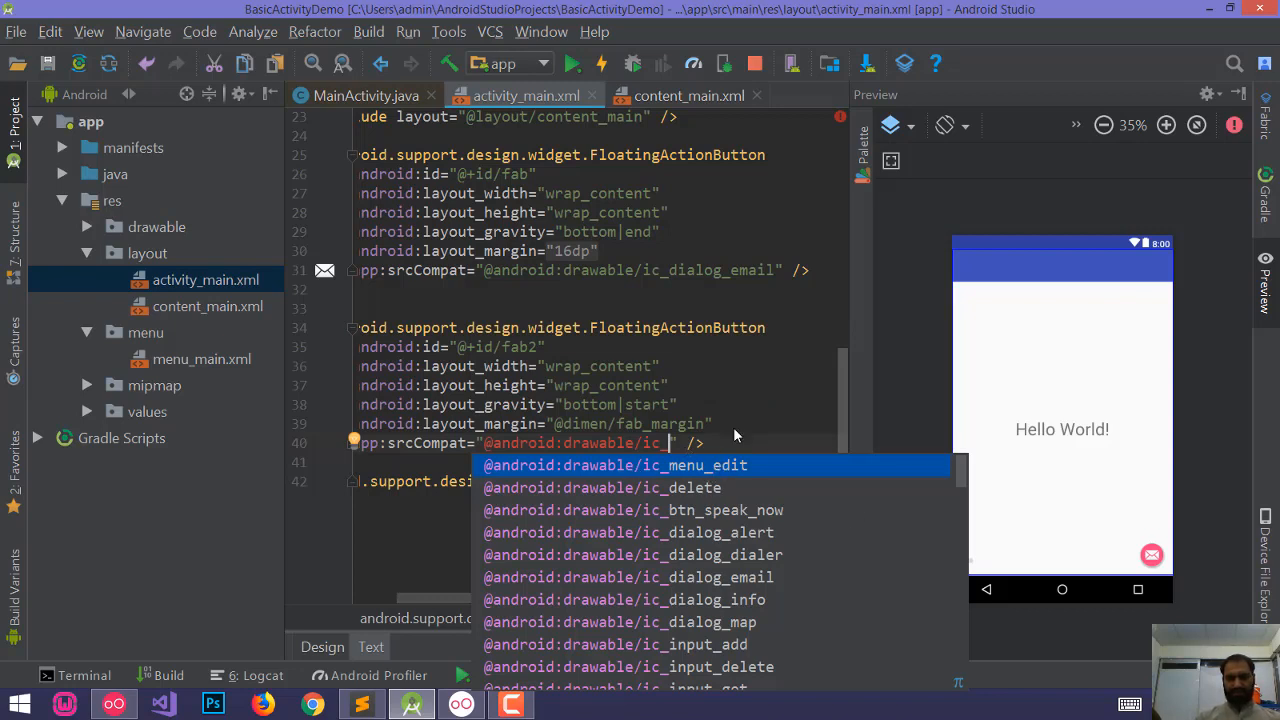
pyautogui.moveTo(764, 428)
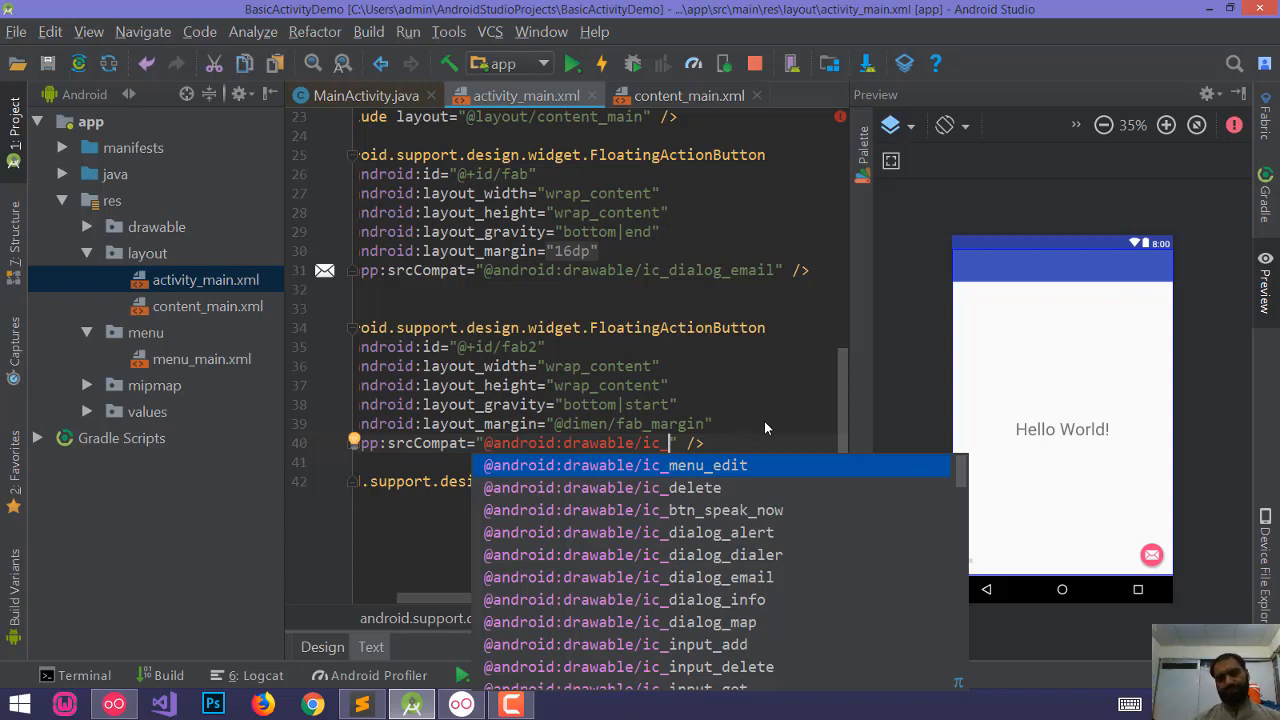
pyautogui.click(614, 464)
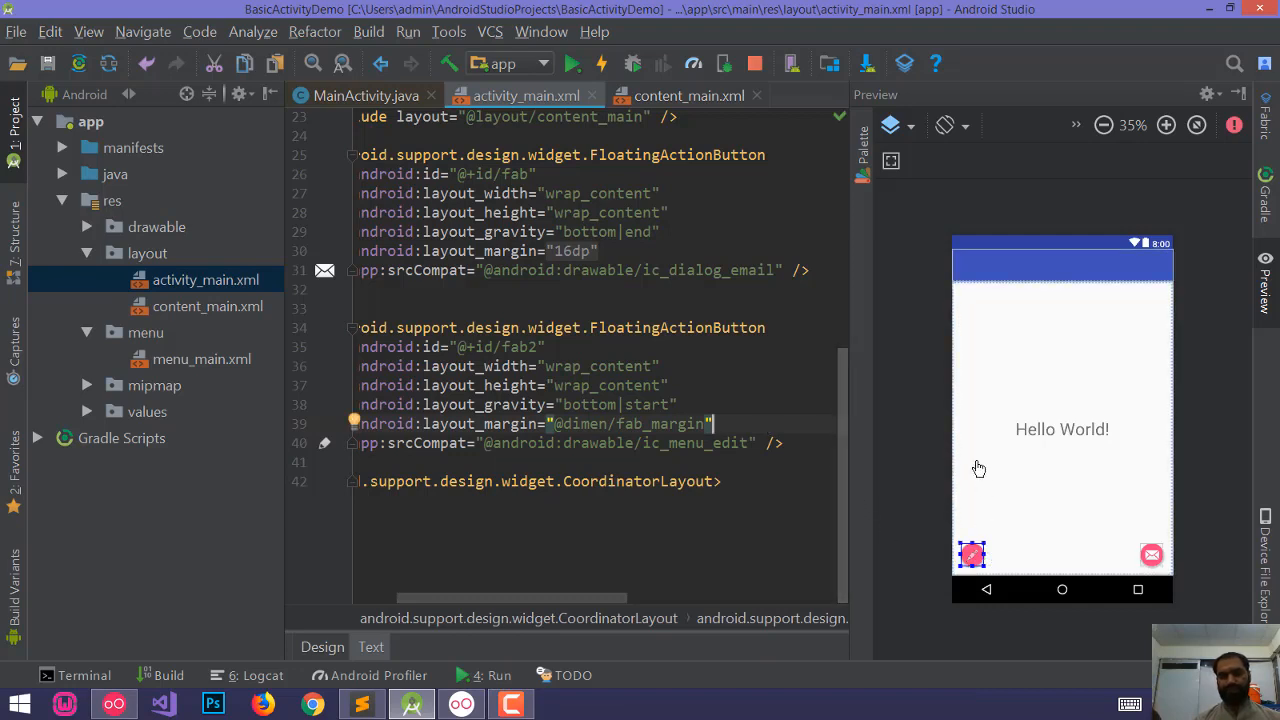
pyautogui.click(600, 62)
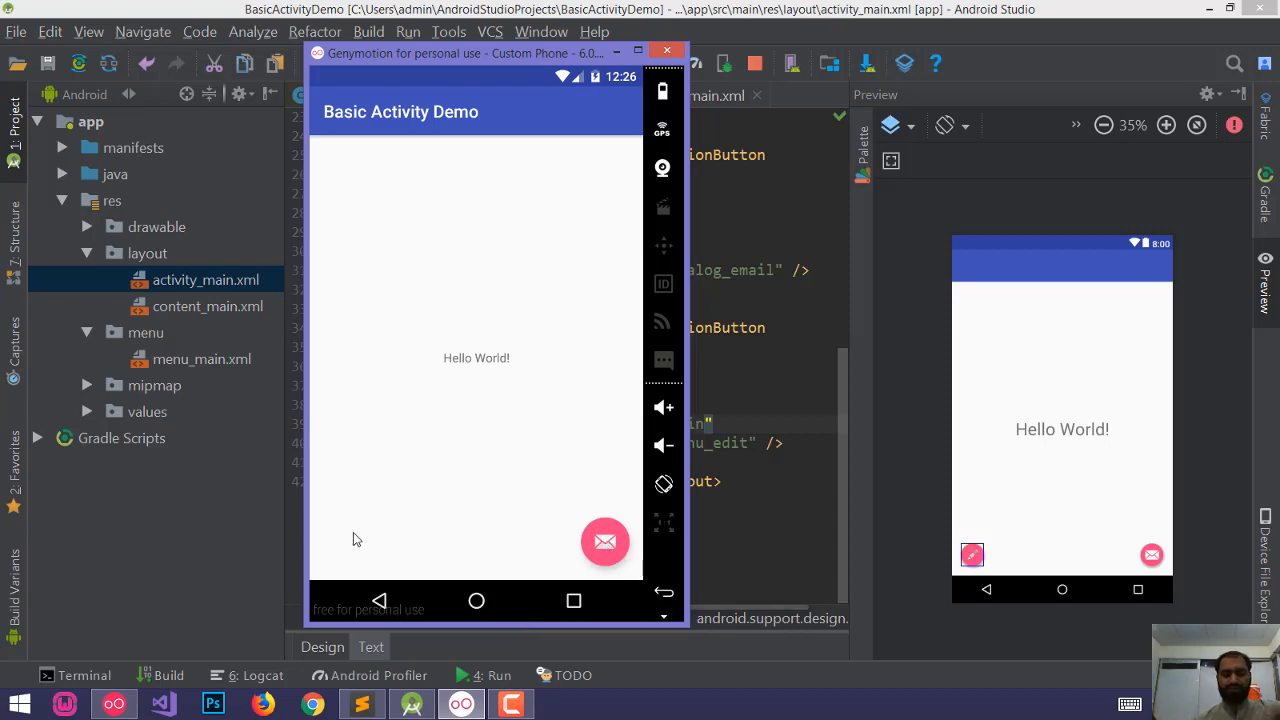
# Step: Tap the original email floating button in the running app, then return to activity_main.xml
pyautogui.click(972, 556)
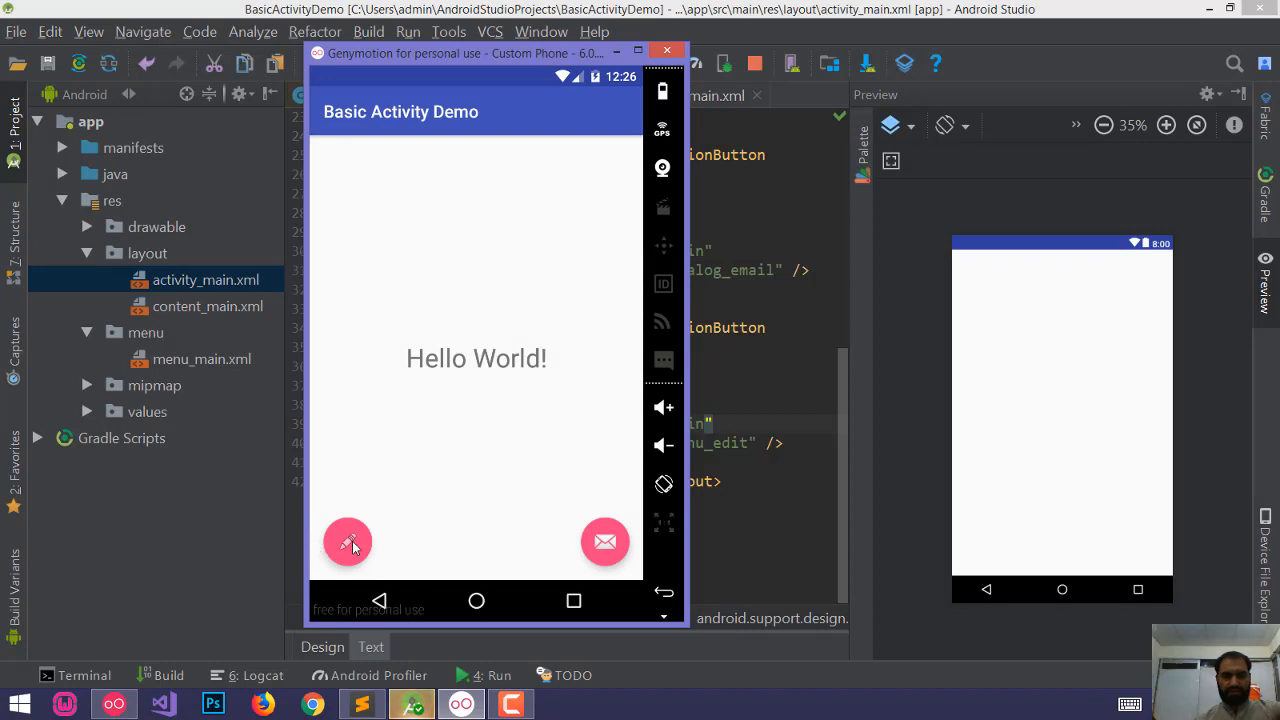
pyautogui.moveTo(584, 540)
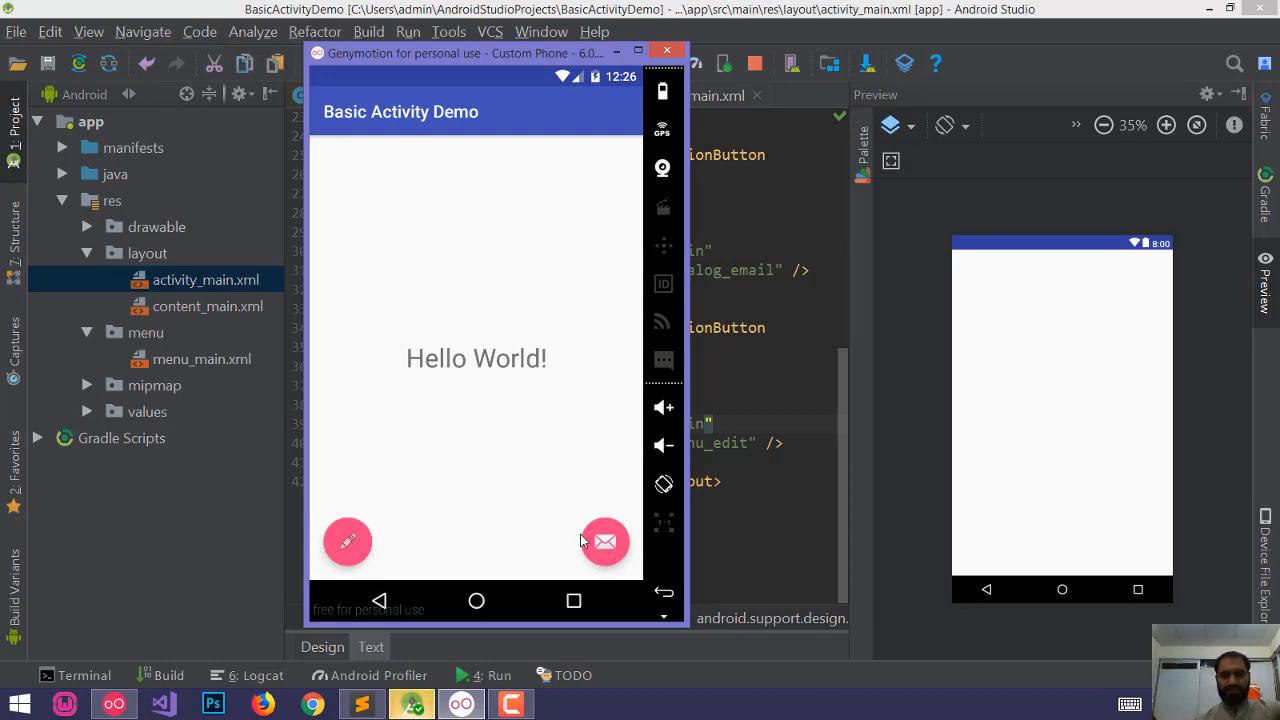
pyautogui.click(604, 540)
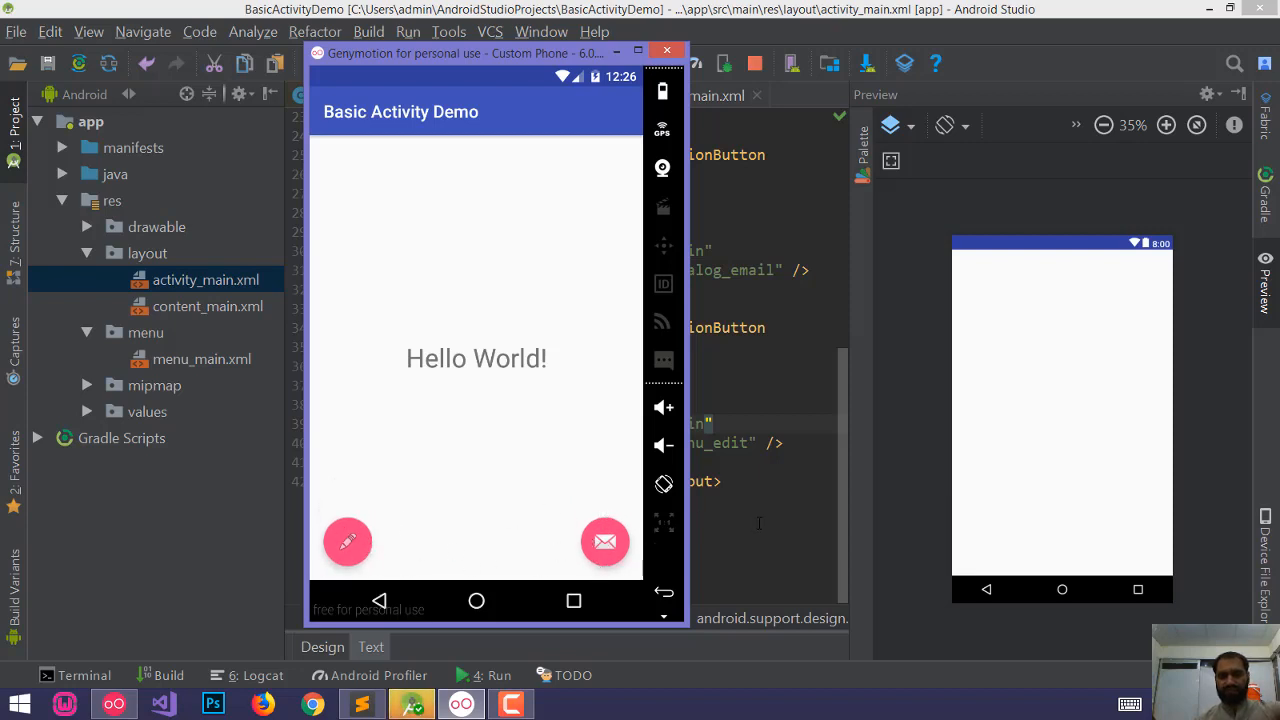
pyautogui.click(666, 52)
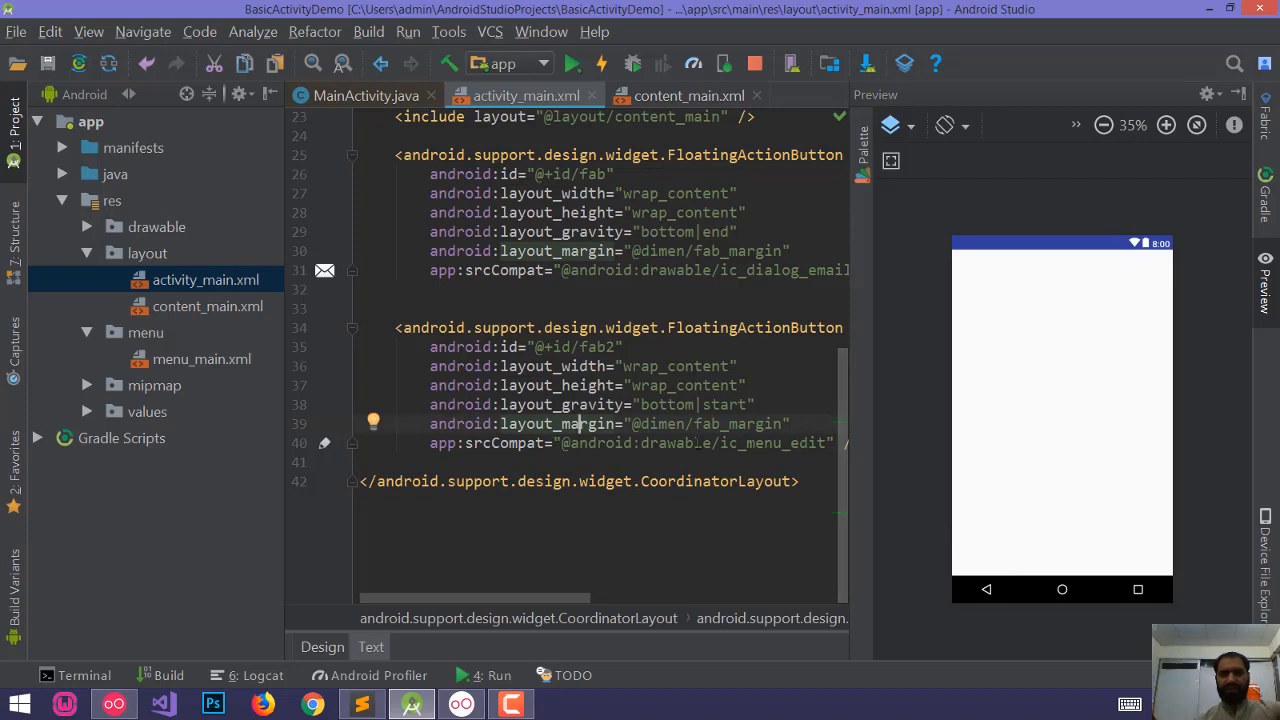
pyautogui.moveTo(1104, 332)
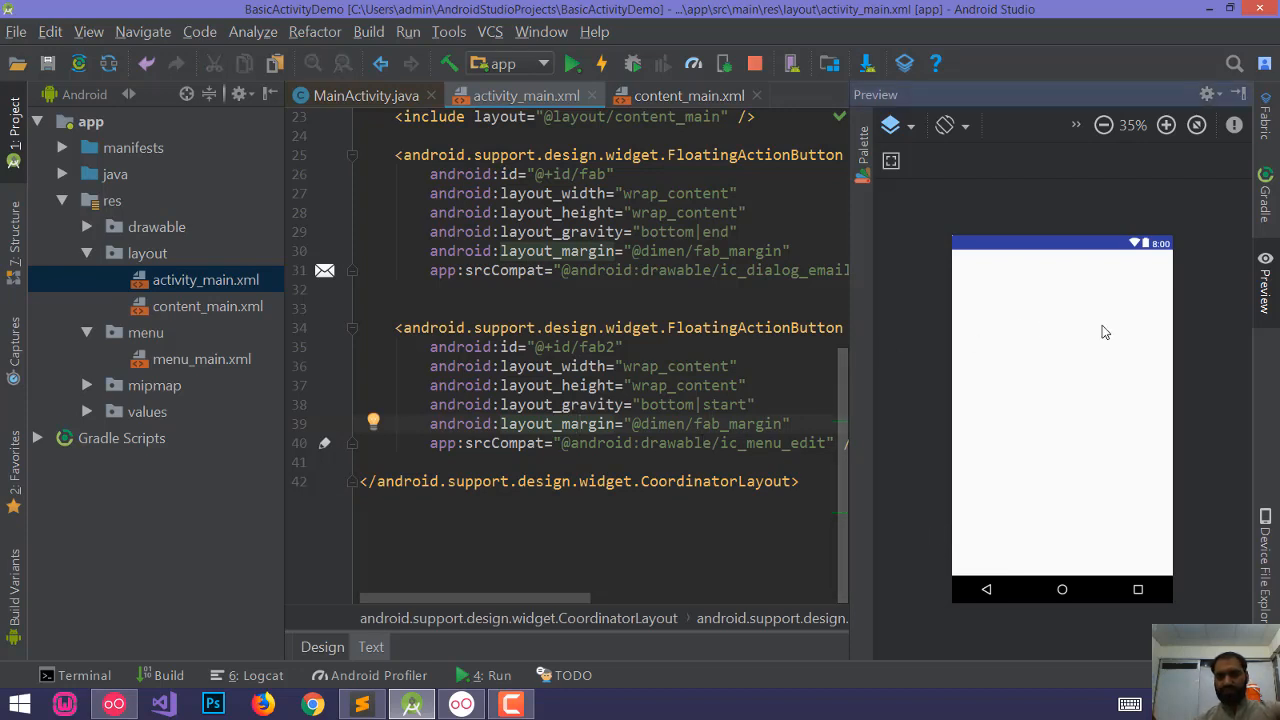
pyautogui.moveTo(1128, 312)
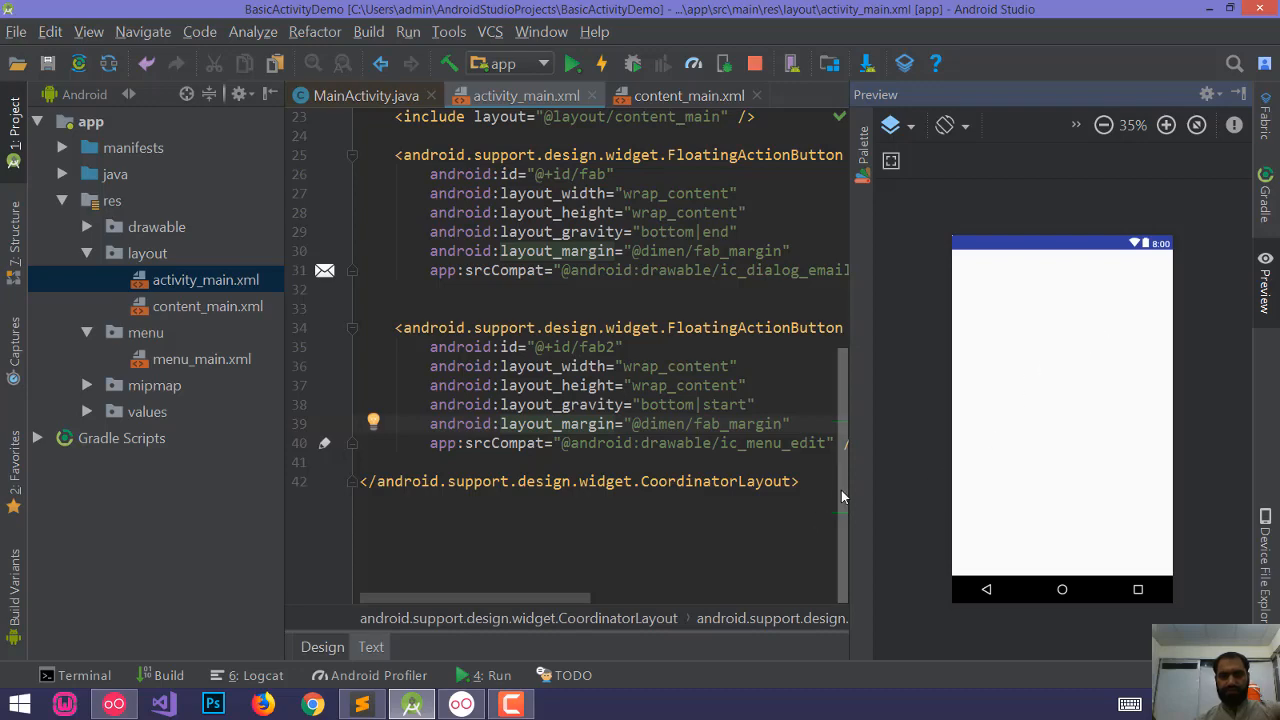
pyautogui.scroll(3)
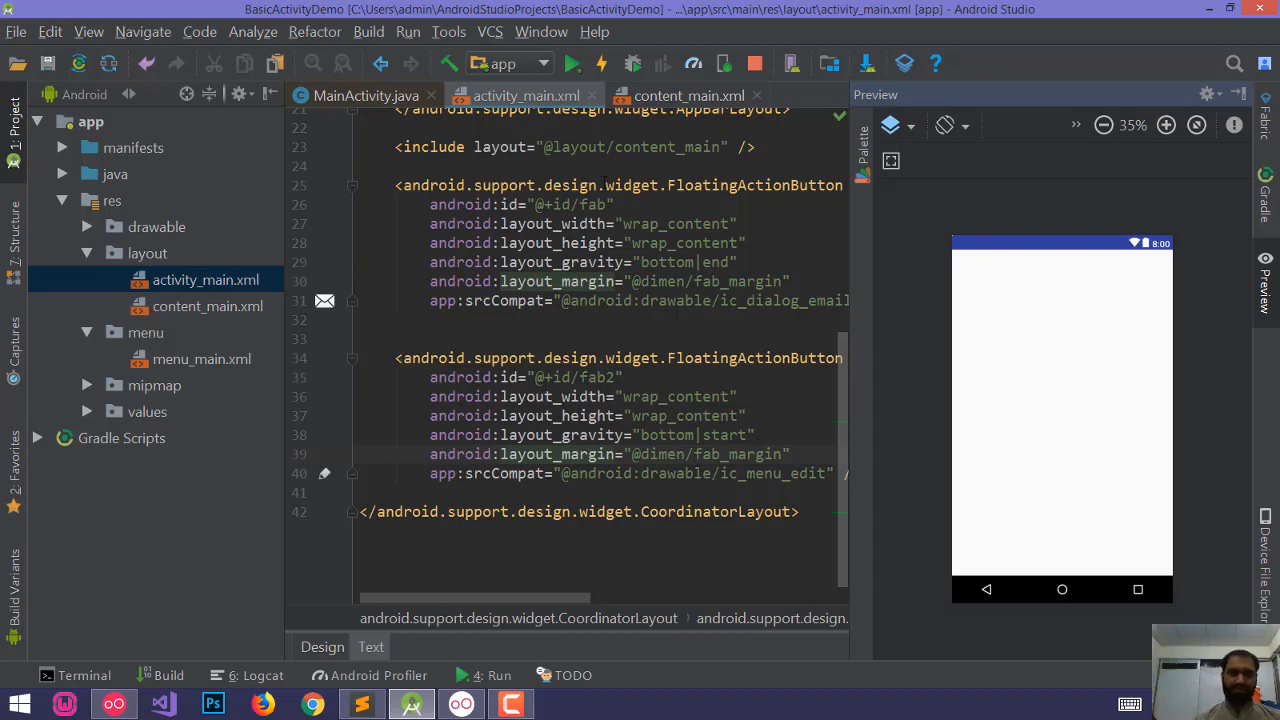
pyautogui.click(364, 96)
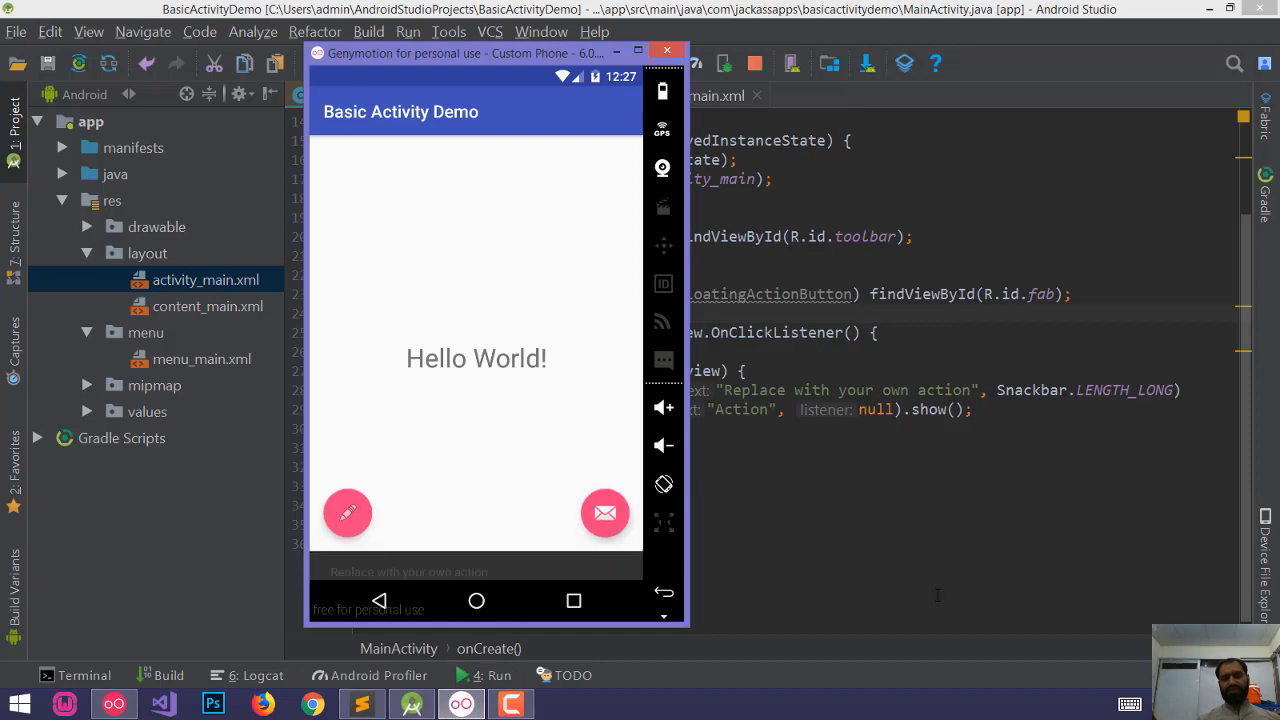
# Step: Tap the email floating button to show its snackbar, then bring MainActivity back to the front
pyautogui.click(604, 512)
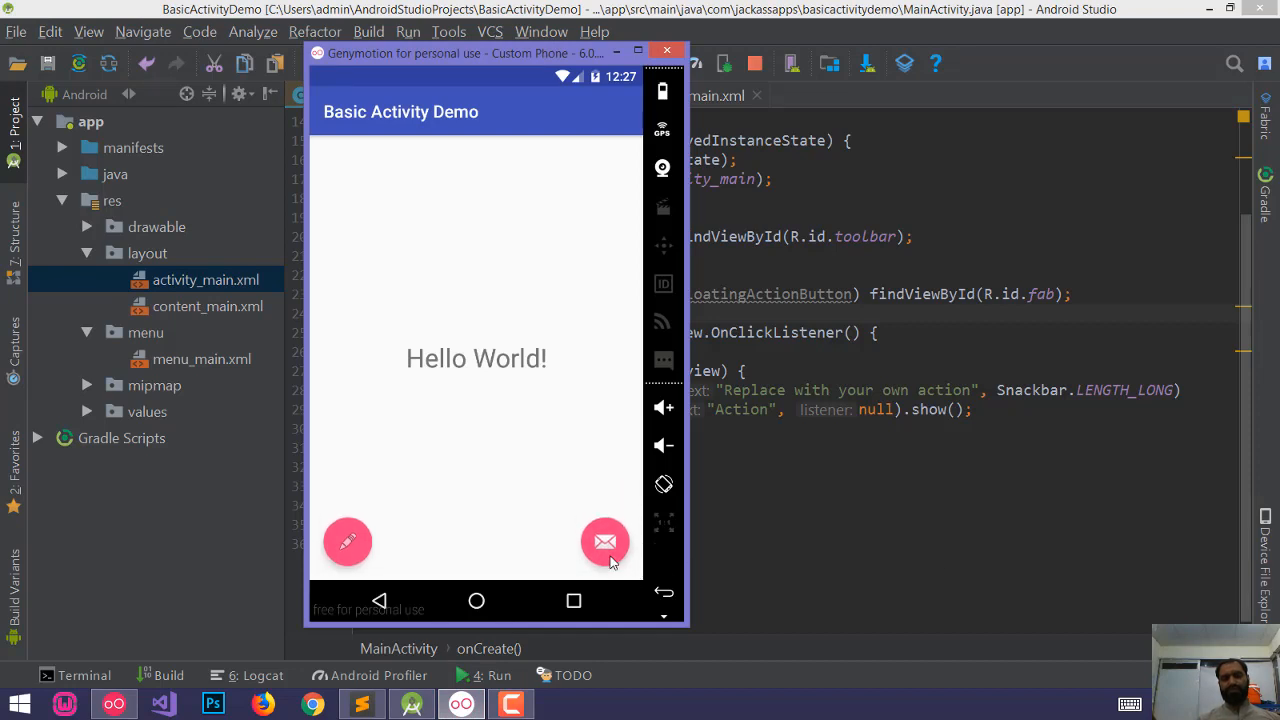
pyautogui.click(604, 542)
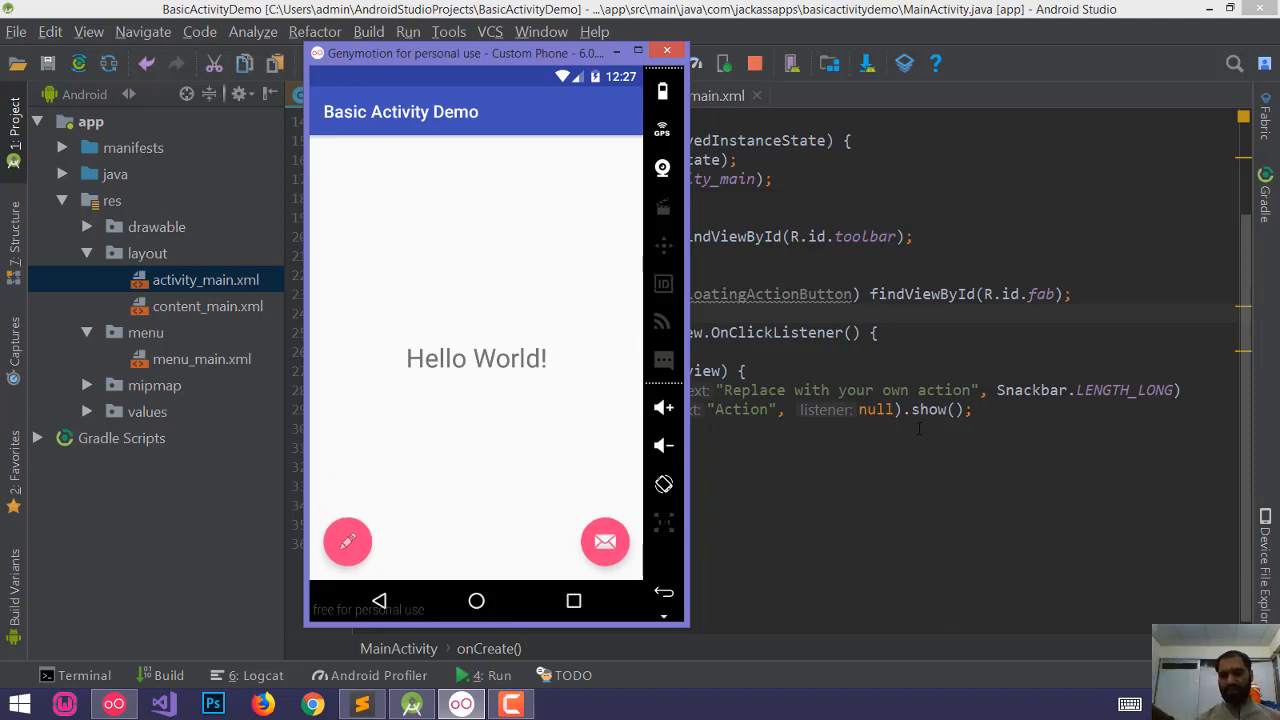
pyautogui.click(666, 52)
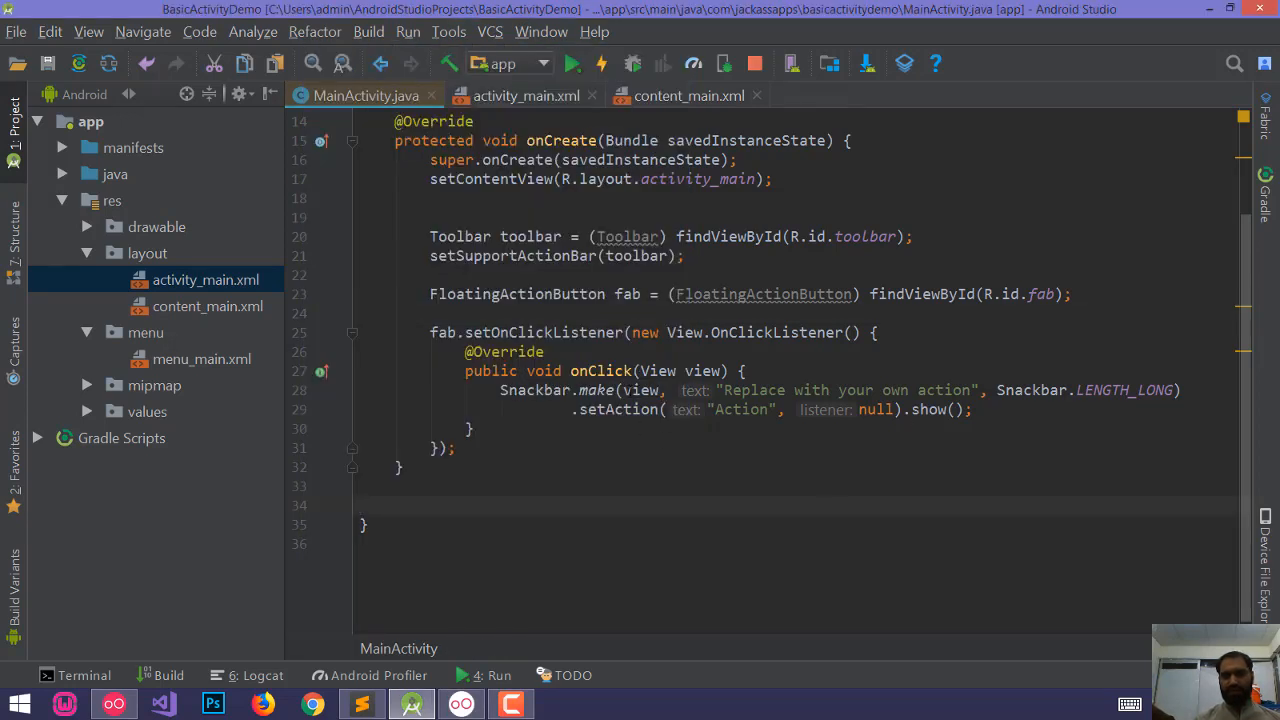
pyautogui.click(702, 370)
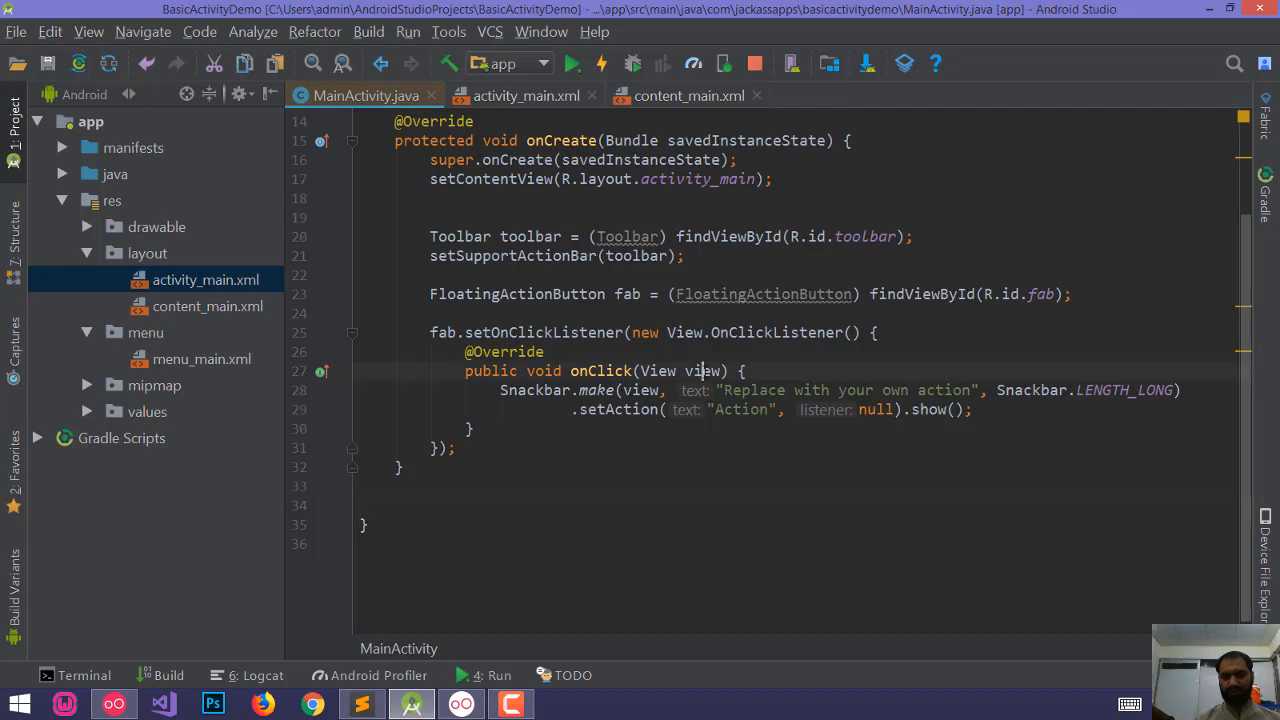
pyautogui.doubleClick(640, 390)
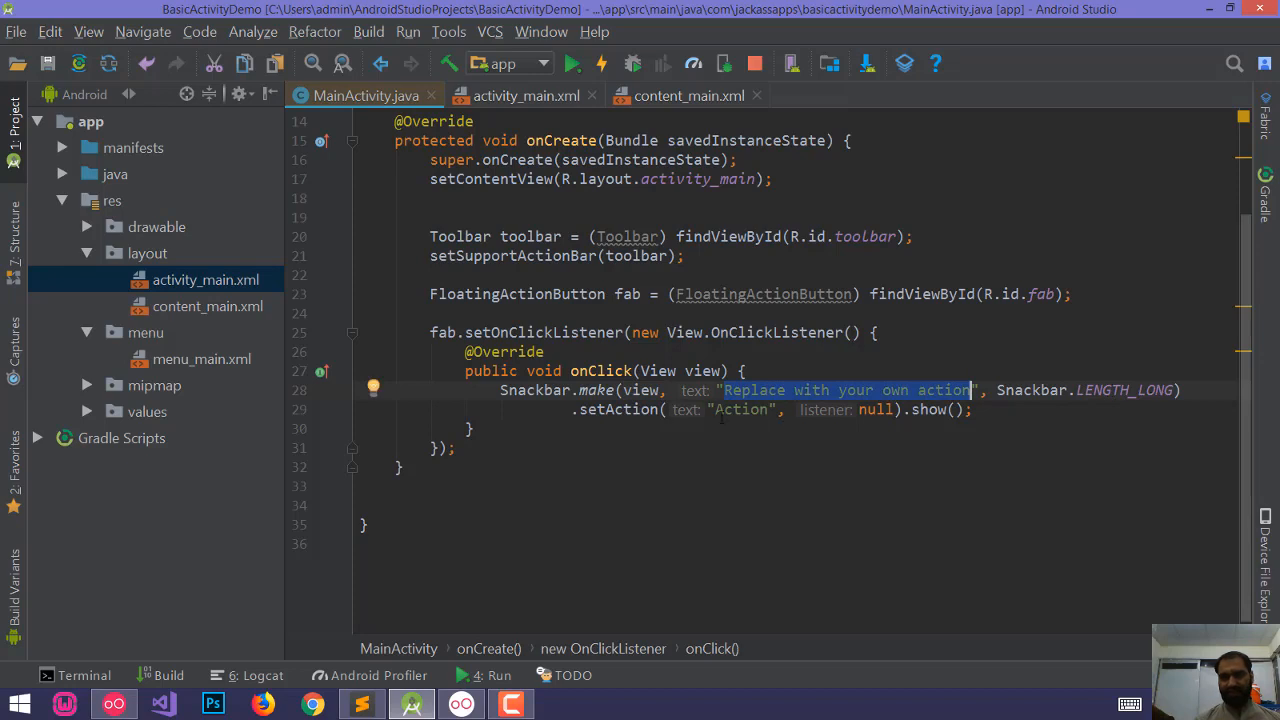
pyautogui.click(880, 408)
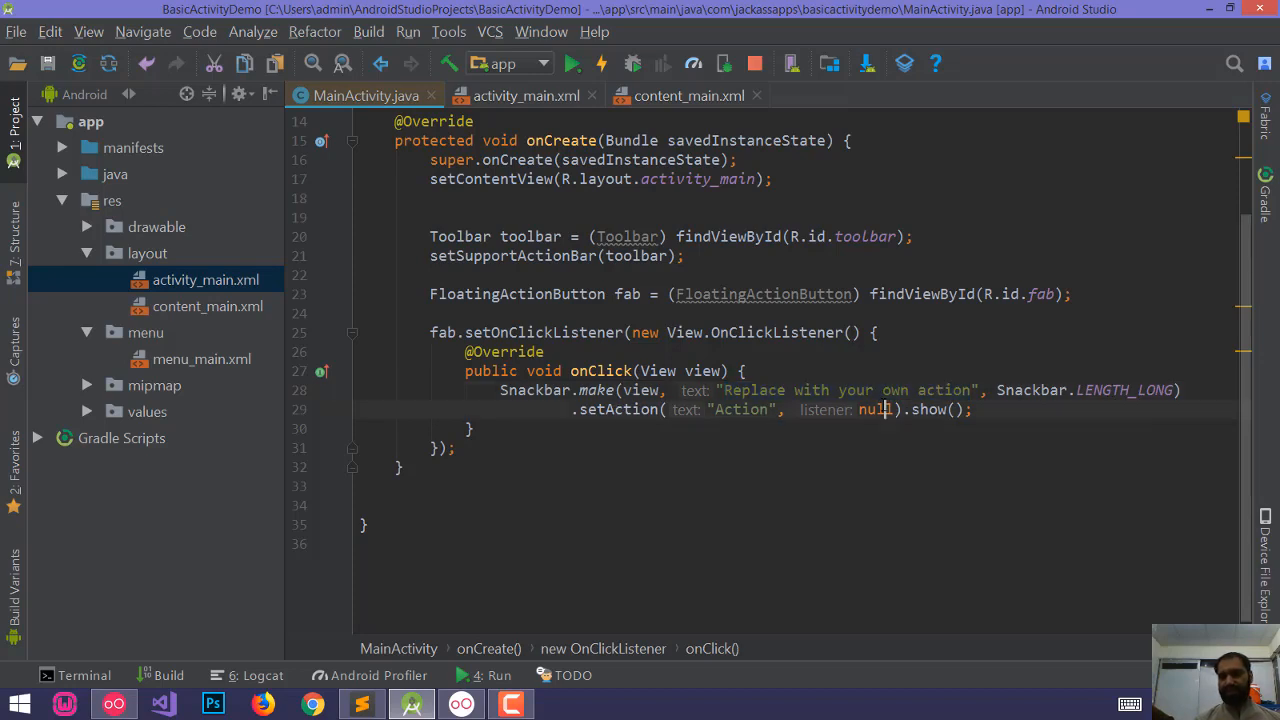
pyautogui.doubleClick(876, 408)
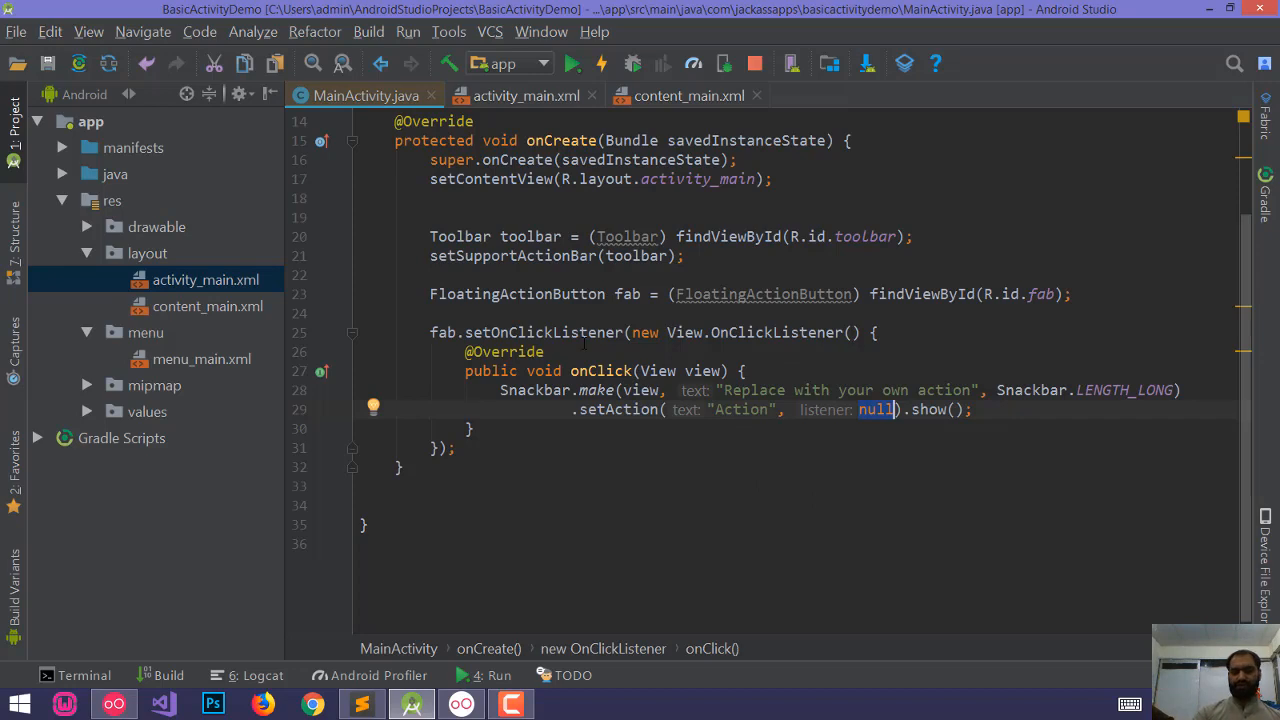
pyautogui.click(452, 448)
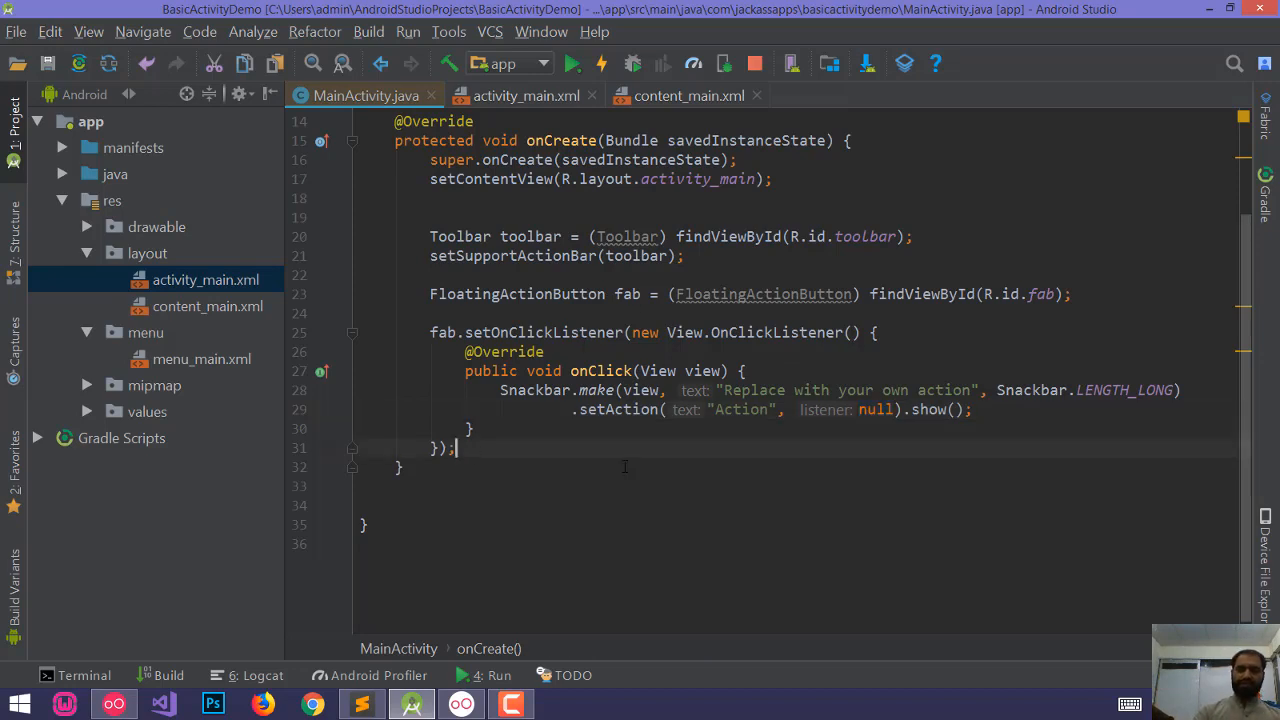
# Step: Look up fab2 with findViewById and attach a new View.OnClickListener to it
pyautogui.write('F1')
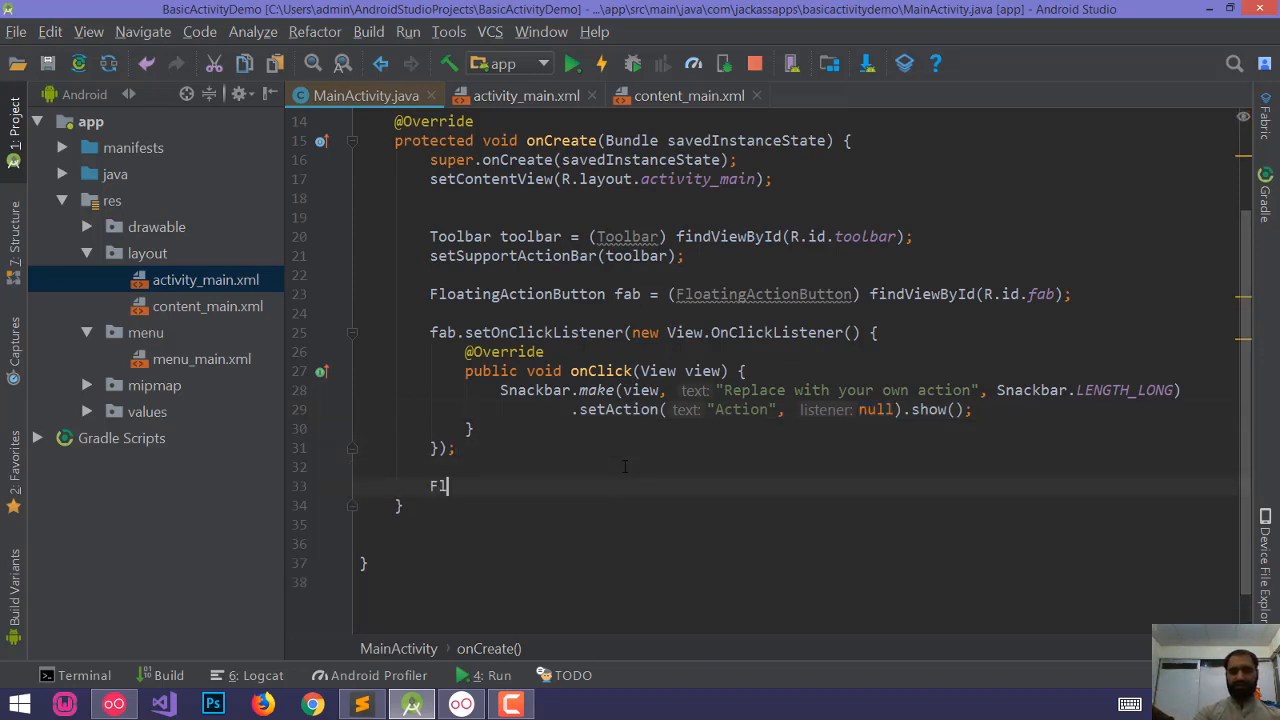
pyautogui.write('loatingActionButton fab2')
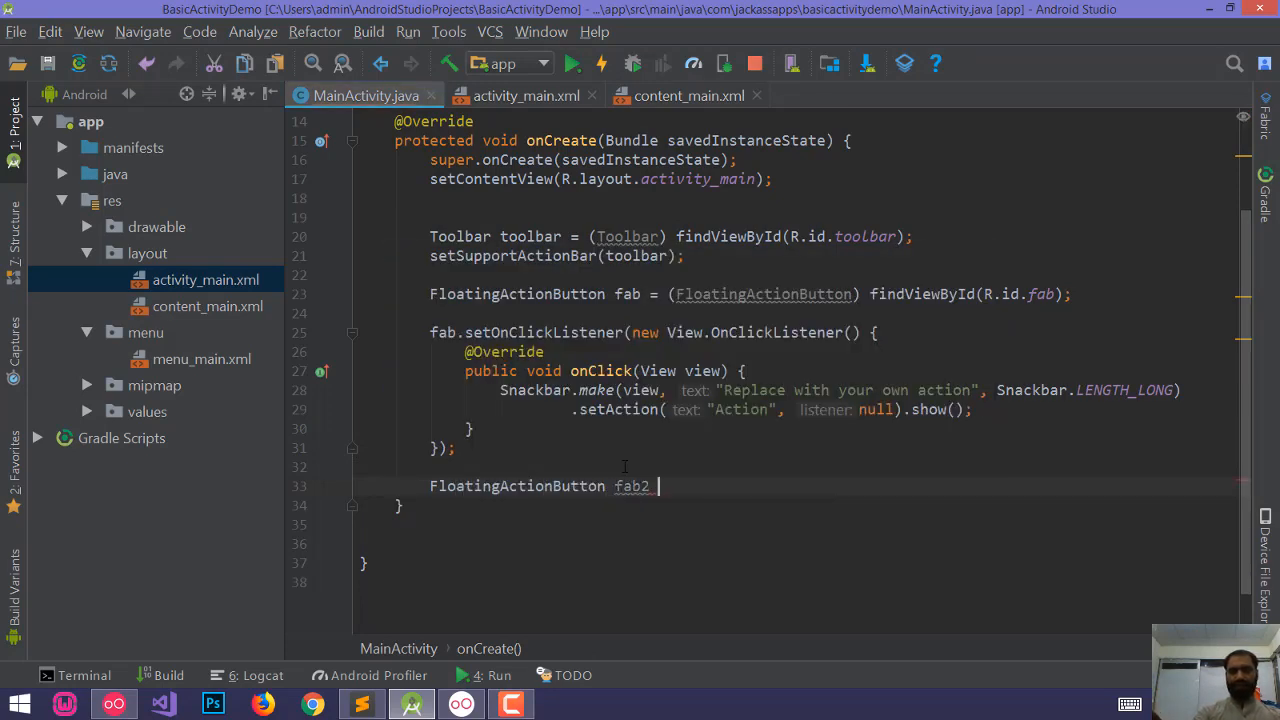
pyautogui.write('=')
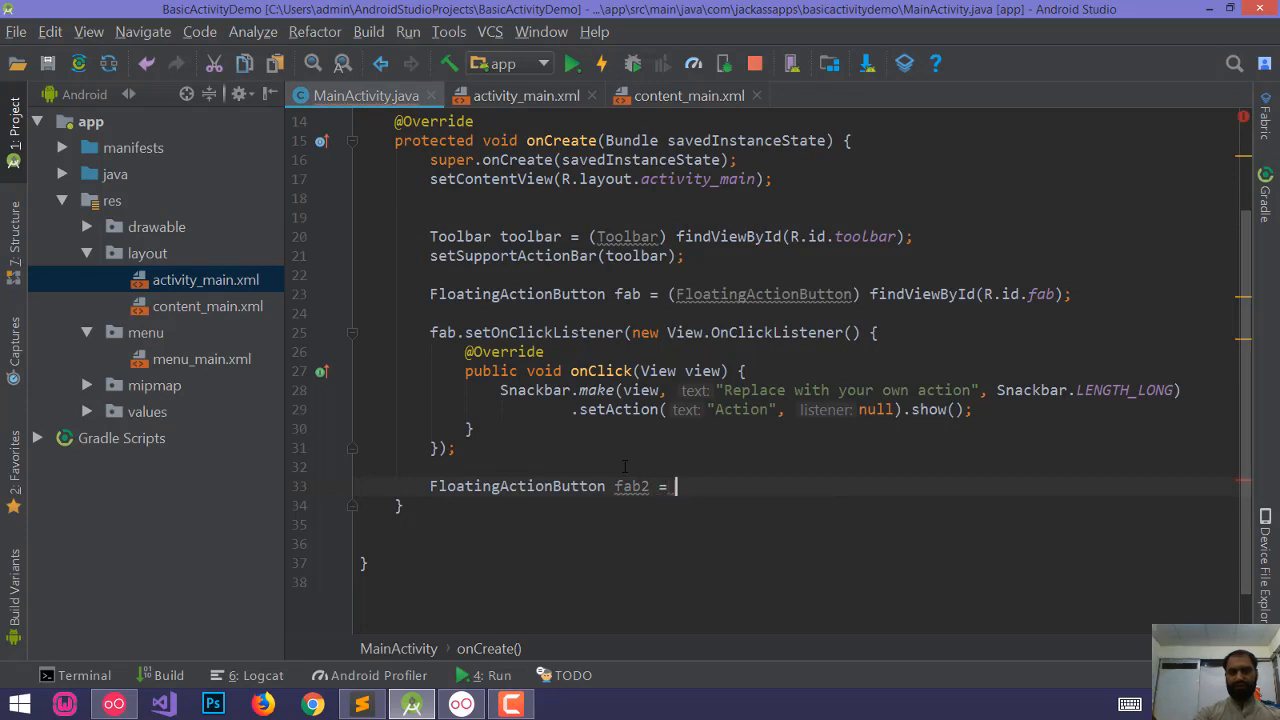
pyautogui.write('findViewById(R.id.fab2);')
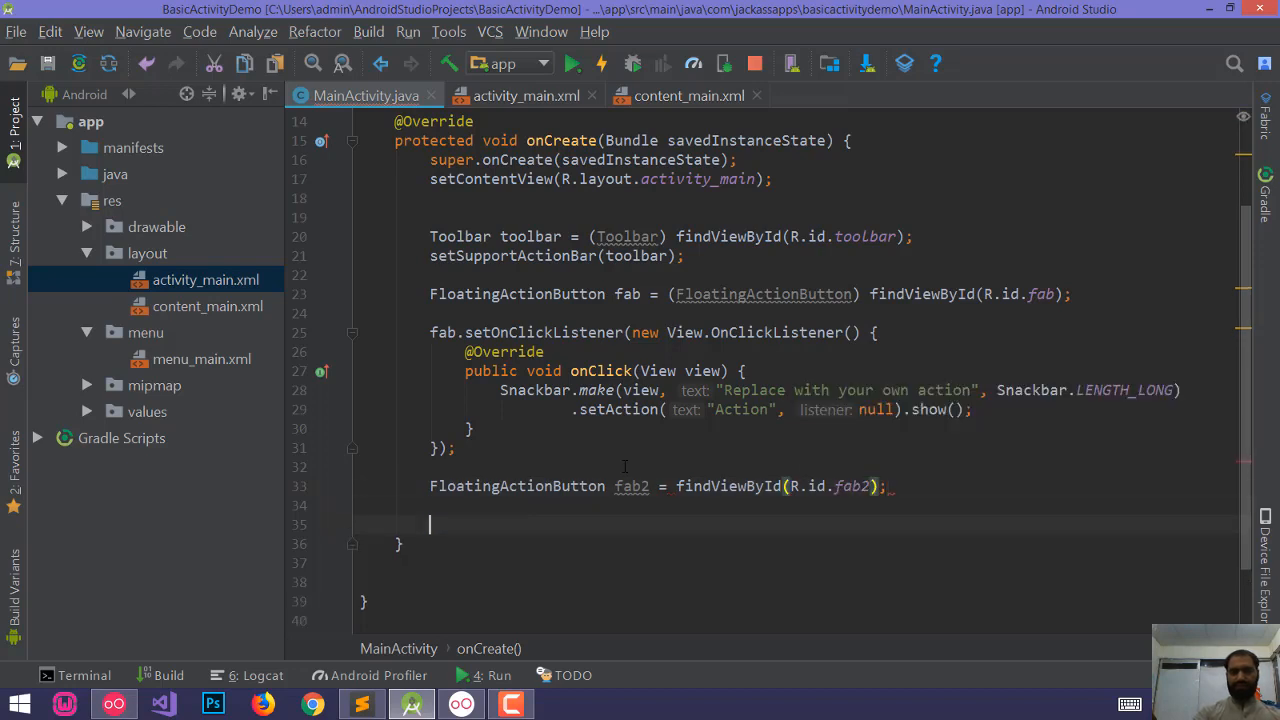
pyautogui.write('fab2.se')
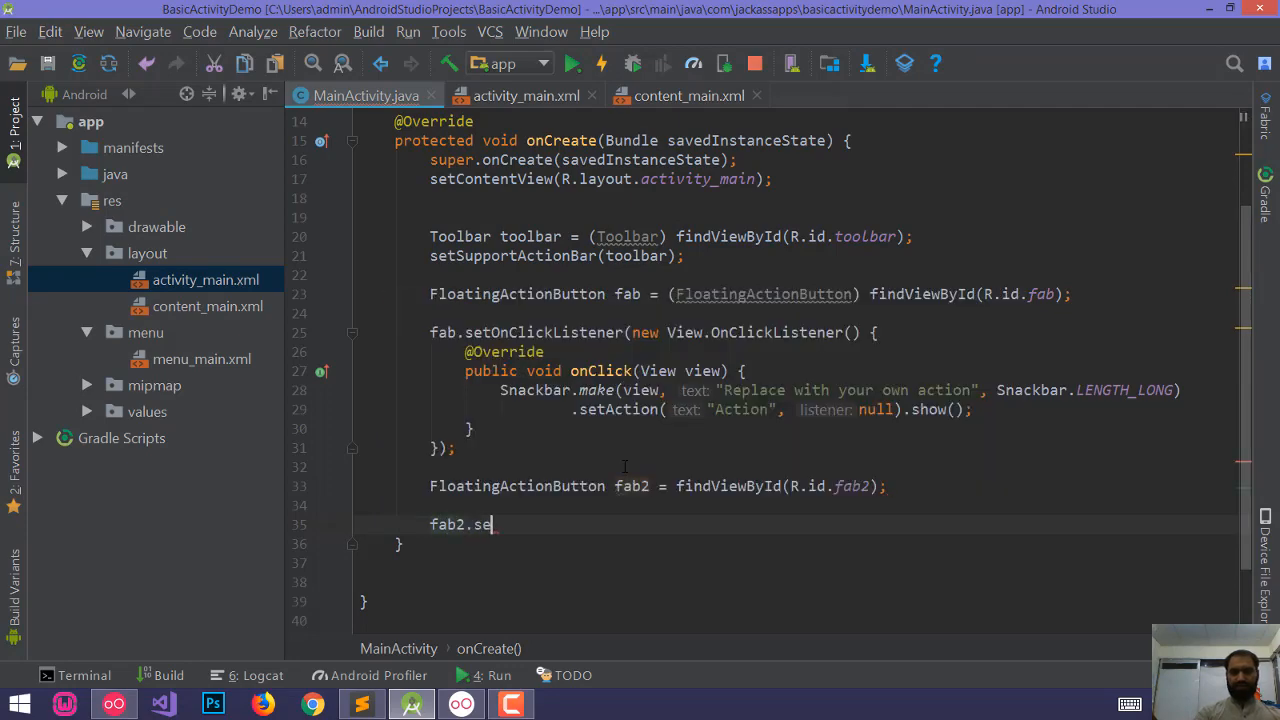
pyautogui.write('On')
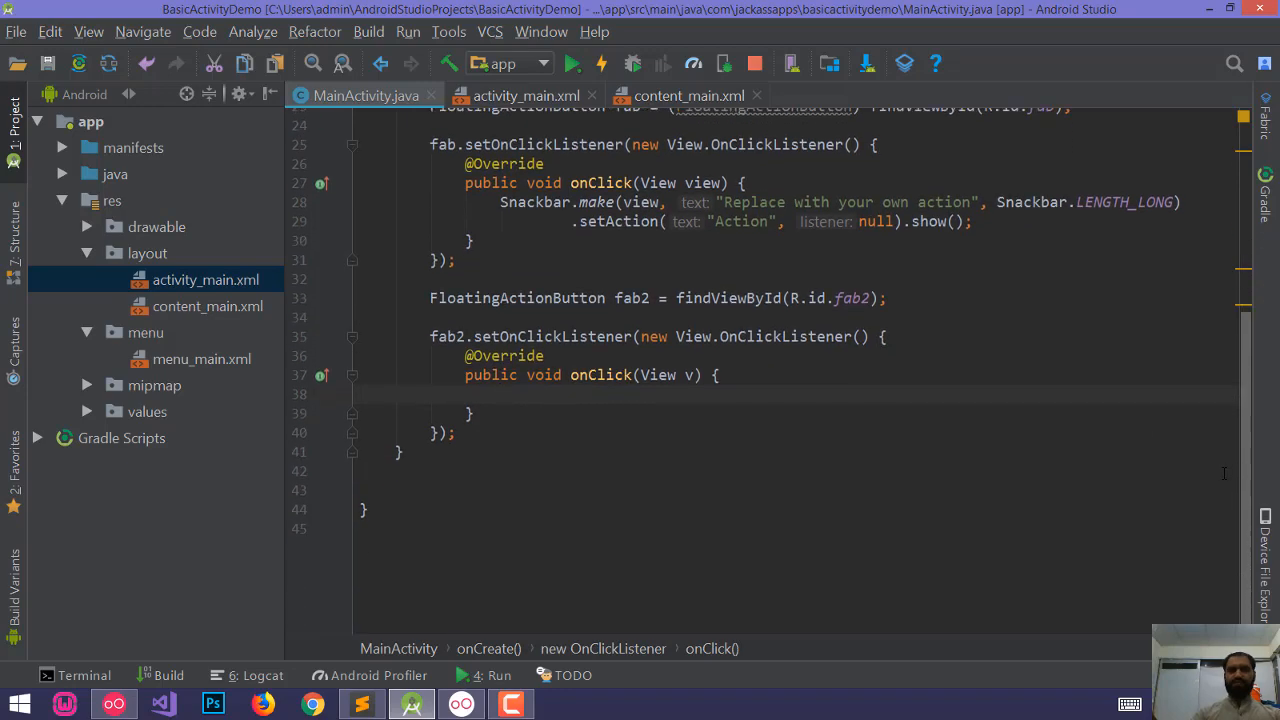
# Step: Write Snackbar.make(view, "This is a new snackbar", Snackbar.LENGTH_LONG) inside fab2's onClick
pyautogui.write('Snackbar.make(')
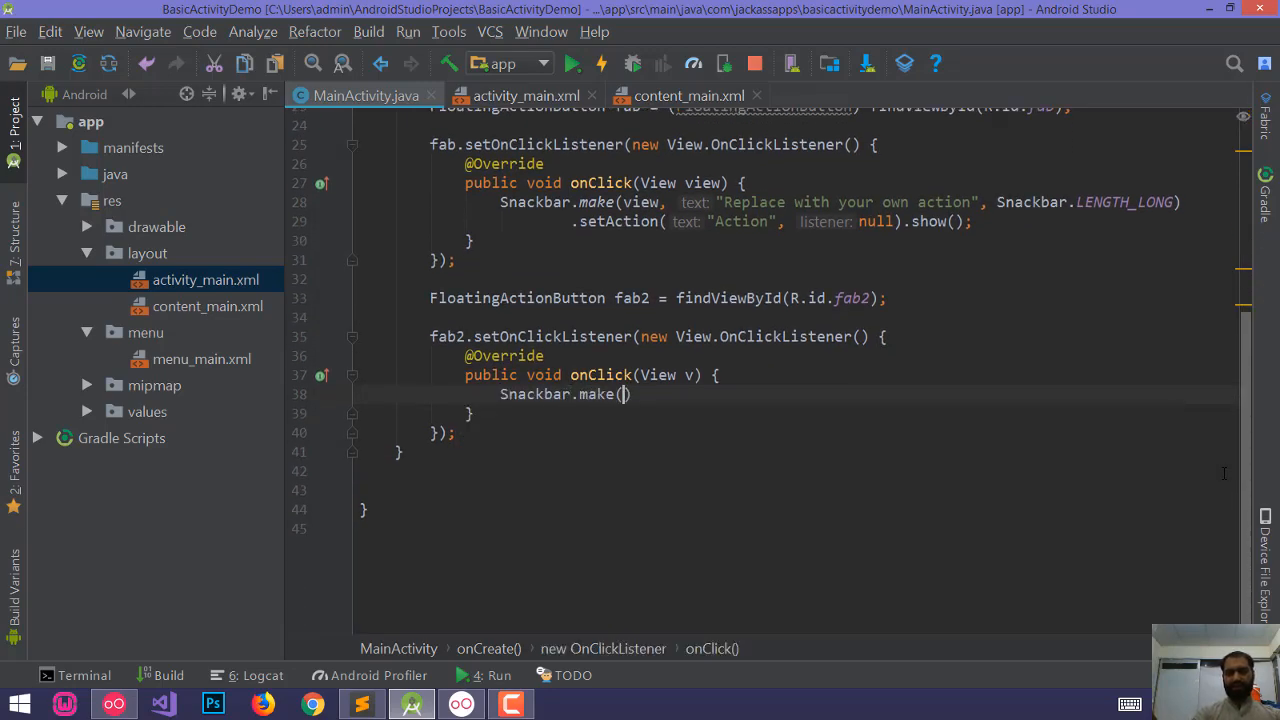
pyautogui.write('view,')
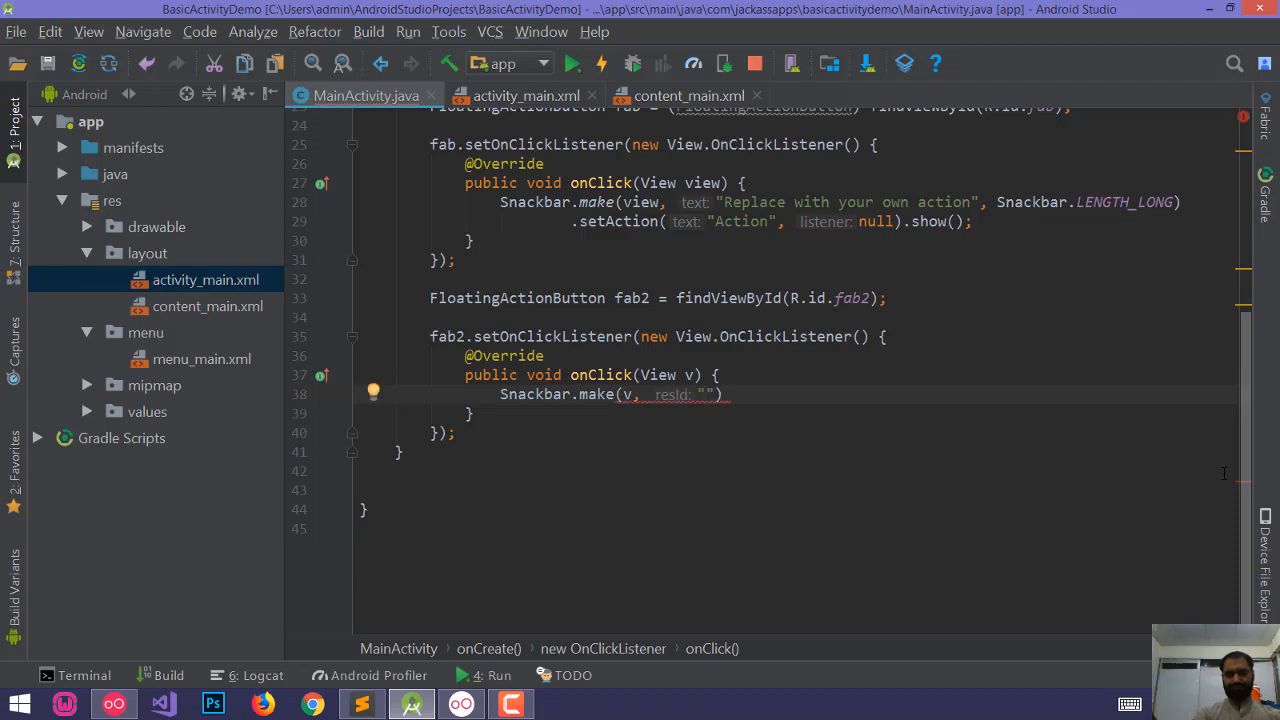
pyautogui.write('This')
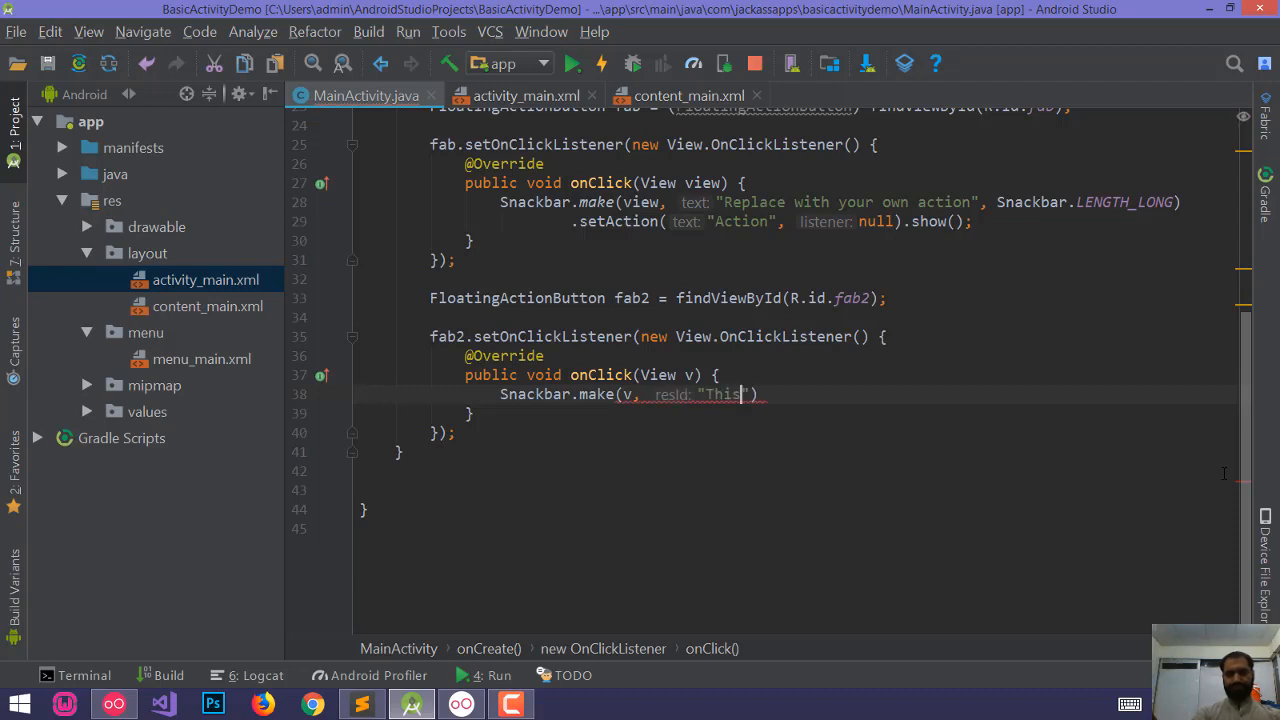
pyautogui.write('is a new s')
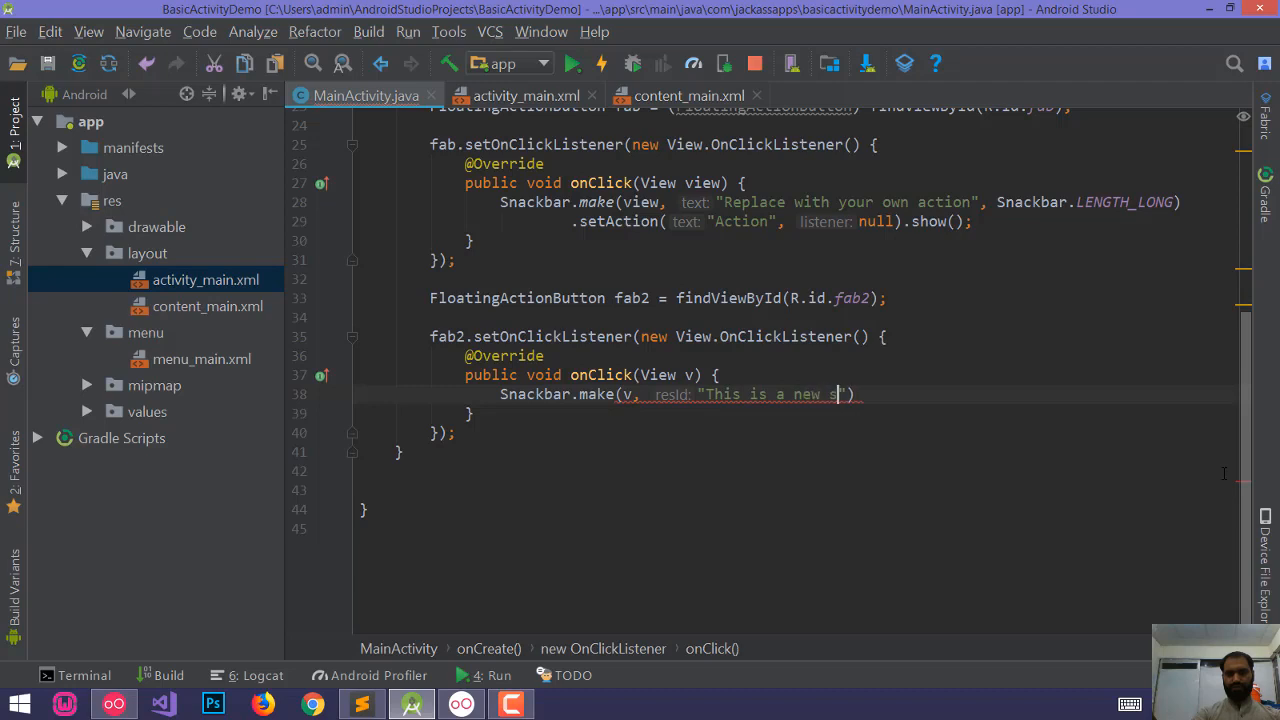
pyautogui.write('nackbar')
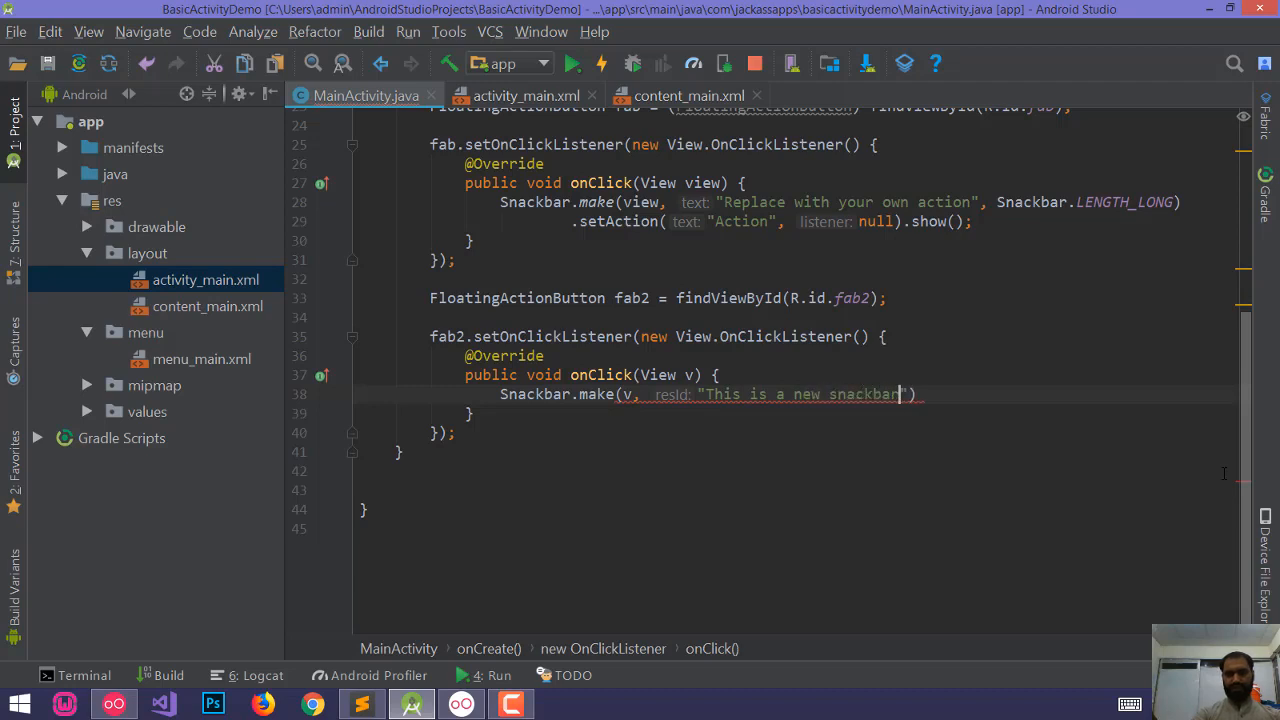
pyautogui.write('",')
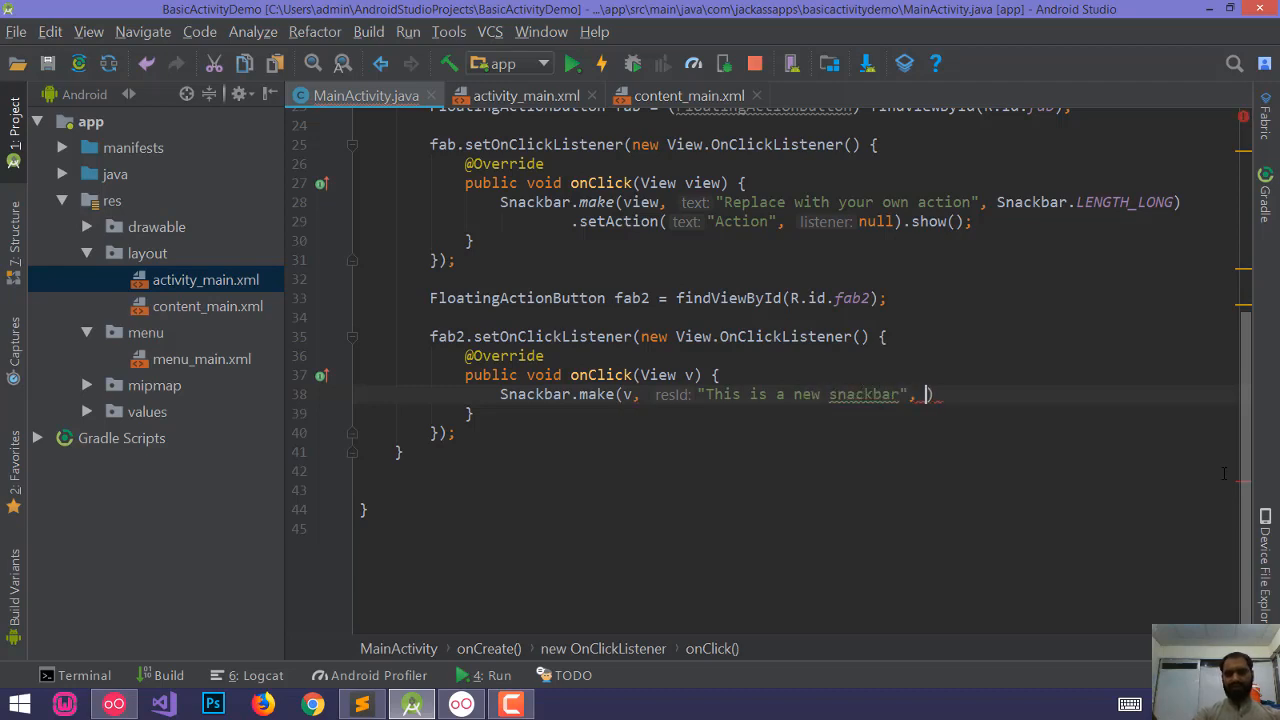
pyautogui.write('L')
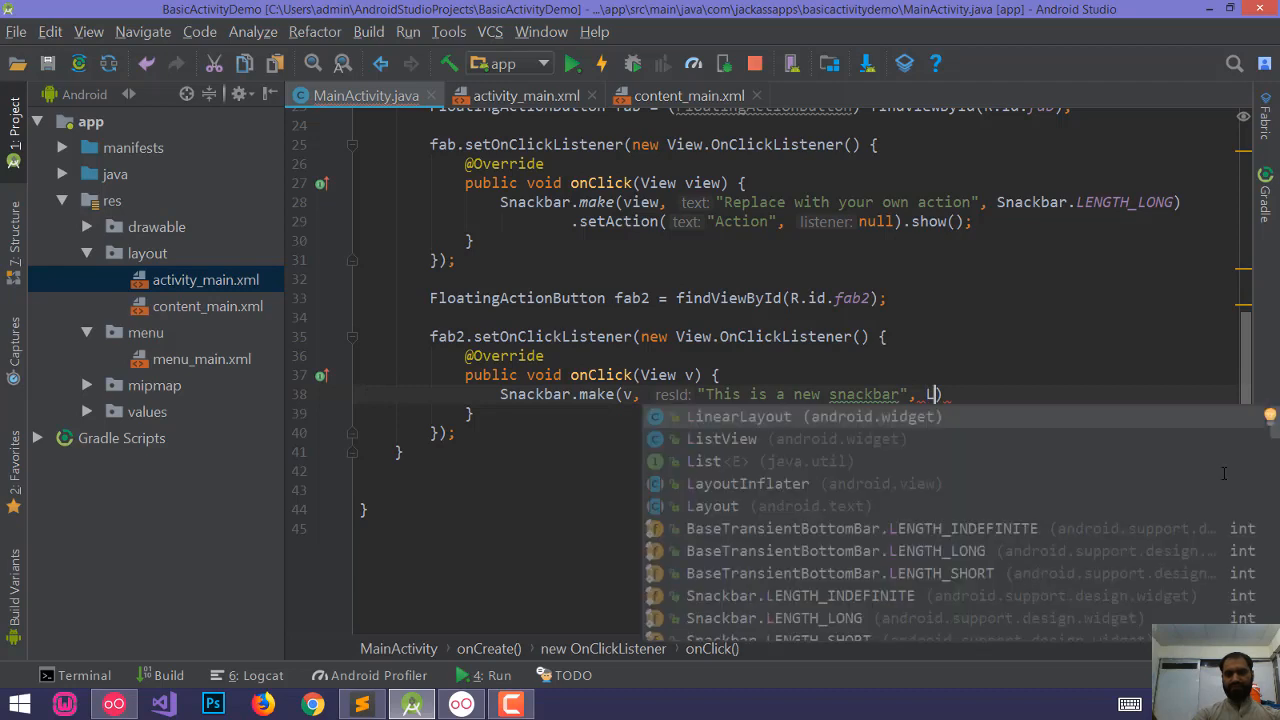
pyautogui.write('e')
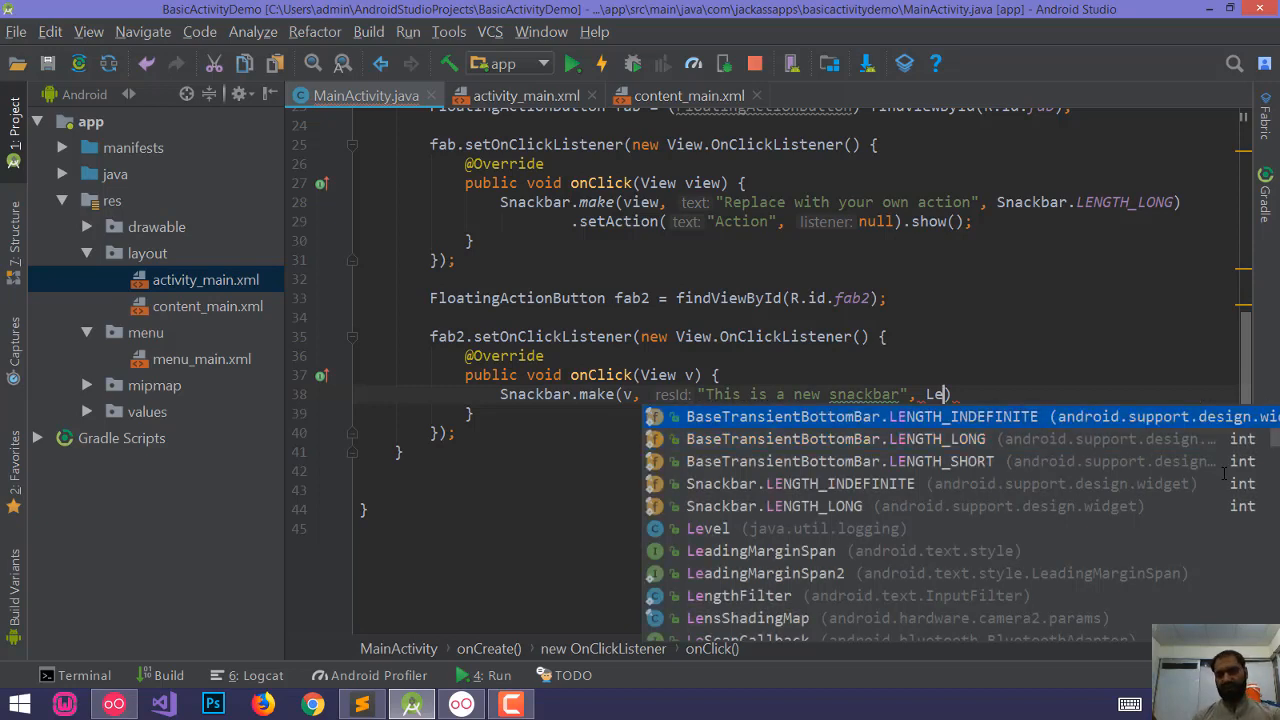
pyautogui.press('Down')
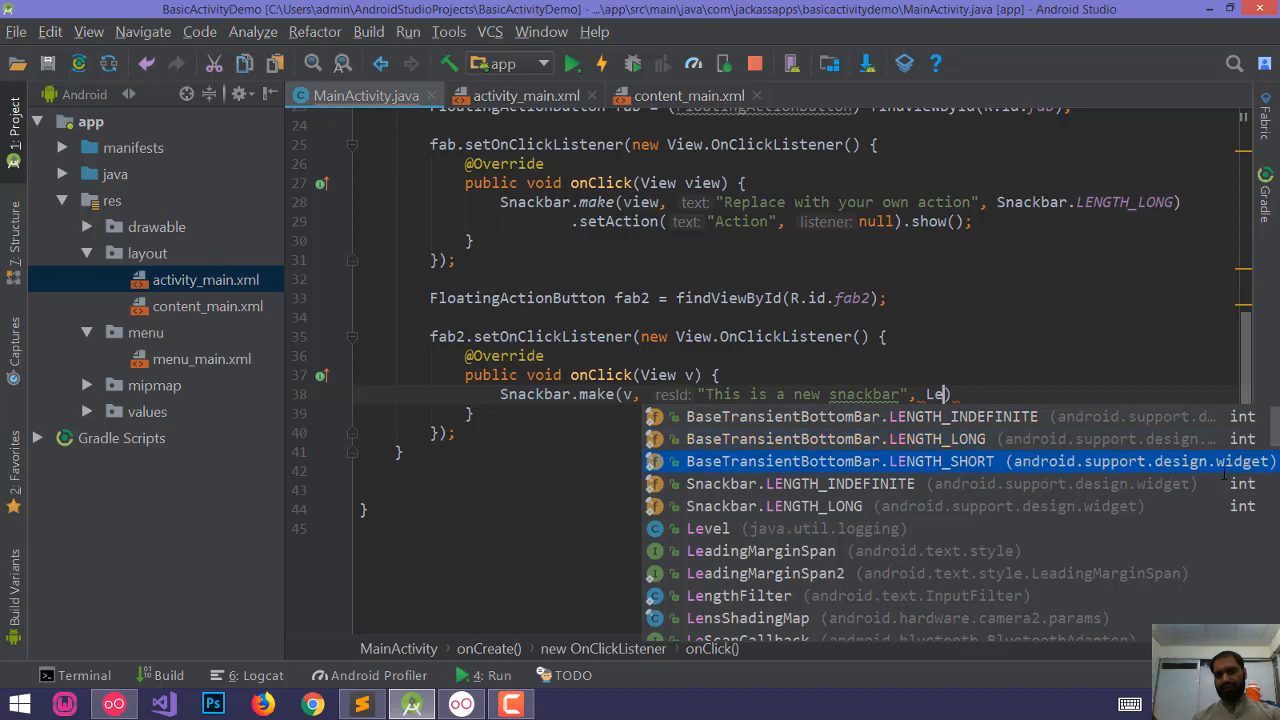
pyautogui.press('up')
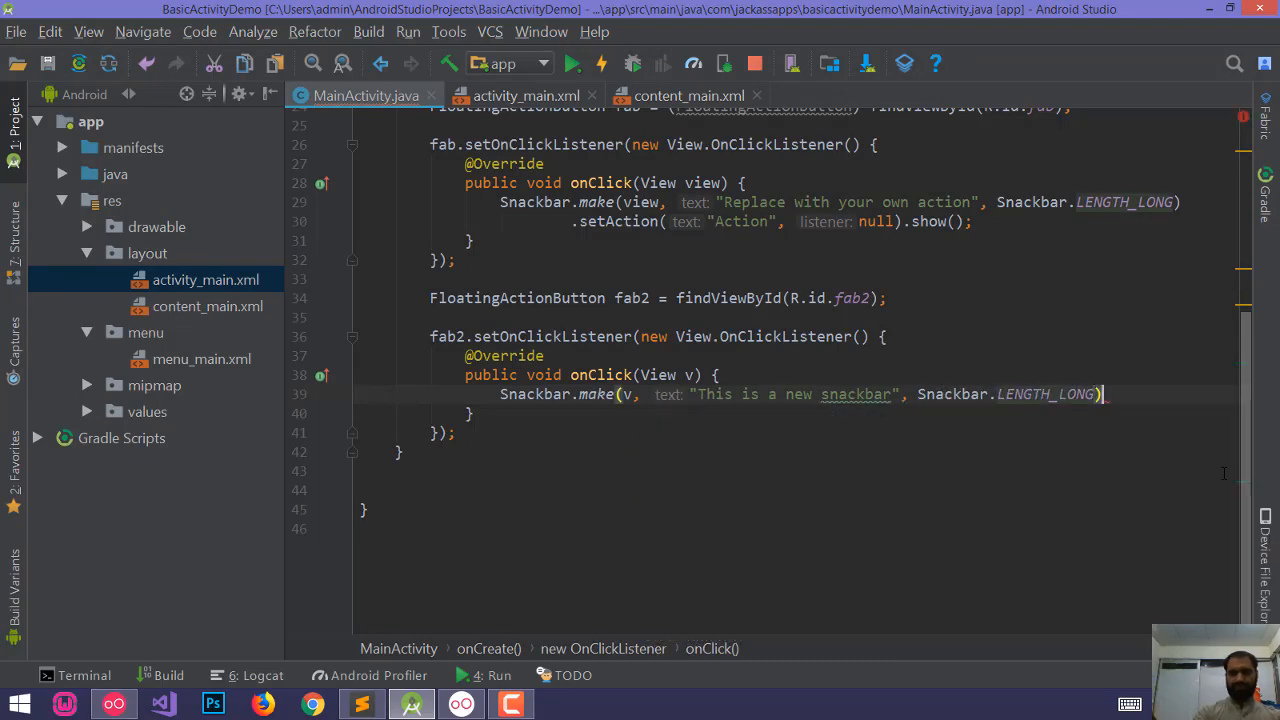
# Step: Chain .setAction("Update", null).show() onto the snackbar call
pyautogui.write('.setAction()')
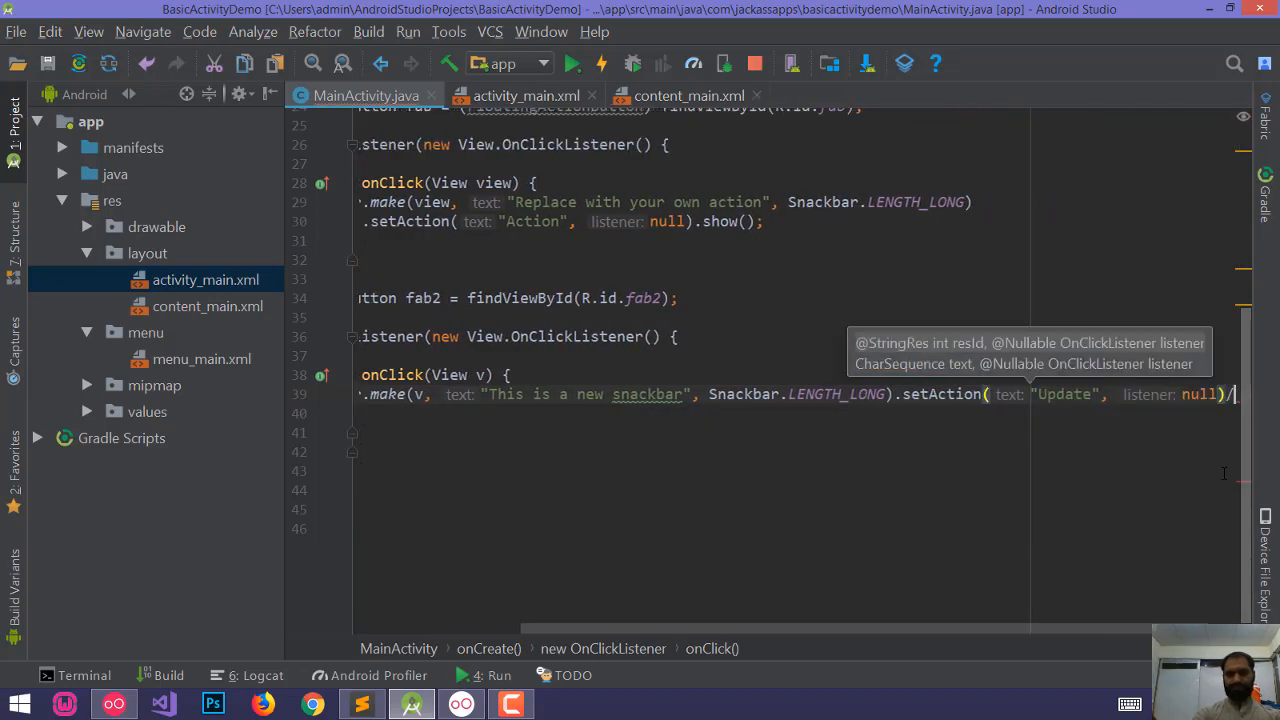
pyautogui.write('shj')
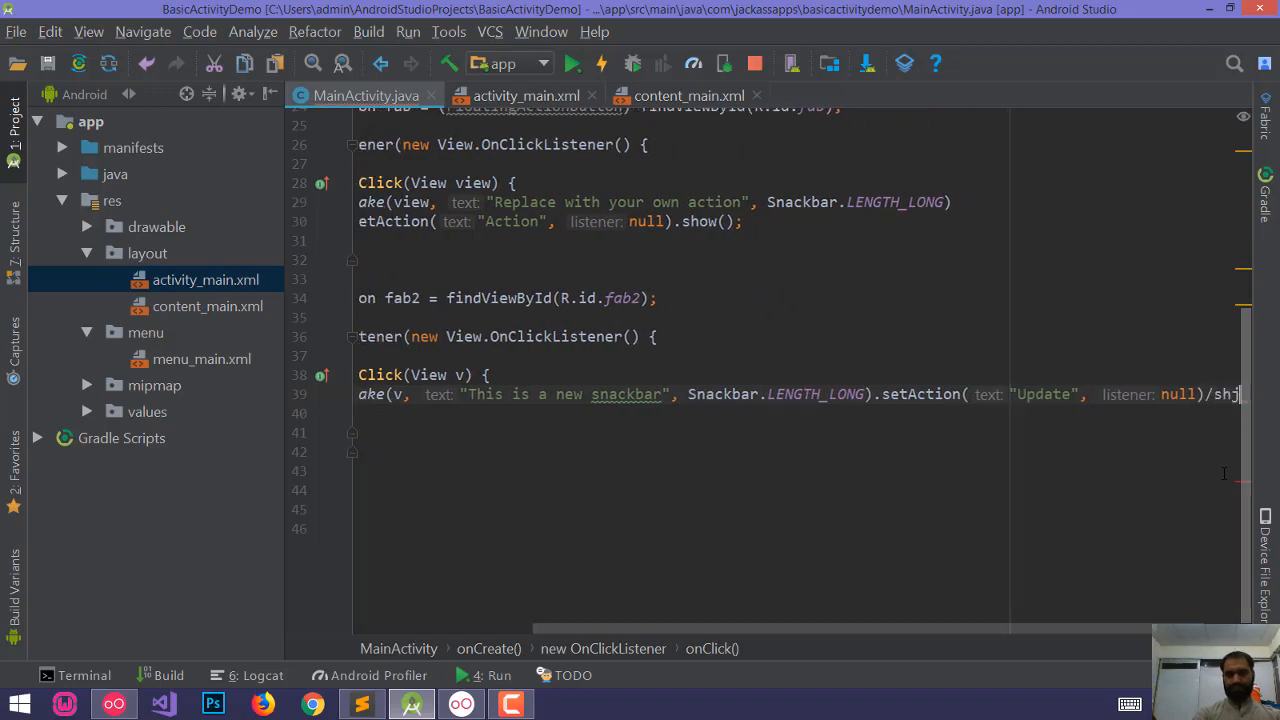
pyautogui.press('BackSpace')
pyautogui.write('.show();')
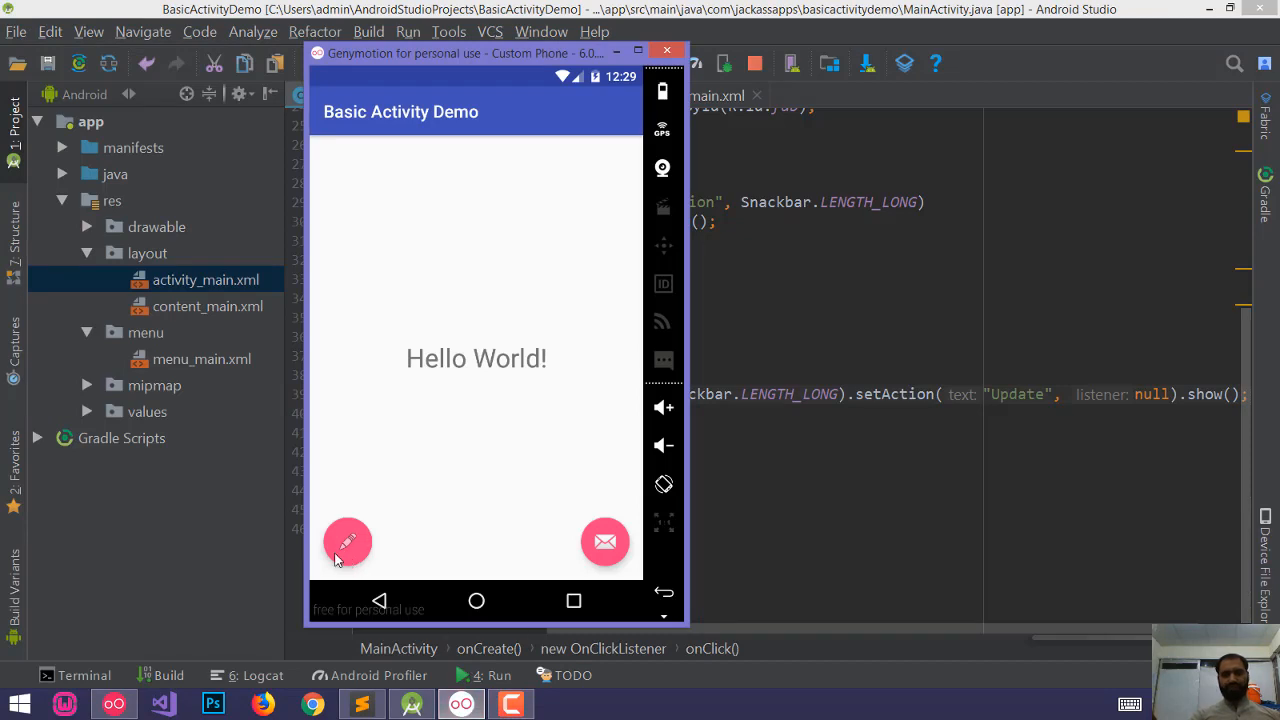
pyautogui.moveTo(678, 560)
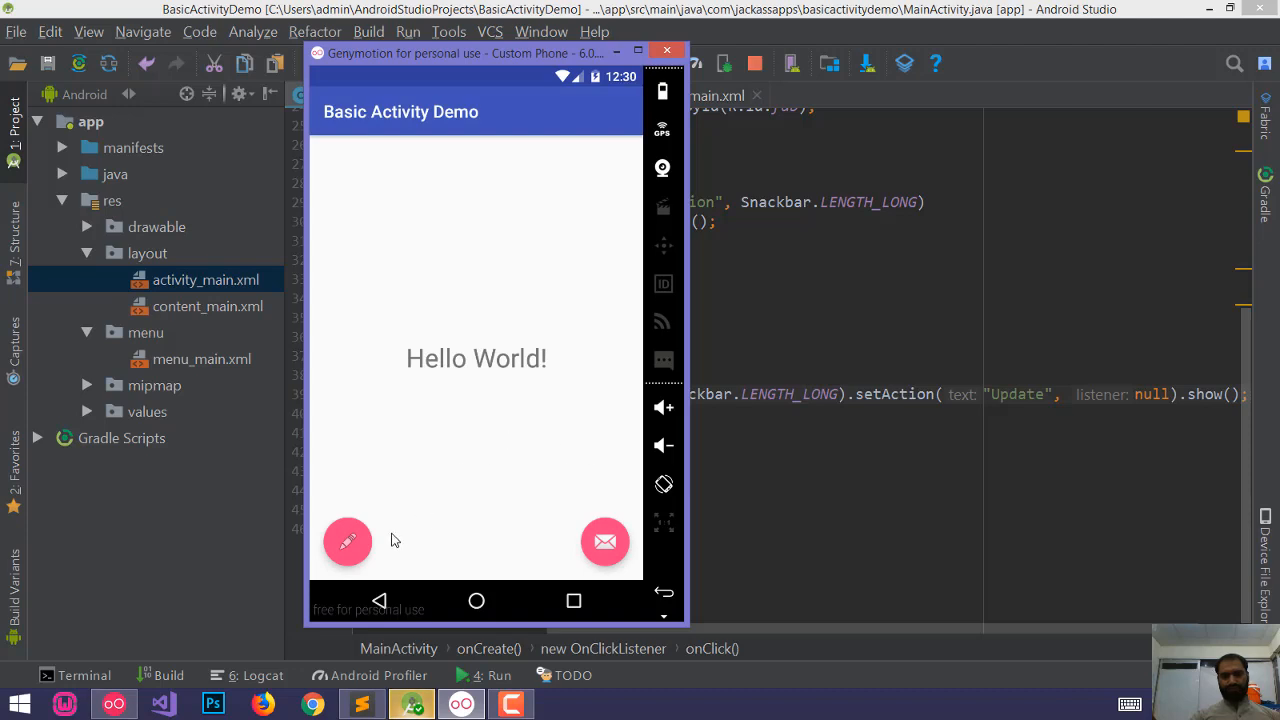
# Step: Tap the pencil floating button to show 'This is a new snackbar', then return to the code editor
pyautogui.click(604, 540)
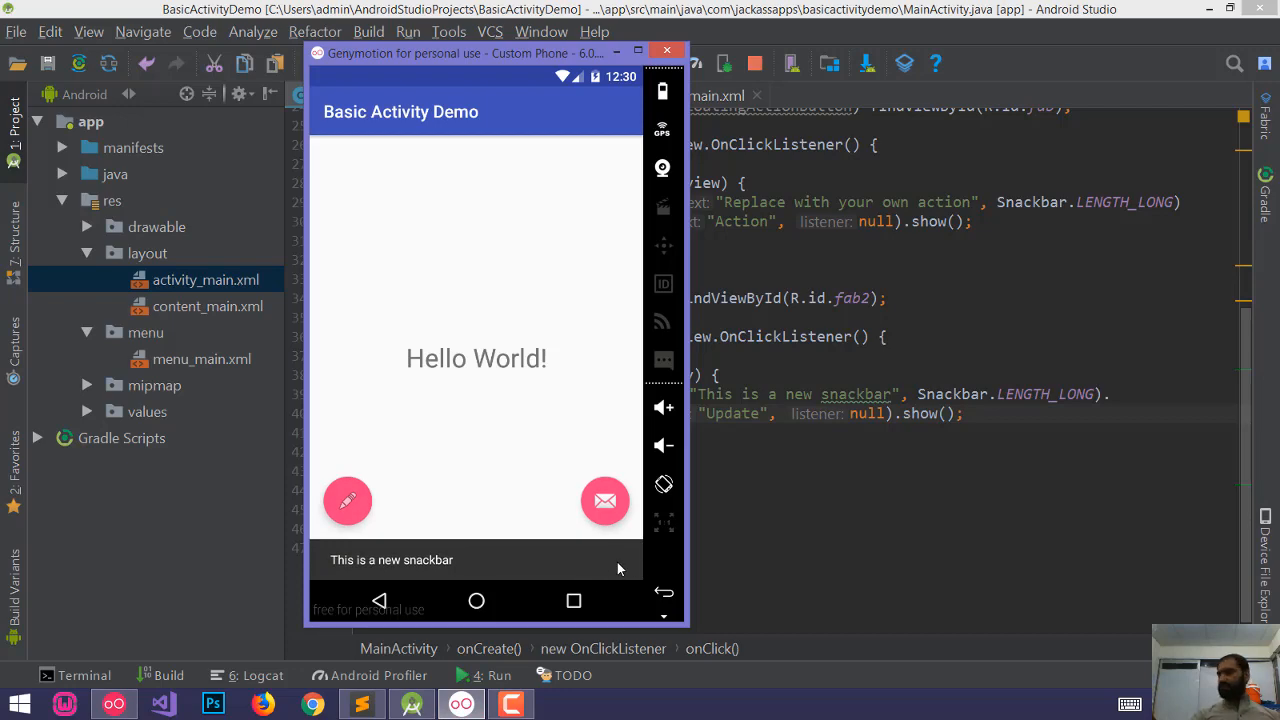
pyautogui.click(666, 52)
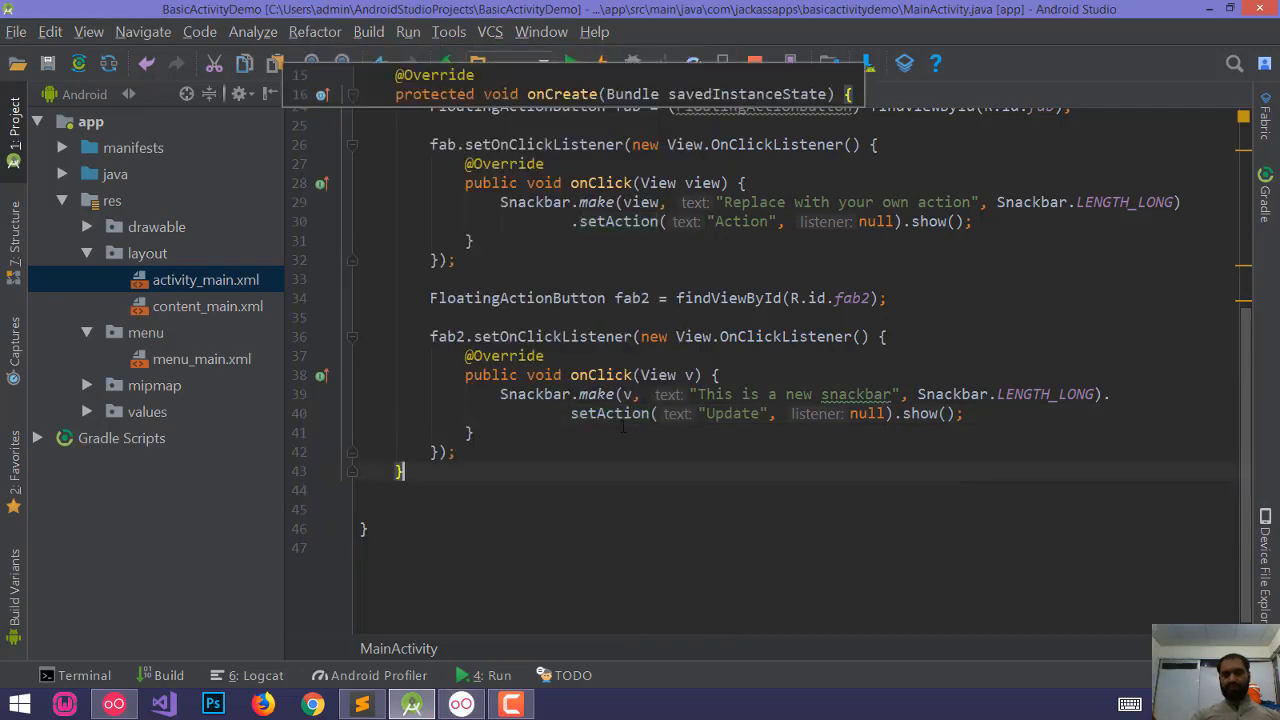
# Step: Replace null with an OnClickListener showing a short 'record will be updated' Toast
pyautogui.doubleClick(732, 412)
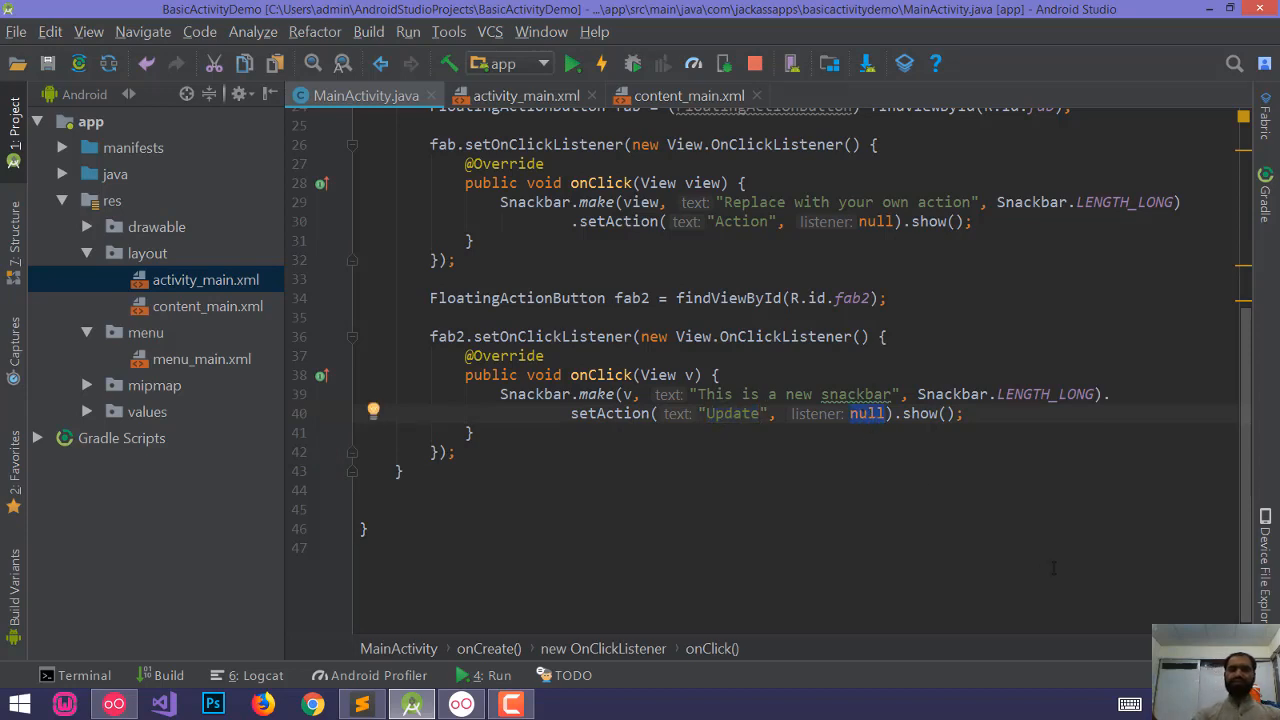
pyautogui.write('ner')
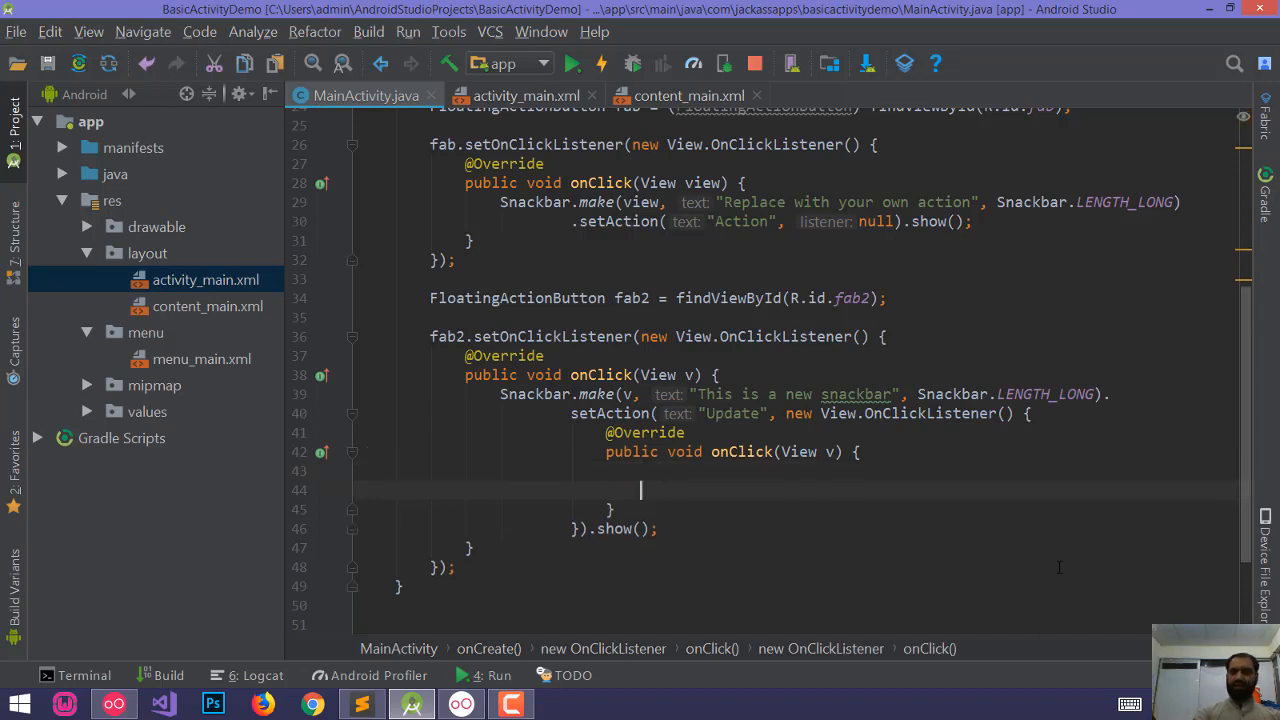
pyautogui.write('Toa')
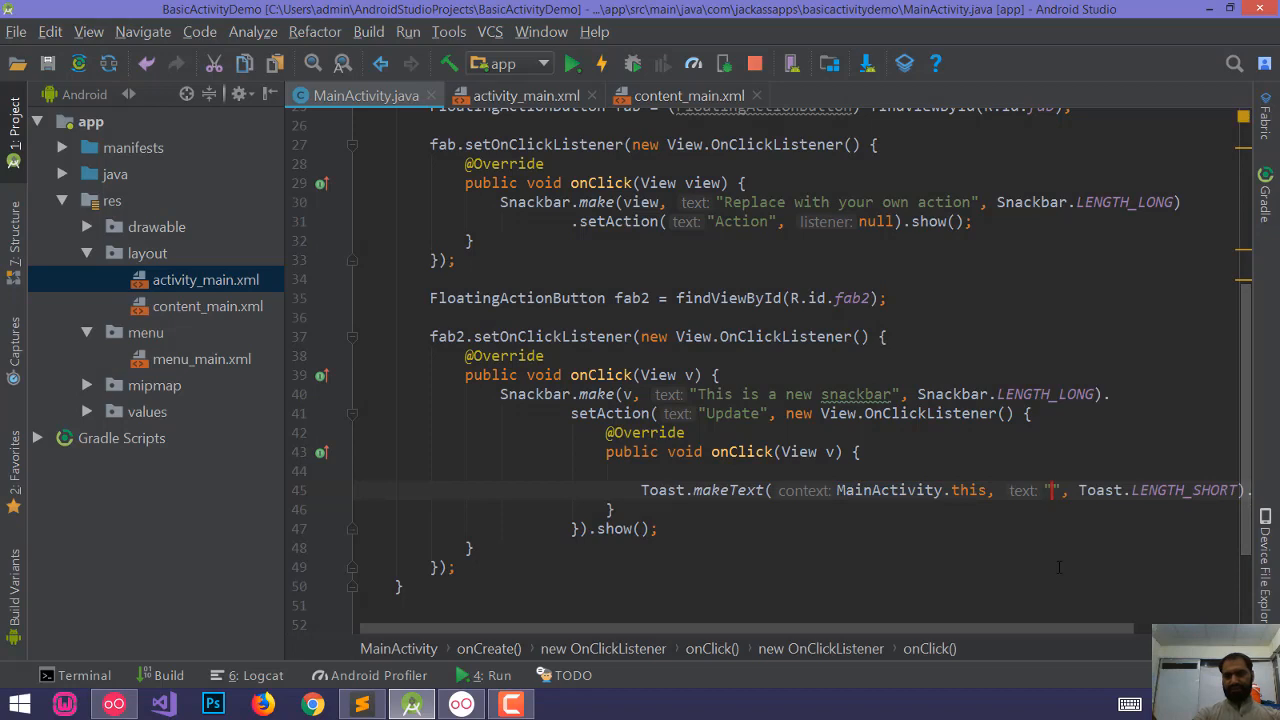
pyautogui.write('record will be u')
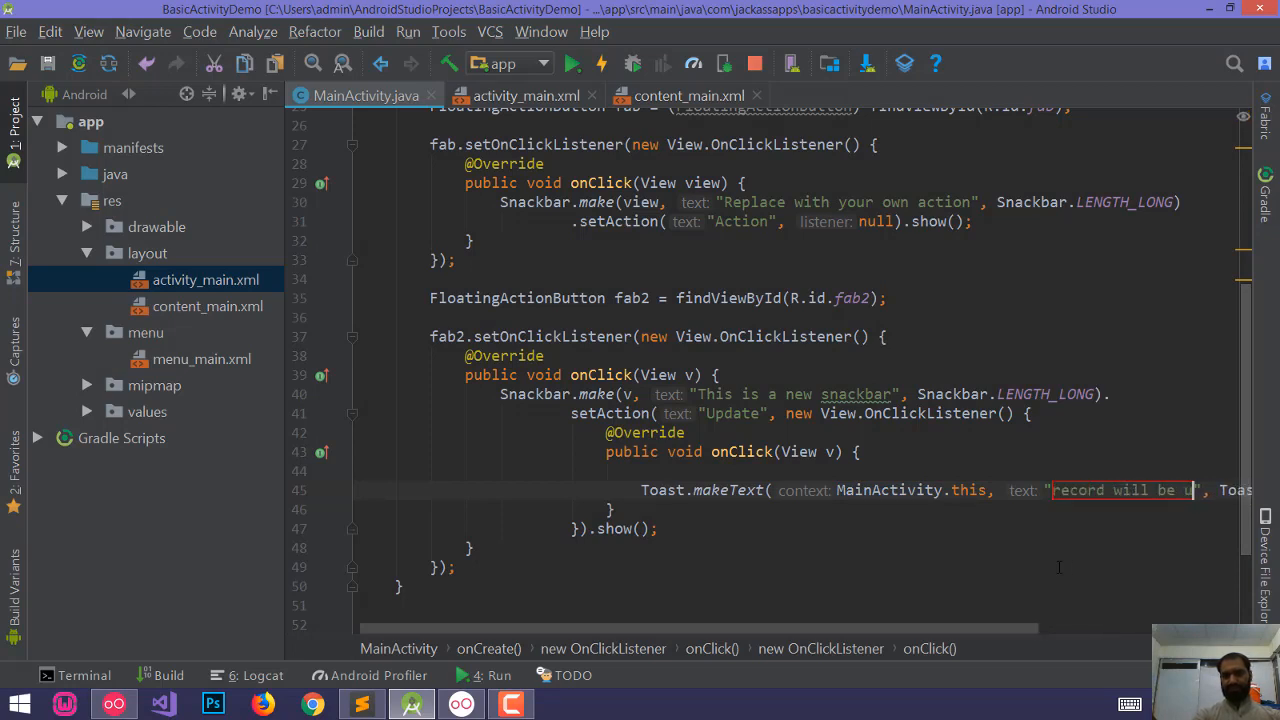
# Step: Save all changes to the project via File > Save All
pyautogui.click(16, 32)
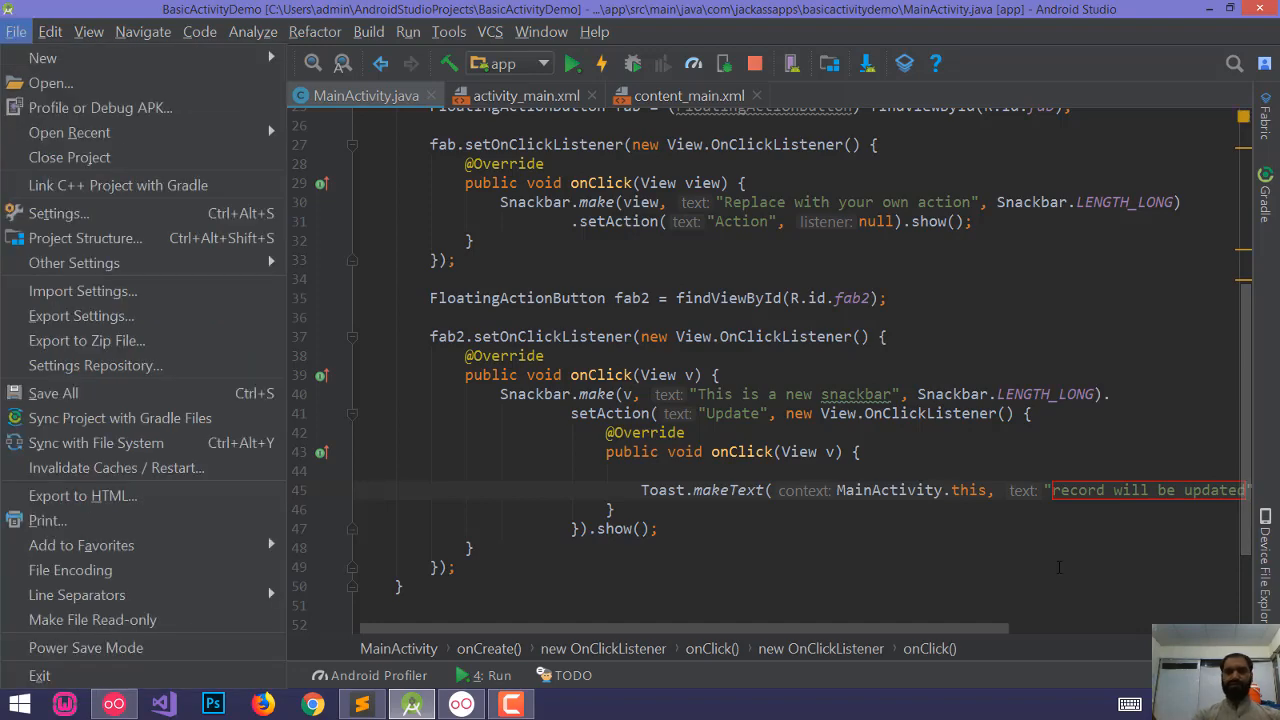
pyautogui.click(16, 32)
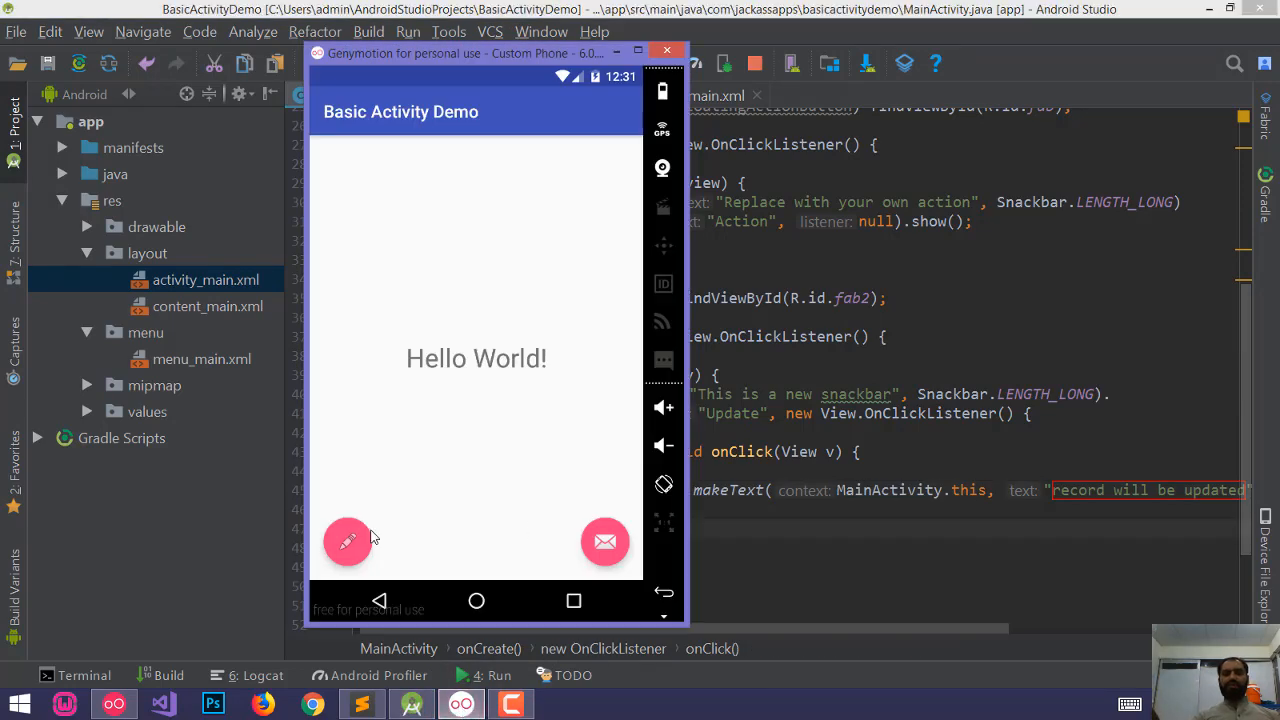
# Step: Change the snackbar duration from LENGTH_LONG to LENGTH_INDEFINITE and rerun the app
pyautogui.click(604, 540)
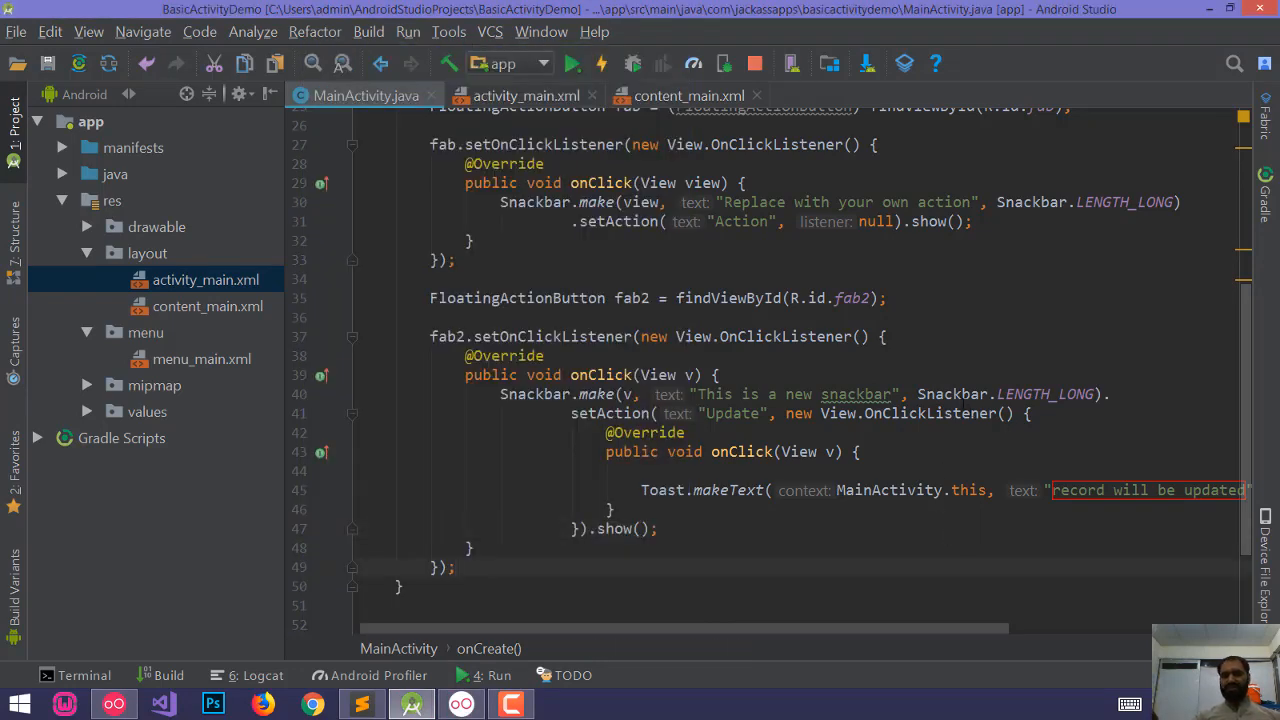
pyautogui.doubleClick(1044, 394)
pyautogui.write('INDEFINITE')
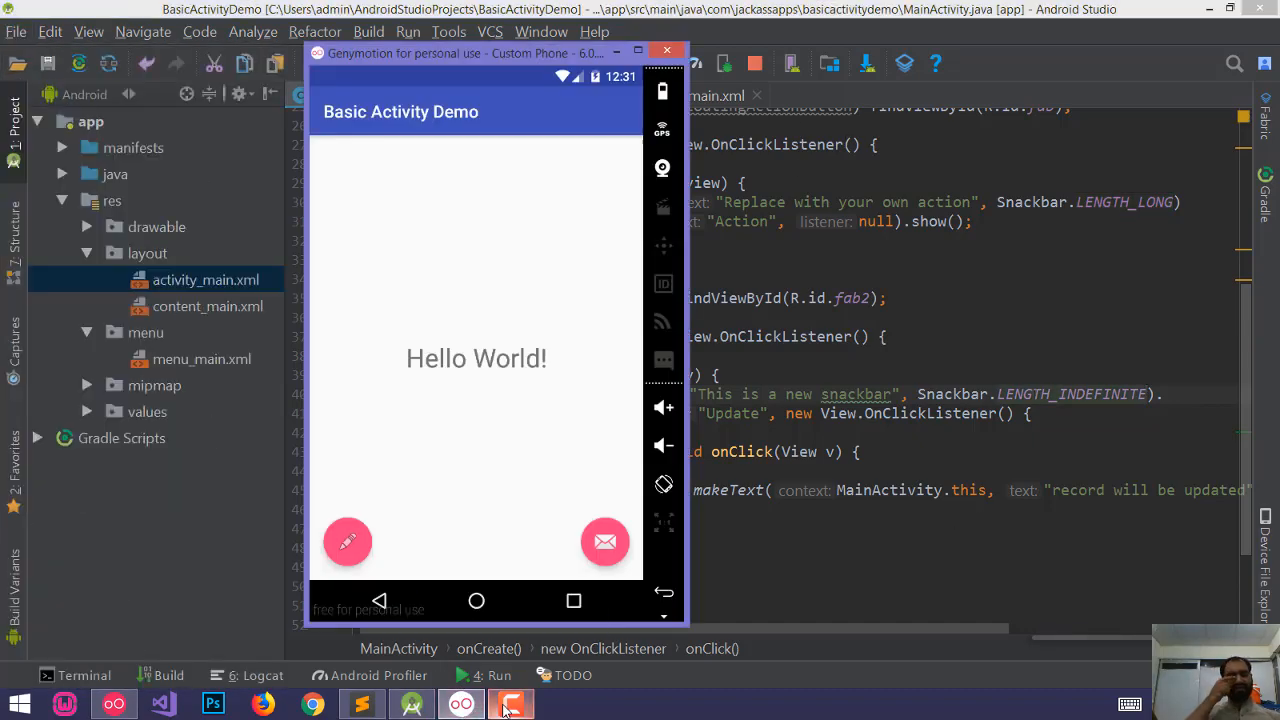
pyautogui.click(510, 704)
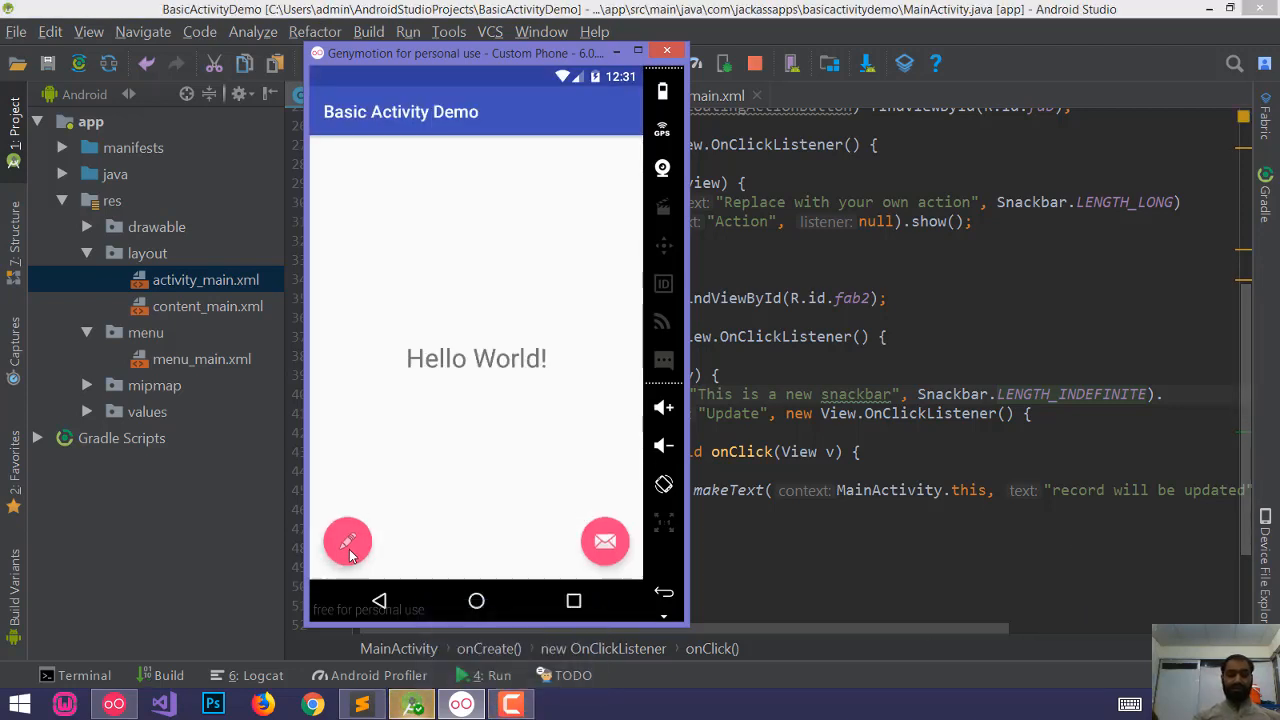
# Step: Show fab2's indefinite snackbar in Genymotion and tap UPDATE to trigger the toast
pyautogui.click(348, 540)
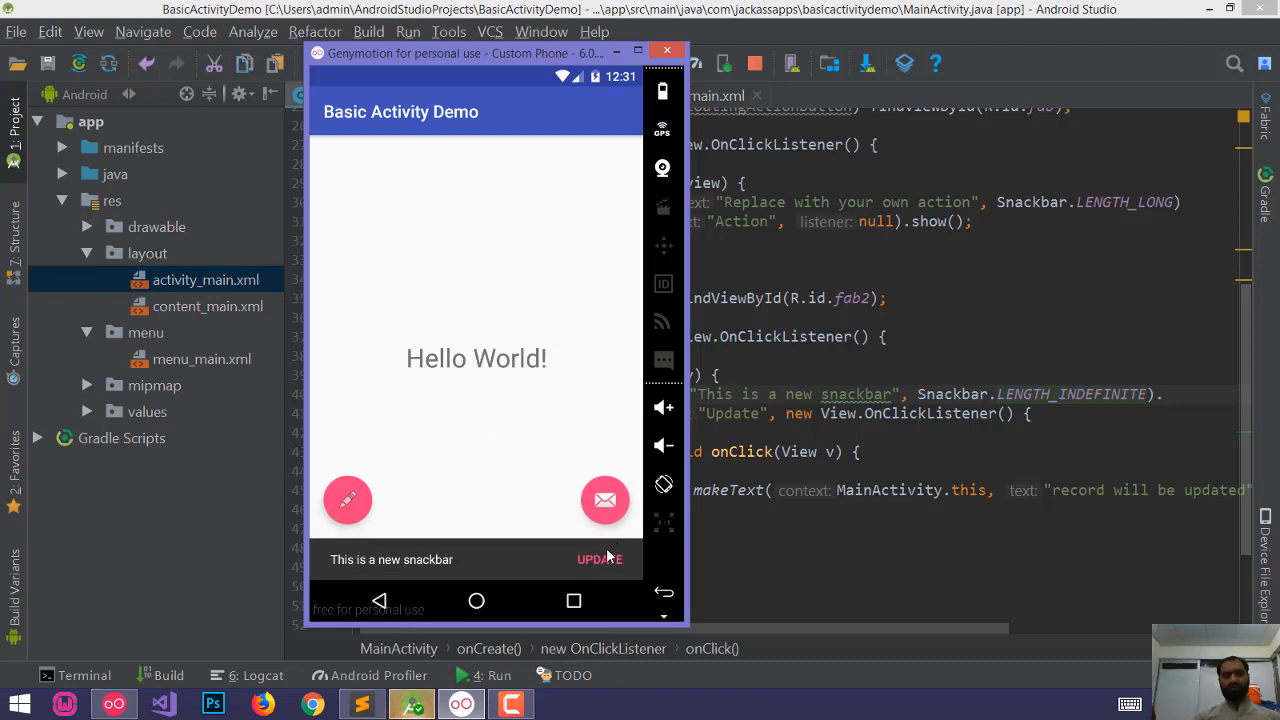
pyautogui.click(600, 560)
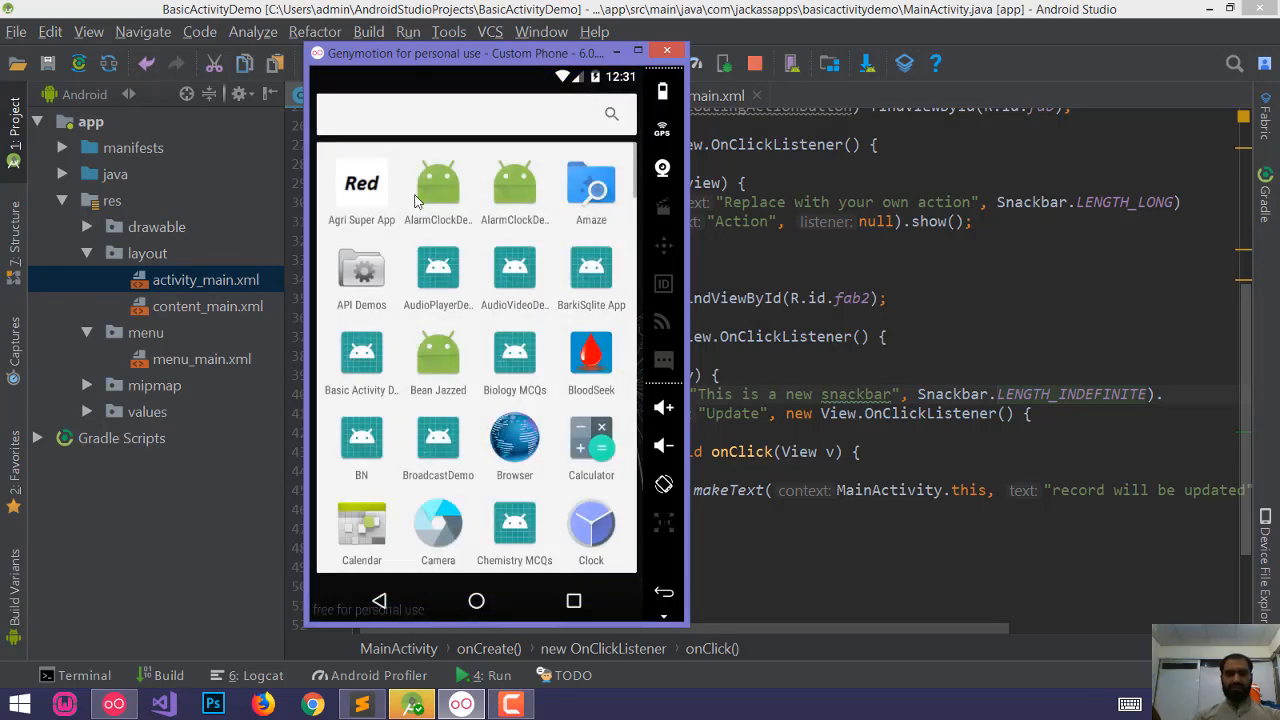
# Step: Search 'time', launch TimeTable, view the Teachers list and the add-teacher form
pyautogui.write('time')
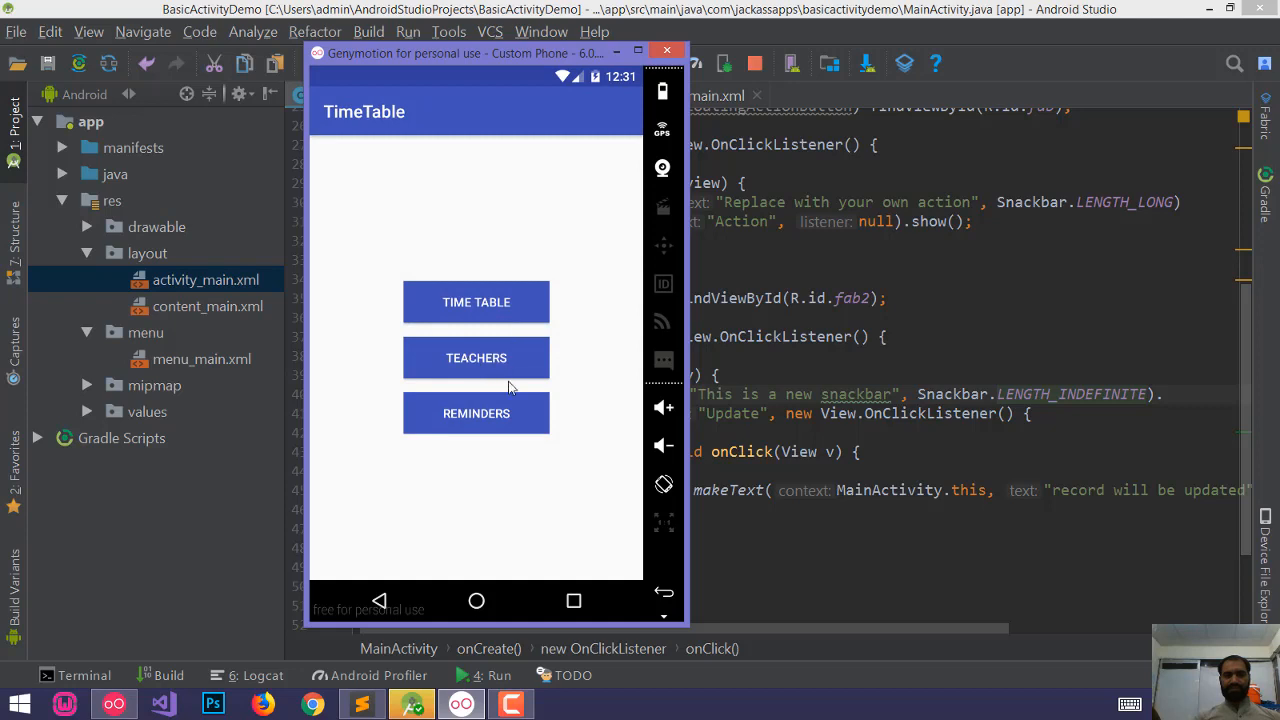
pyautogui.click(476, 358)
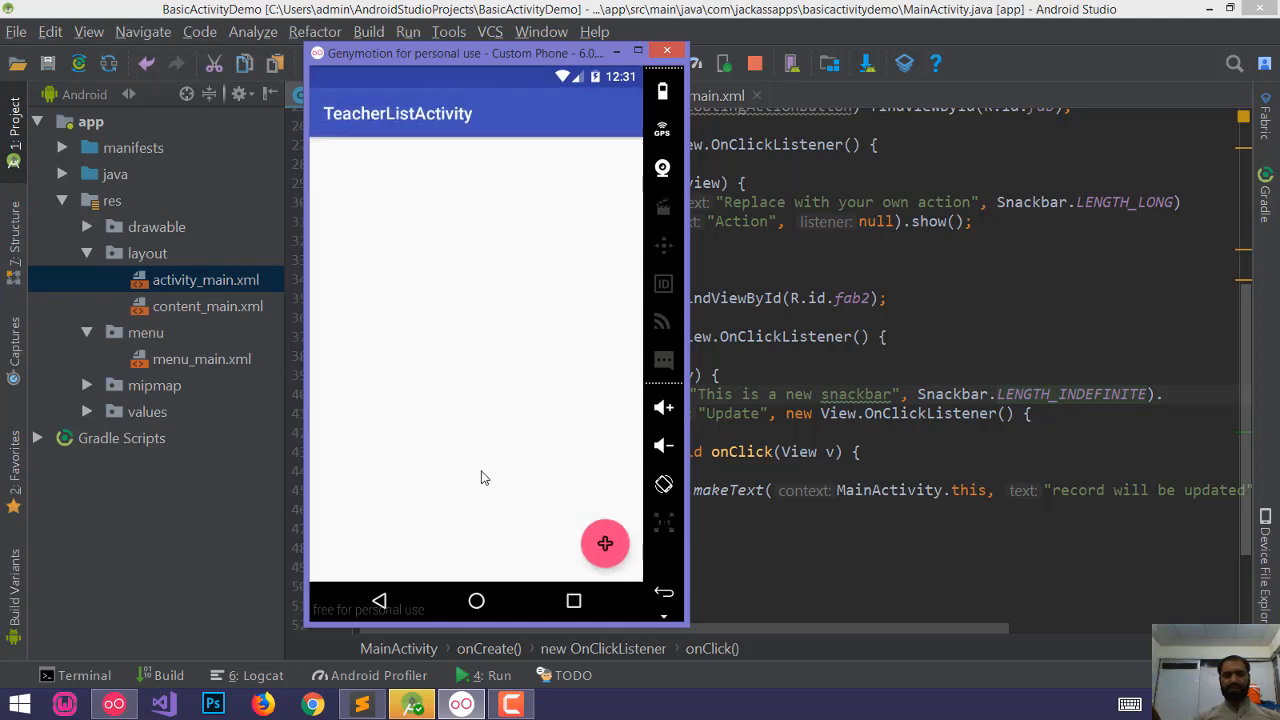
pyautogui.moveTo(448, 346)
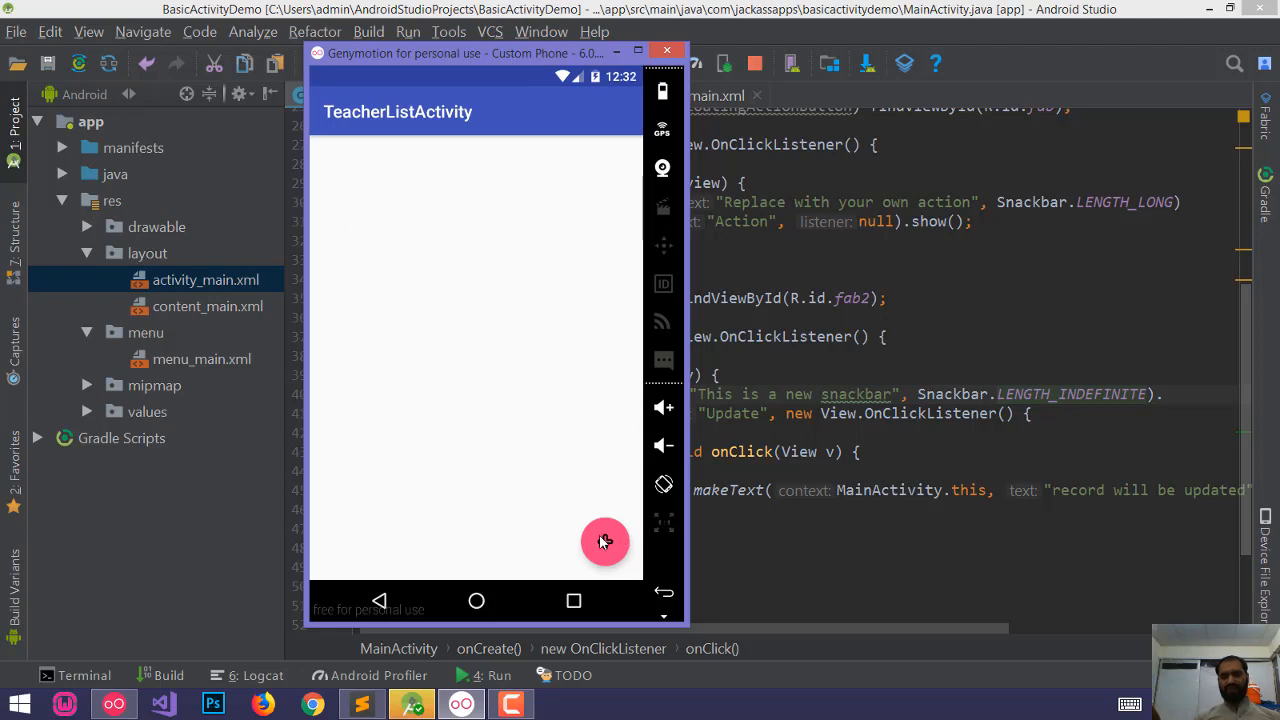
pyautogui.click(604, 540)
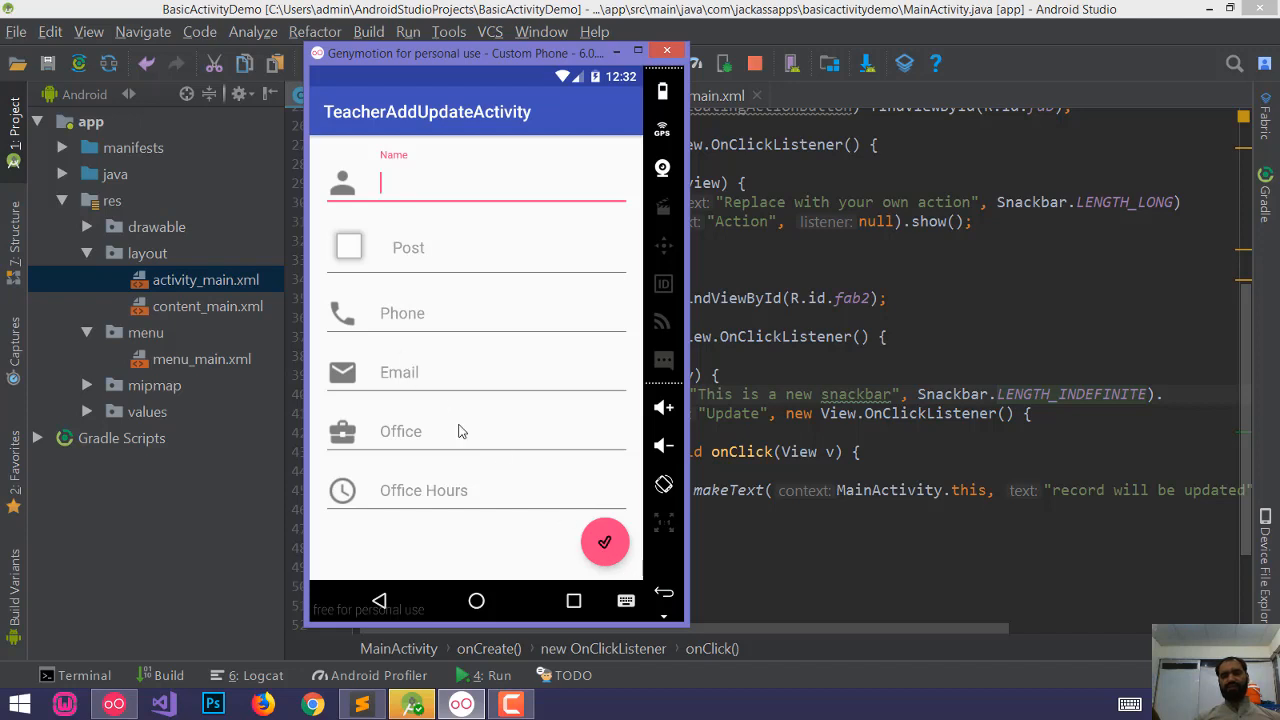
pyautogui.moveTo(216, 500)
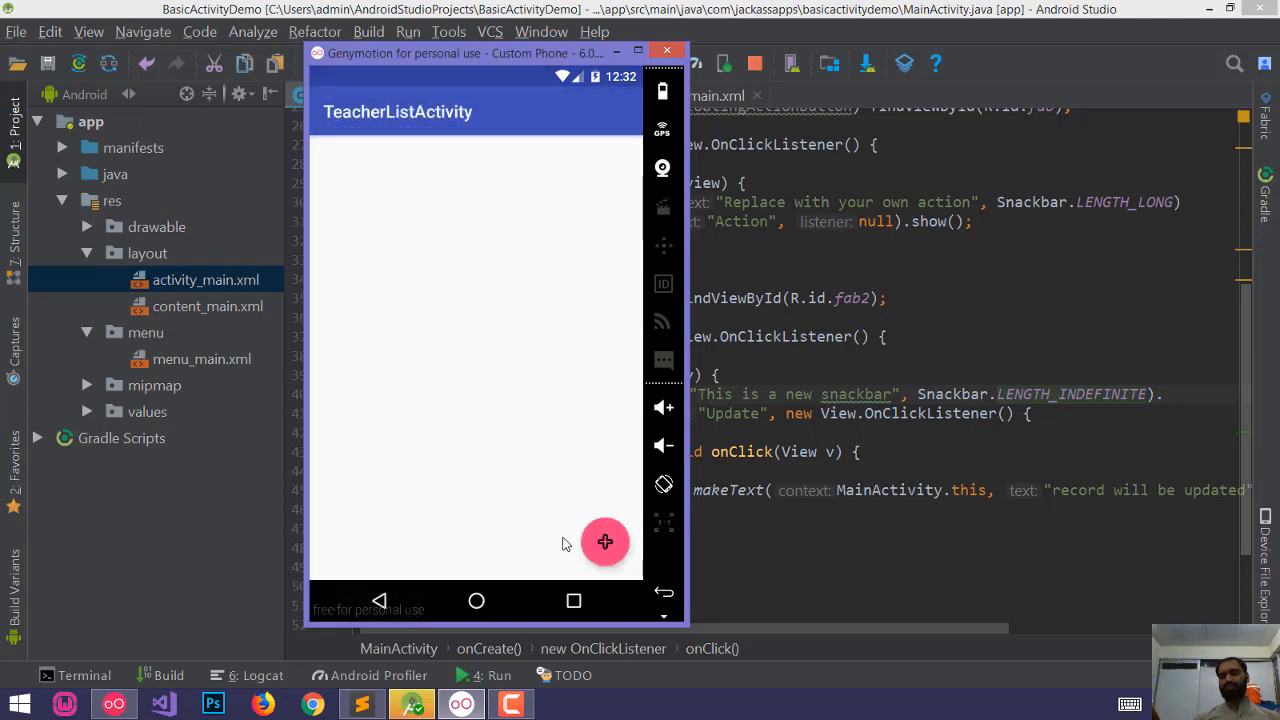
pyautogui.moveTo(500, 324)
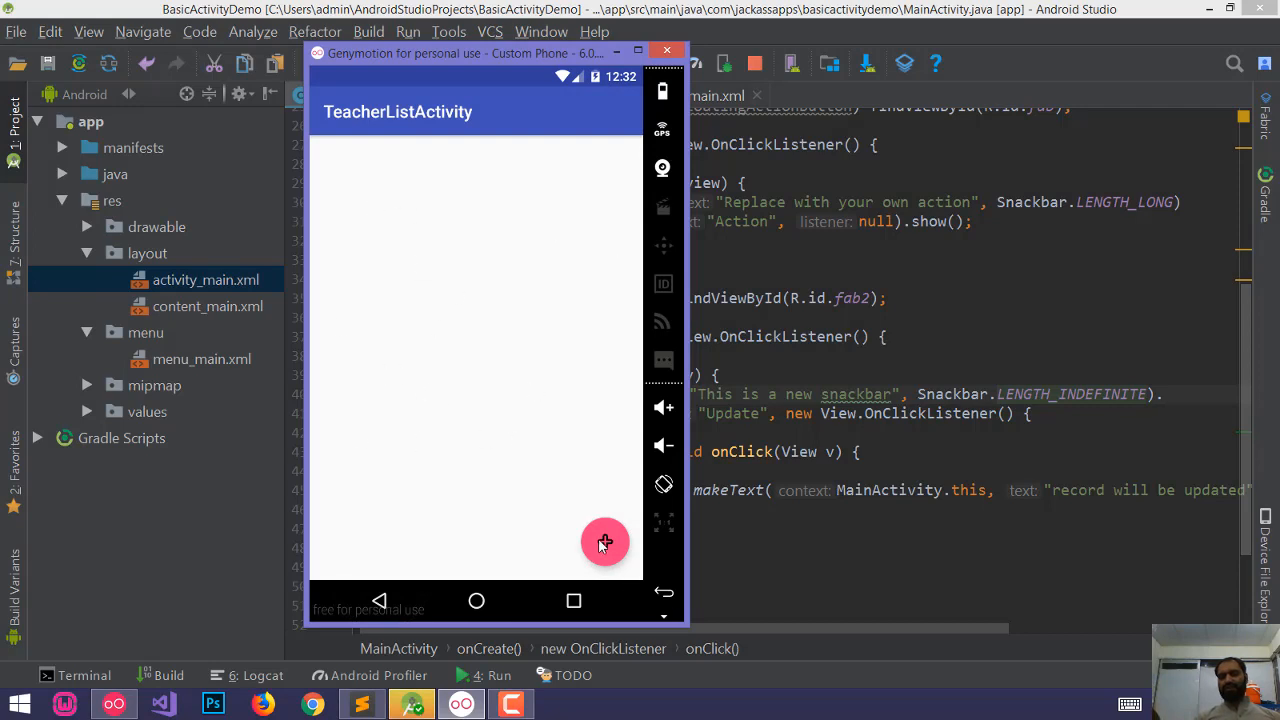
pyautogui.moveTo(452, 384)
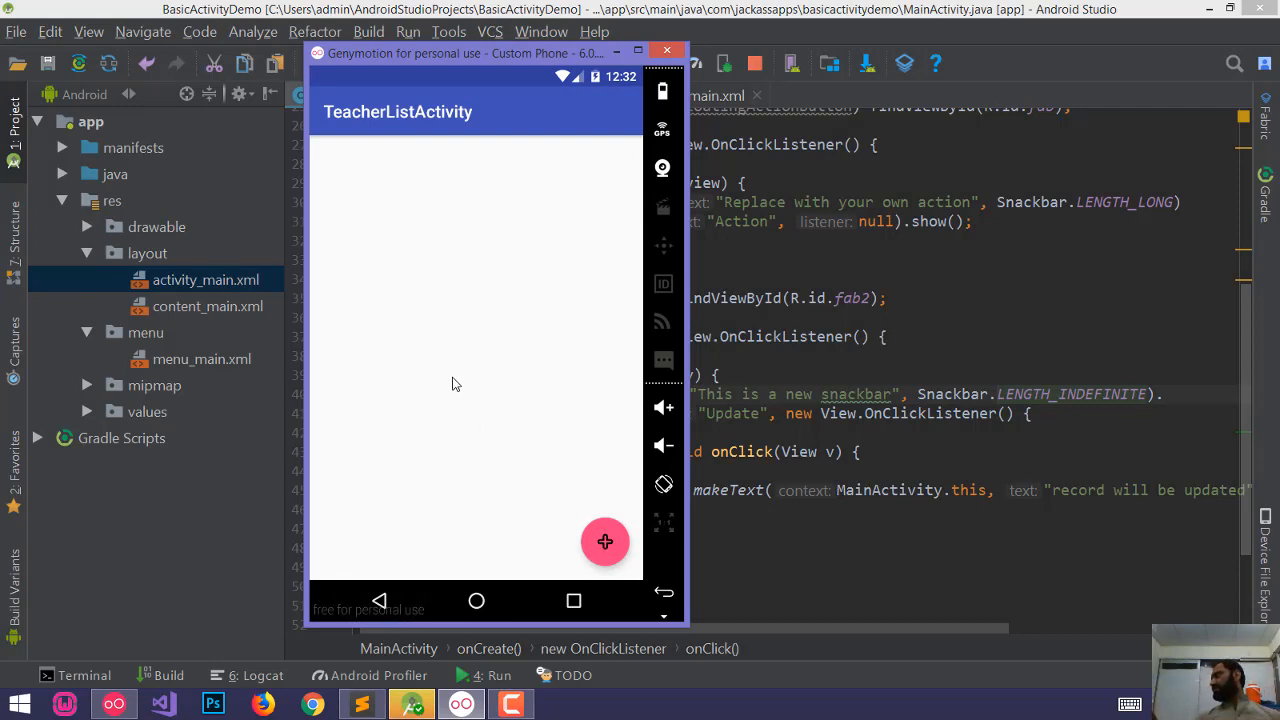
pyautogui.moveTo(476, 308)
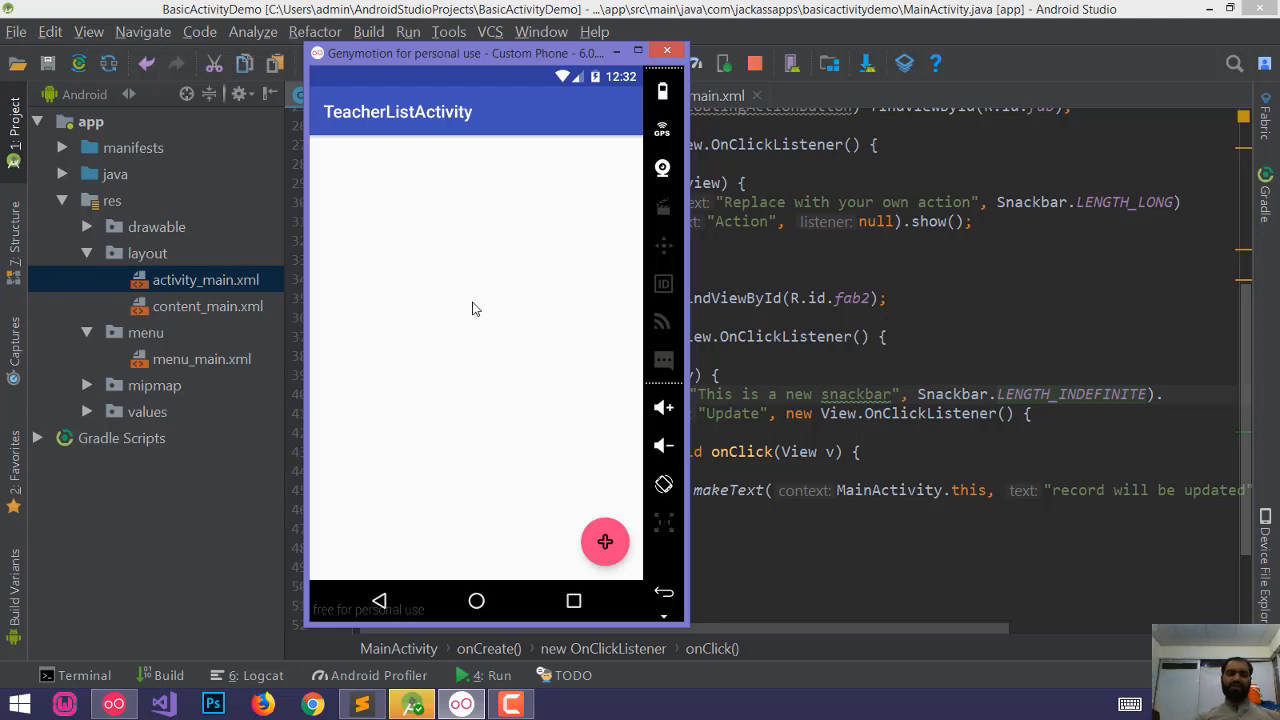
pyautogui.moveTo(430, 140)
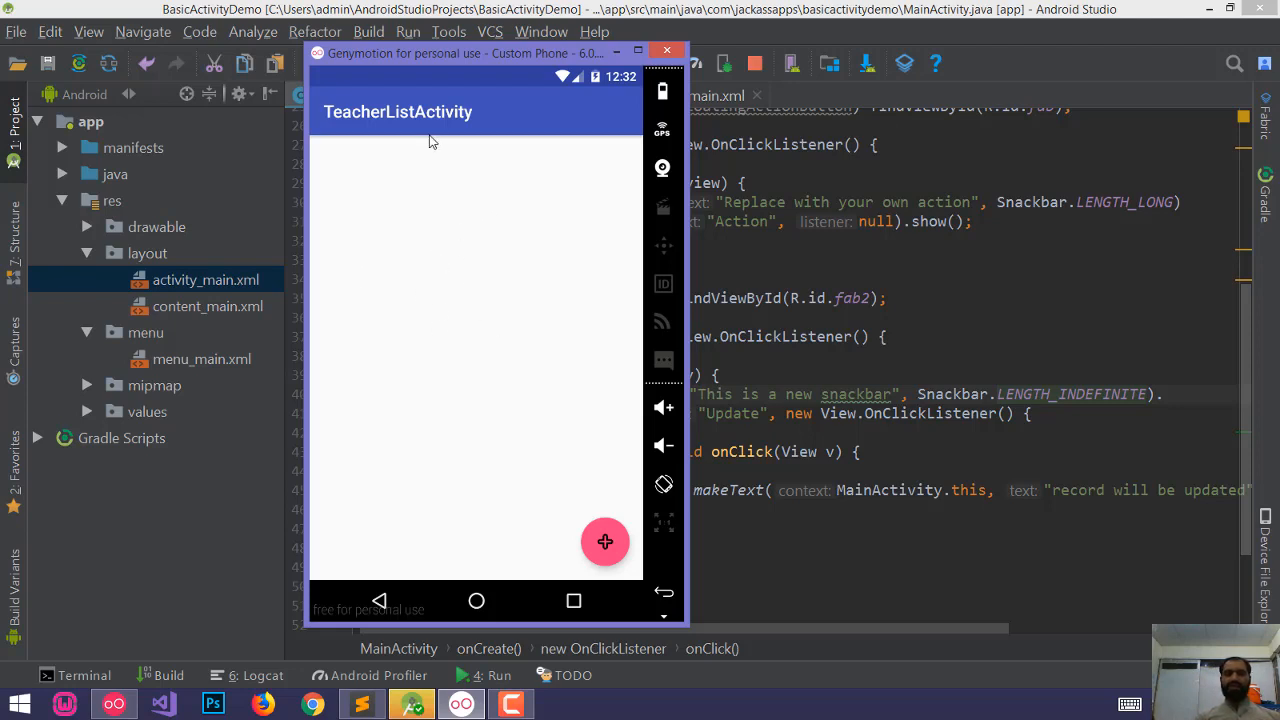
pyautogui.moveTo(444, 194)
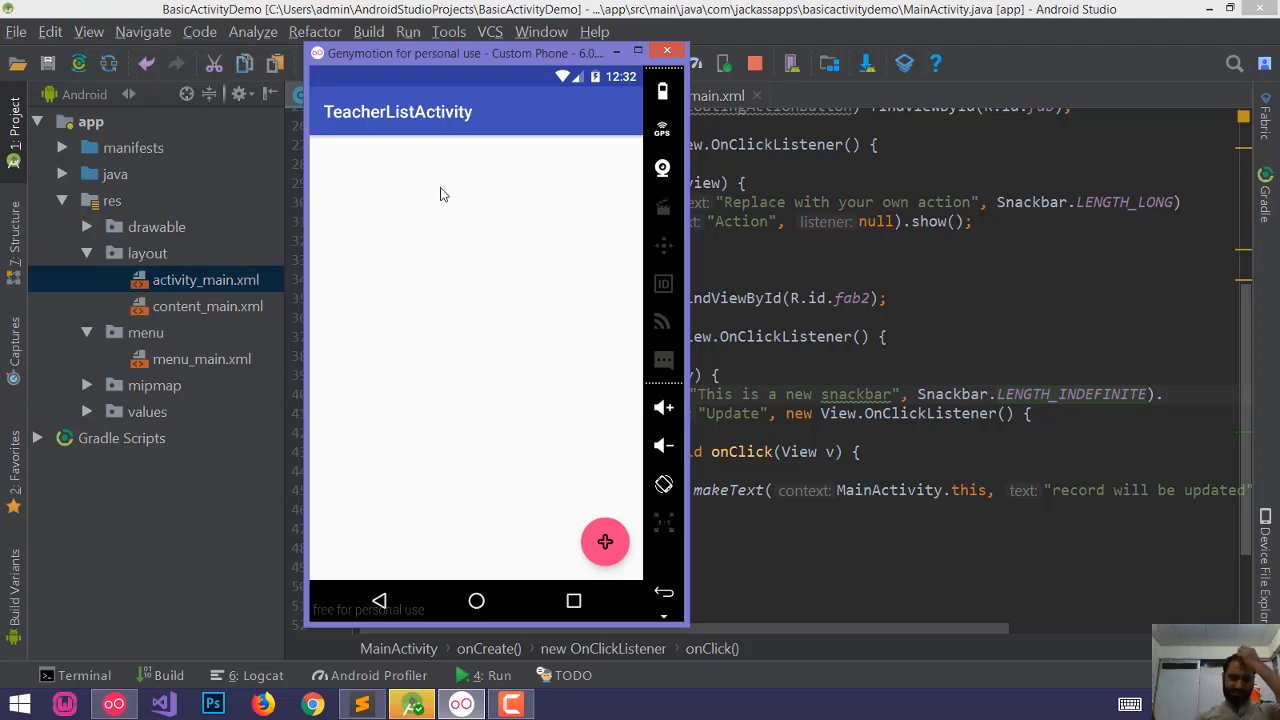